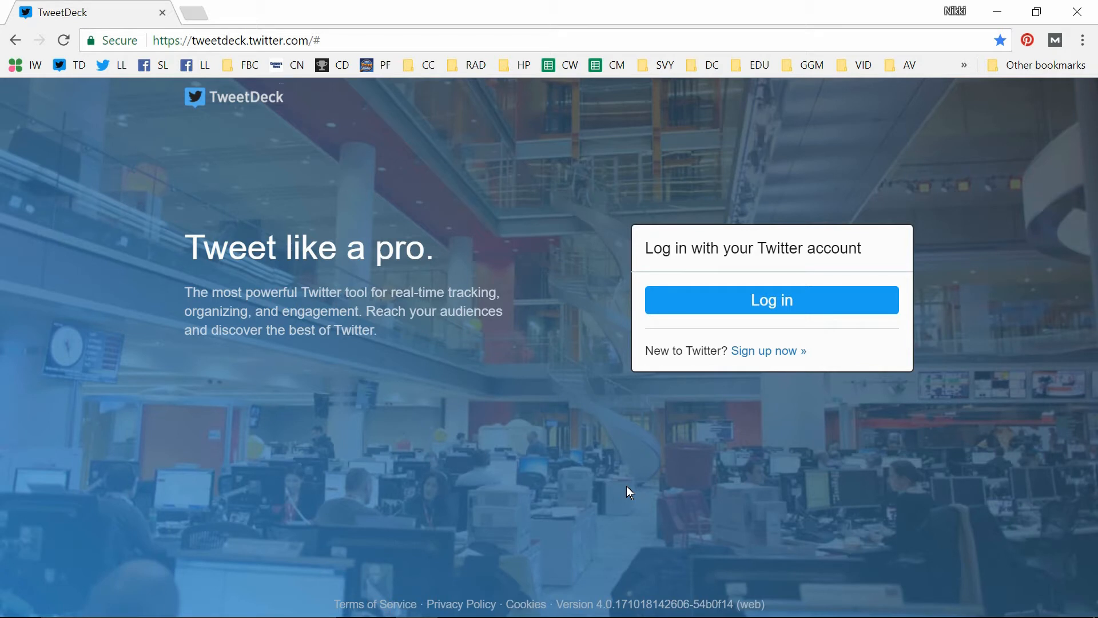
- Log in to TweetDeck with the saved Twitter username and password
click(770, 300)
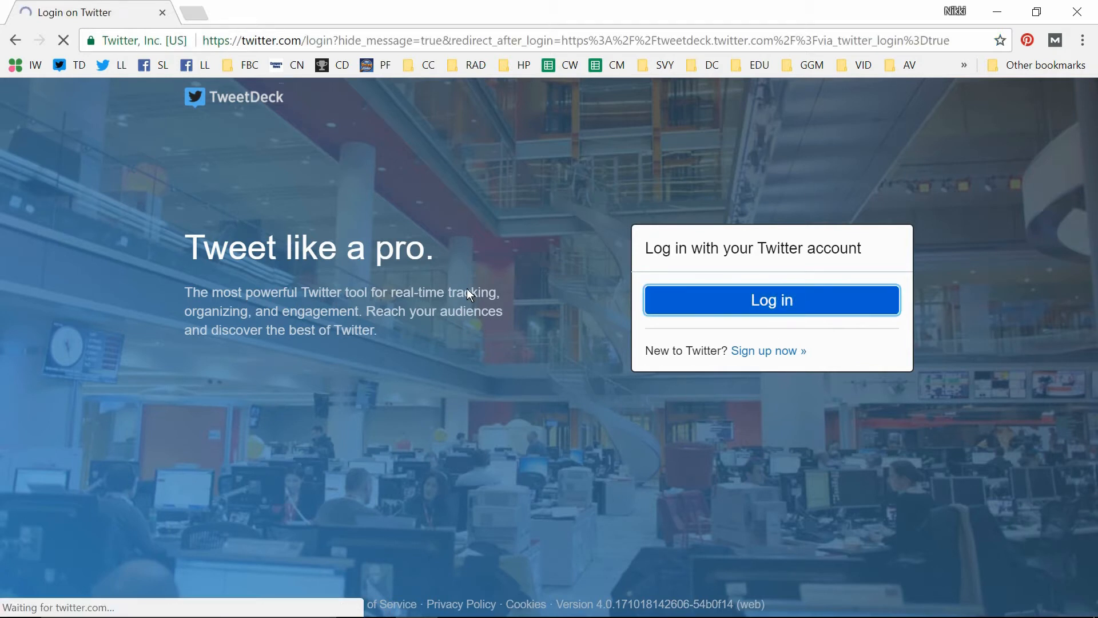
click(770, 300)
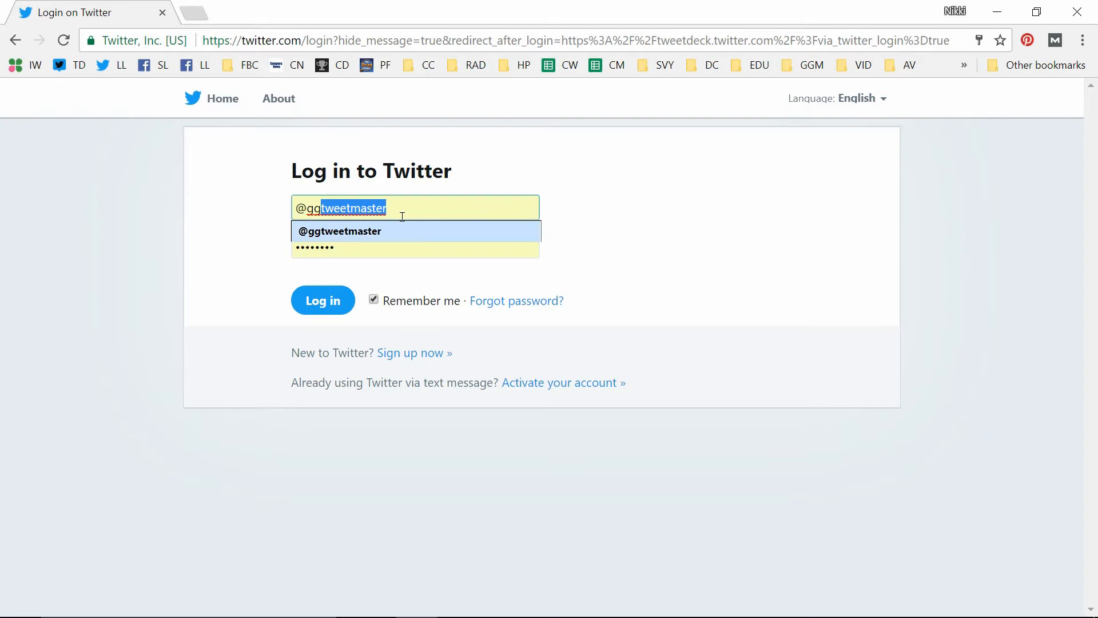
click(414, 246)
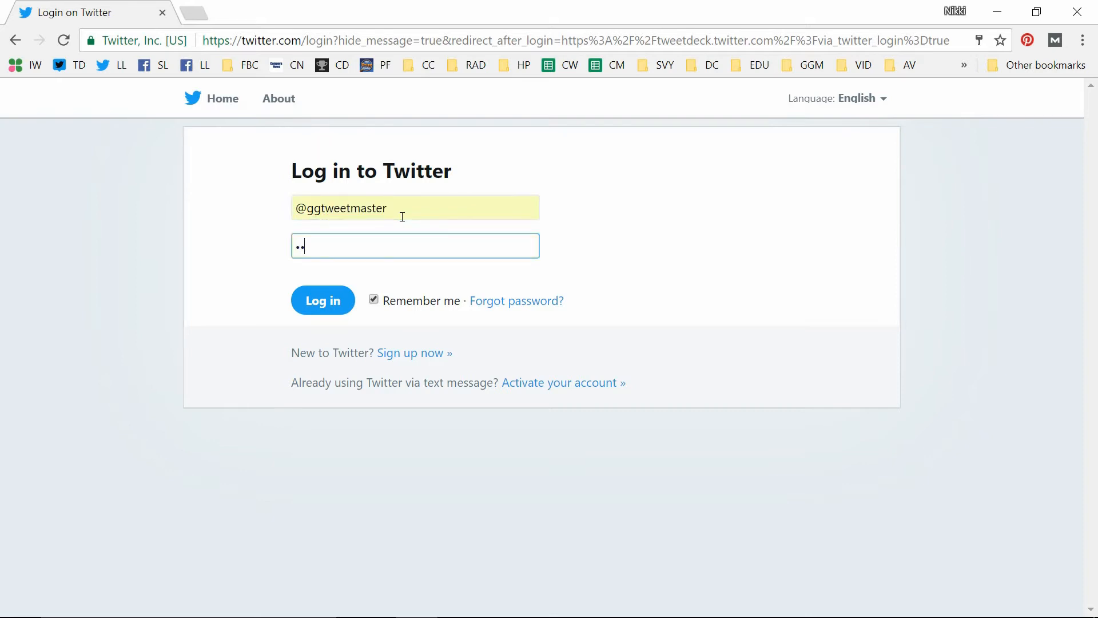
text(password)
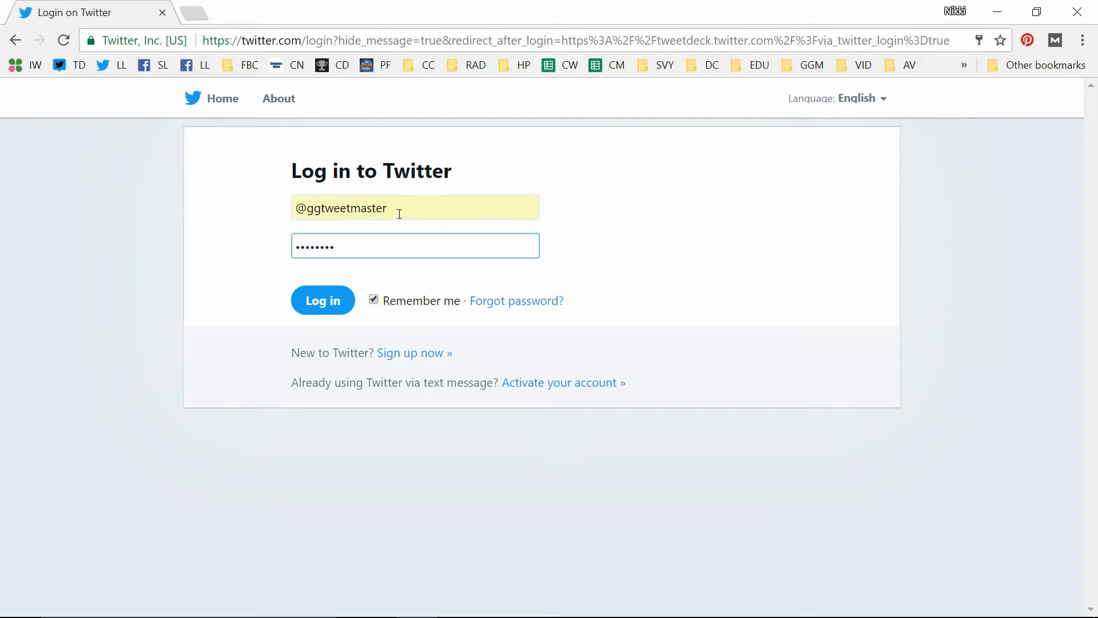
click(323, 300)
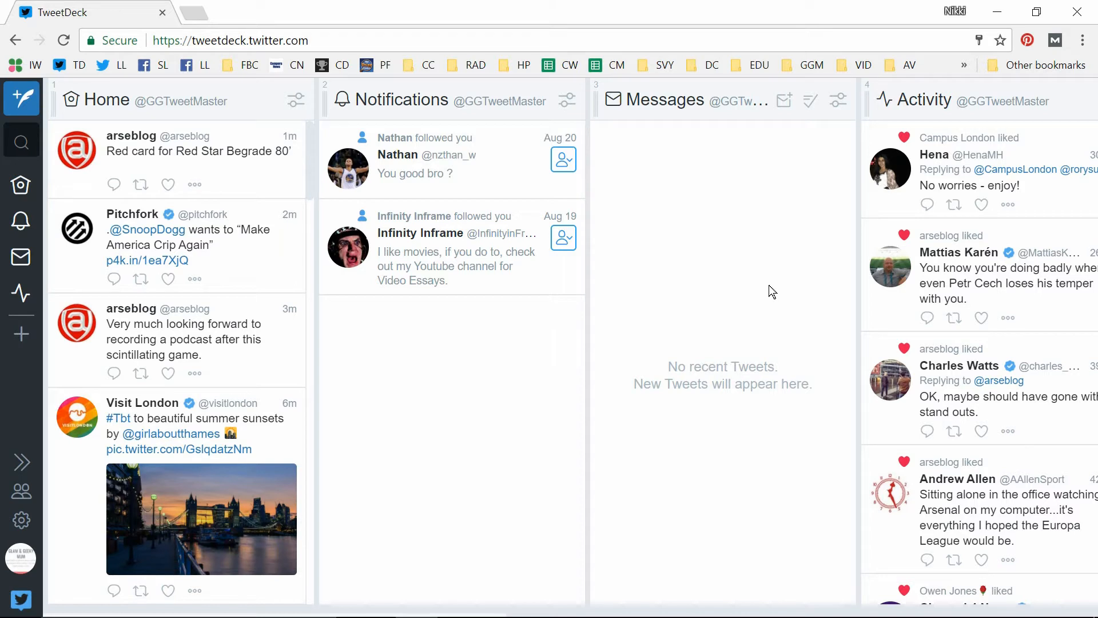
mouse_move(209, 104)
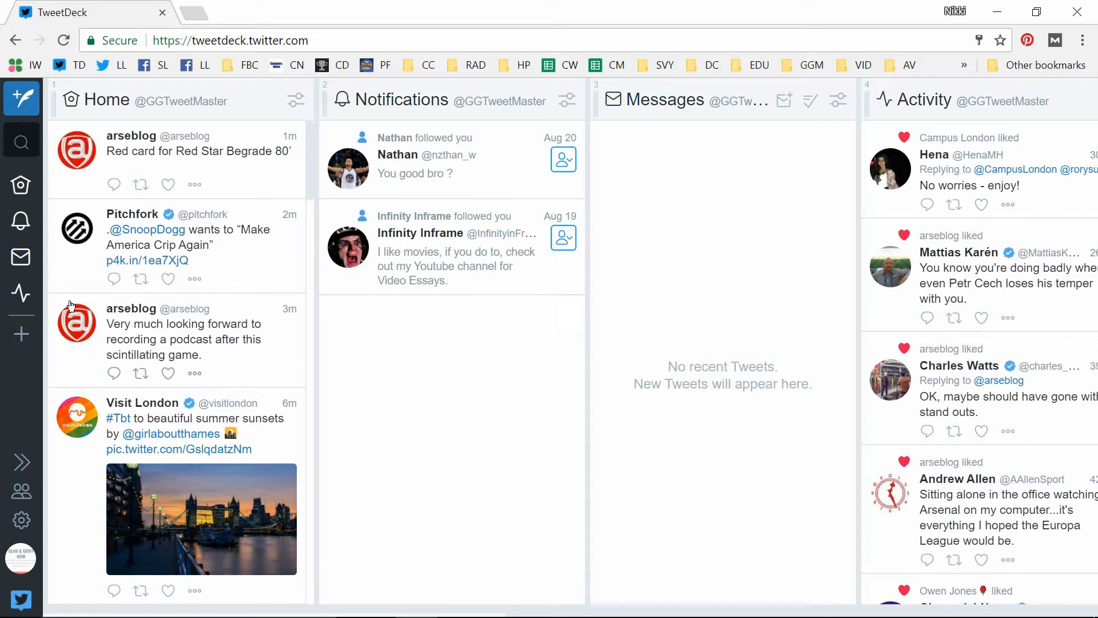
mouse_move(216, 453)
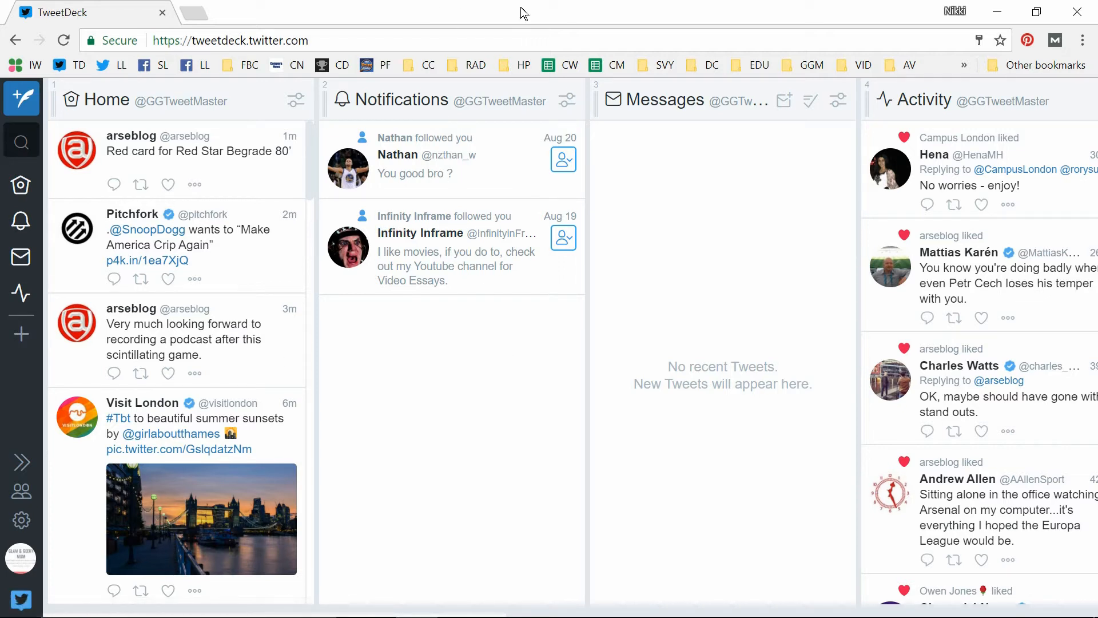
mouse_move(693, 85)
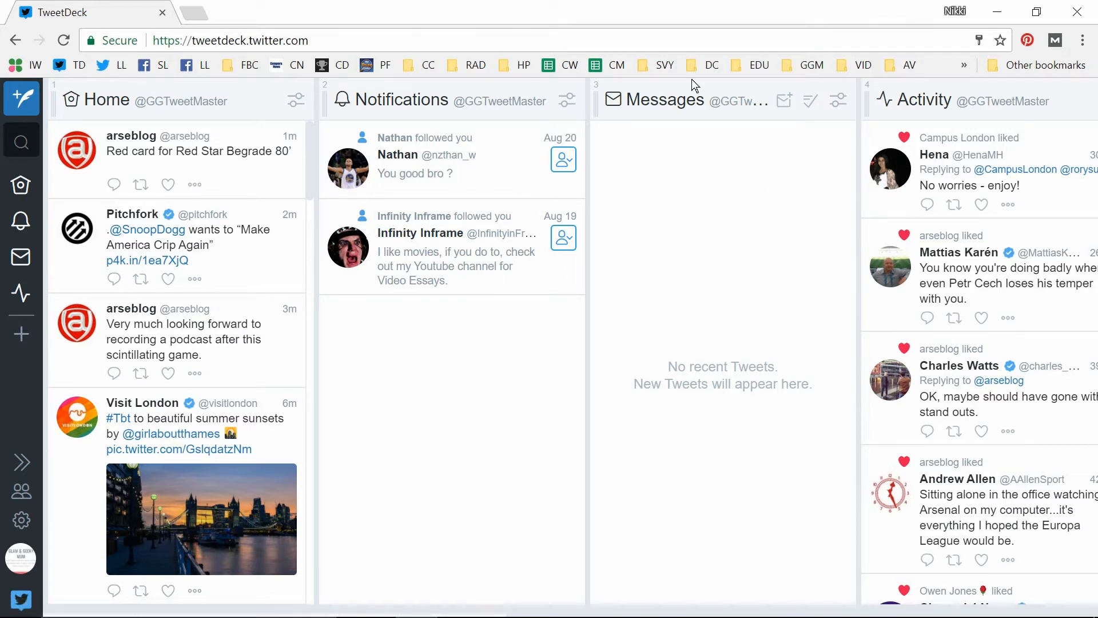
mouse_move(976, 56)
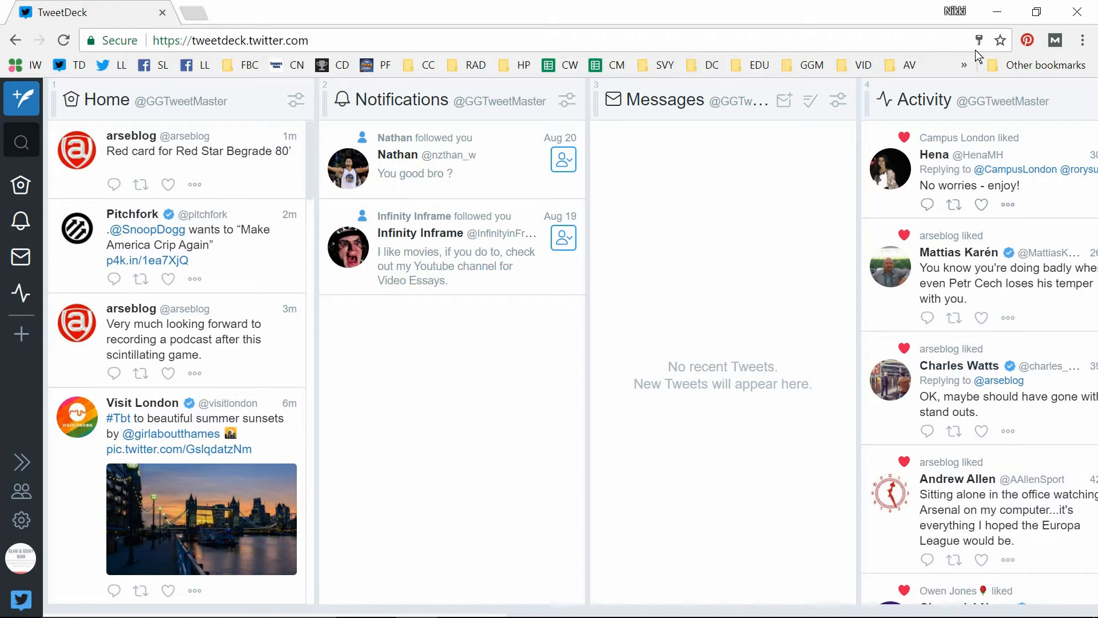
mouse_move(760, 420)
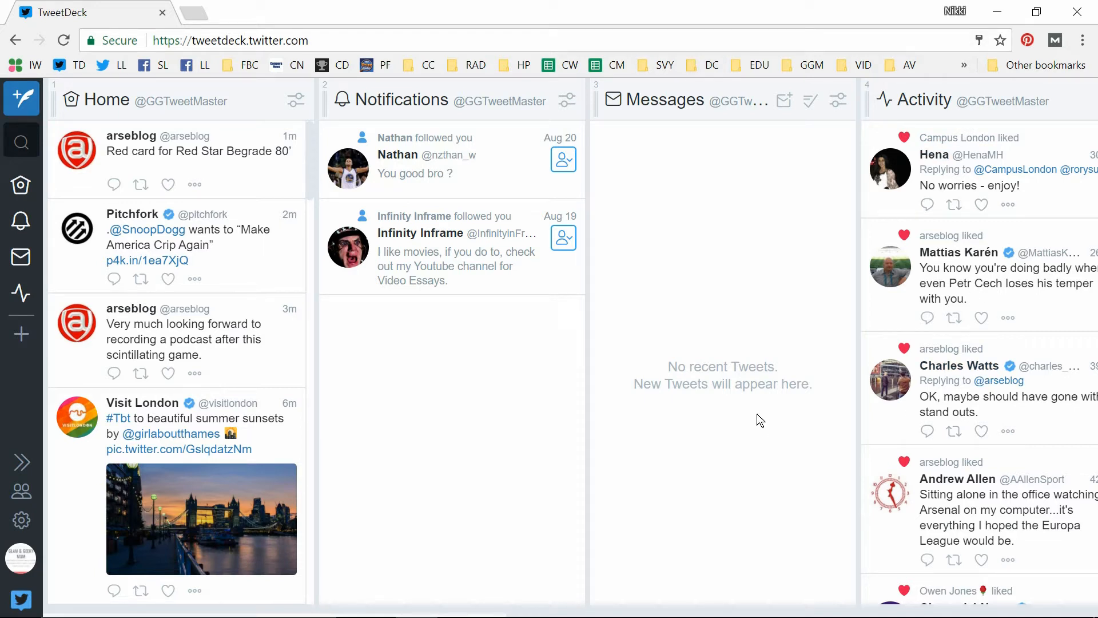
mouse_move(695, 419)
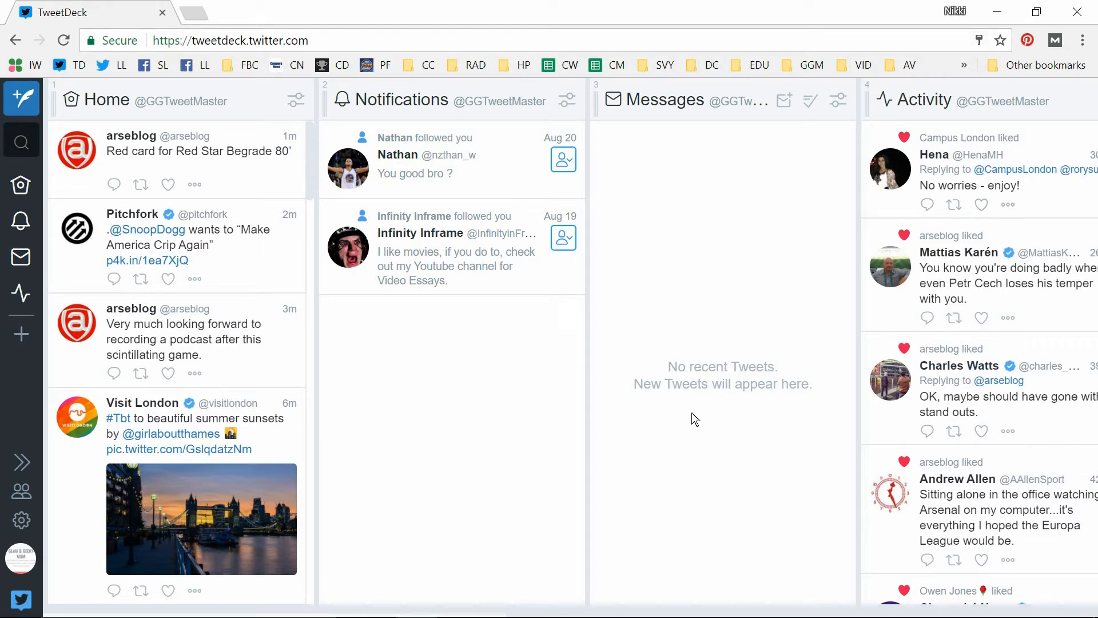
mouse_move(441, 468)
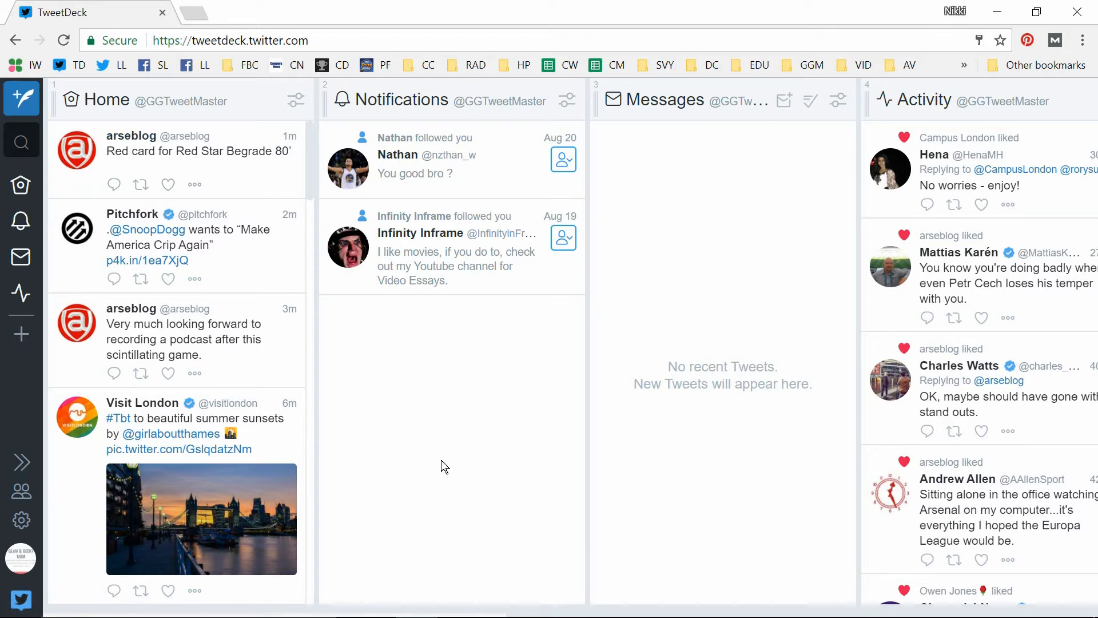
mouse_move(77, 231)
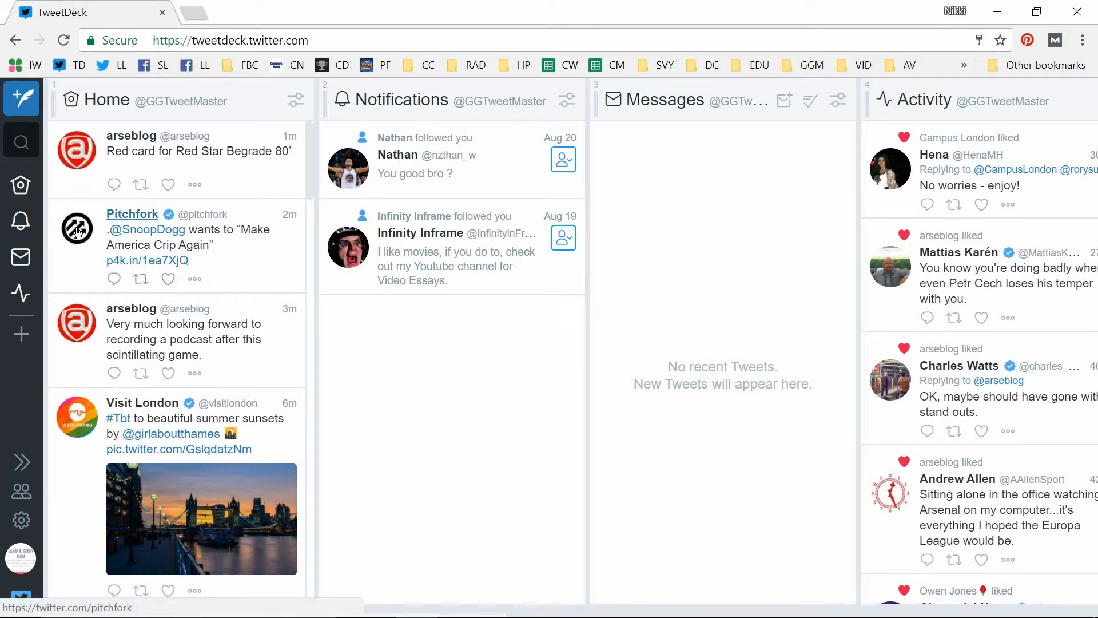
mouse_move(427, 401)
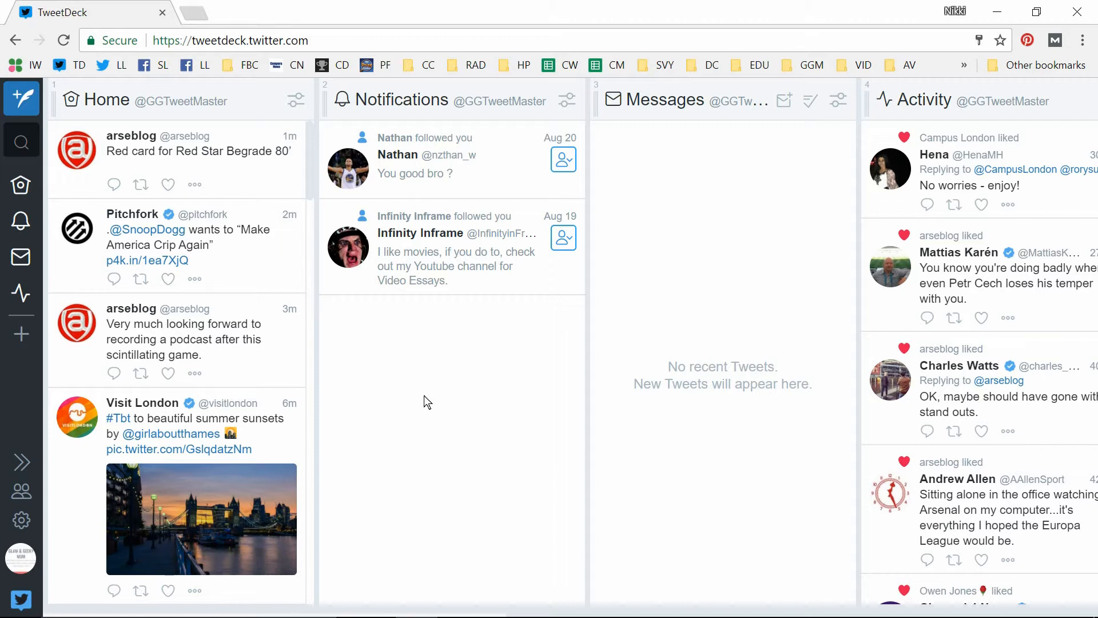
mouse_move(284, 117)
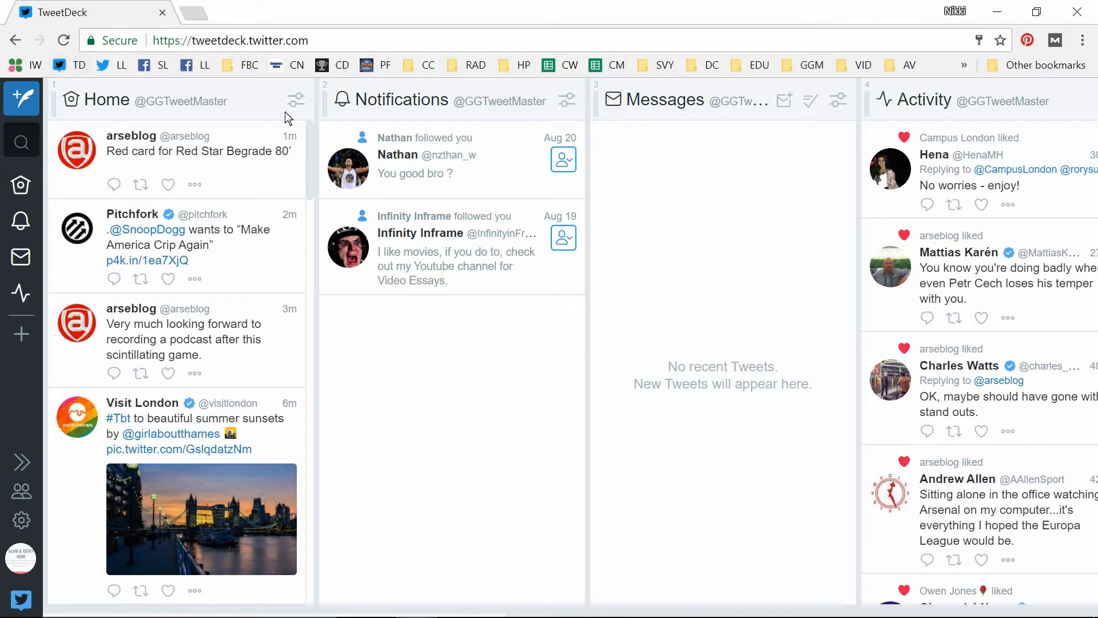
mouse_move(864, 109)
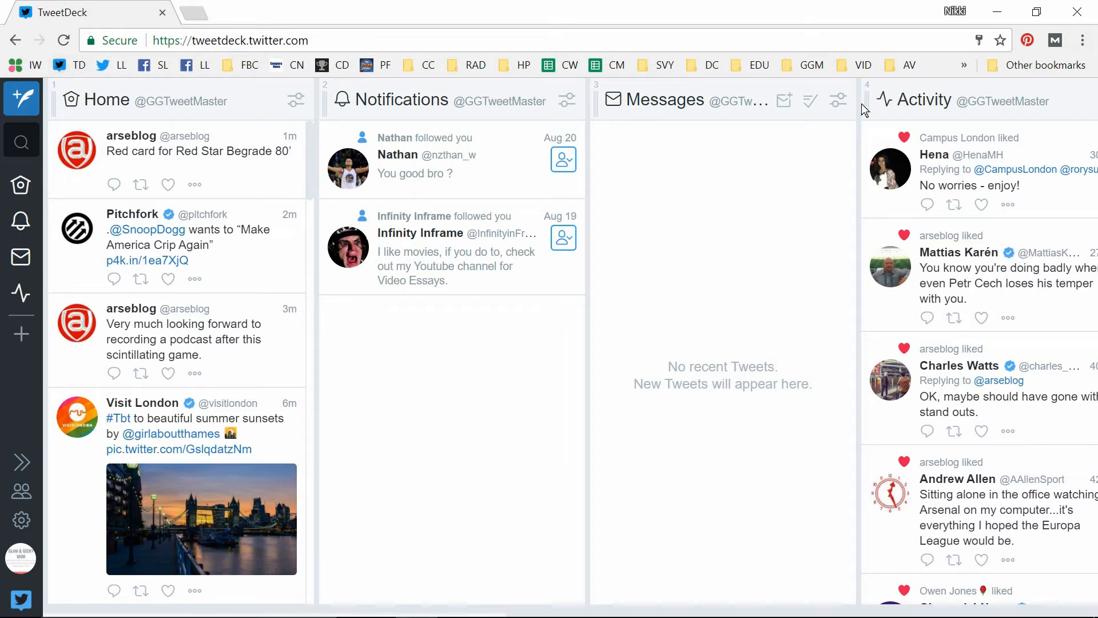
mouse_move(409, 389)
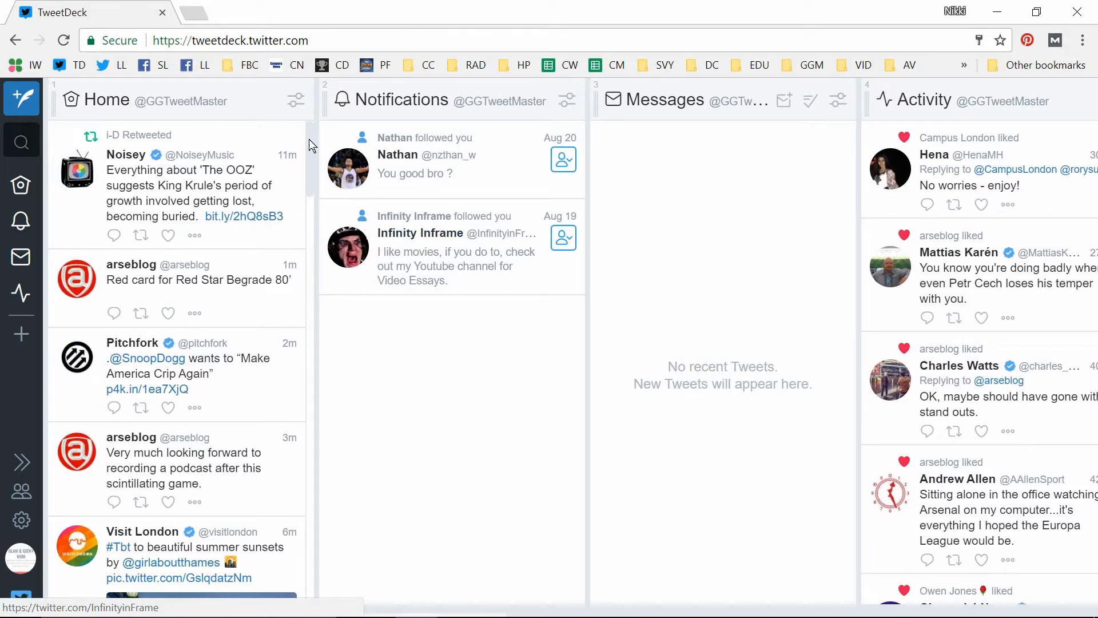
mouse_move(21, 185)
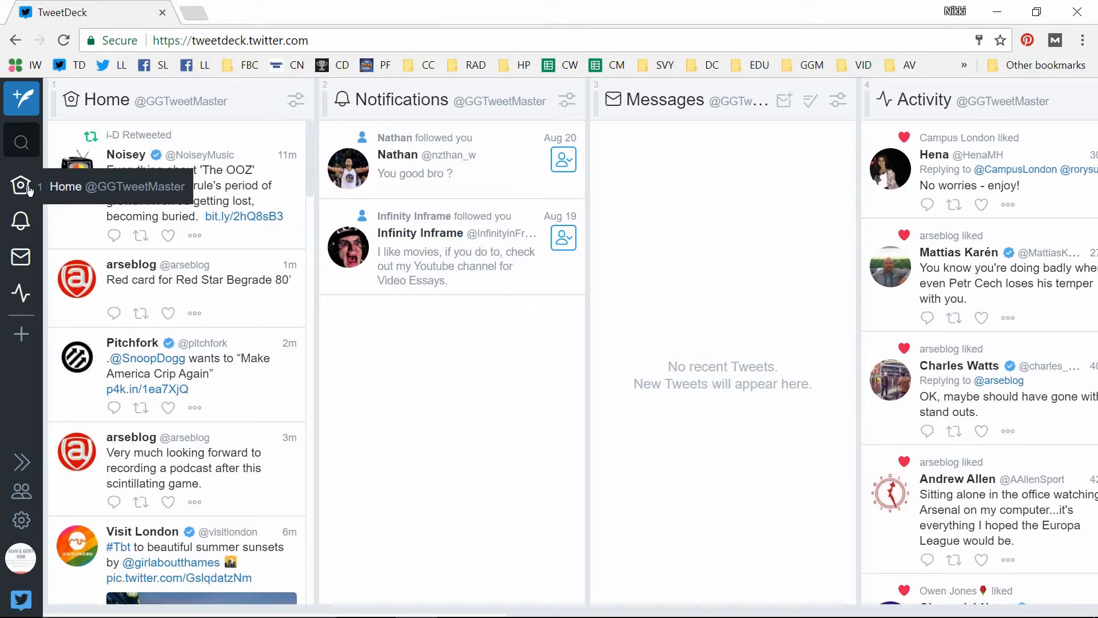
mouse_move(21, 219)
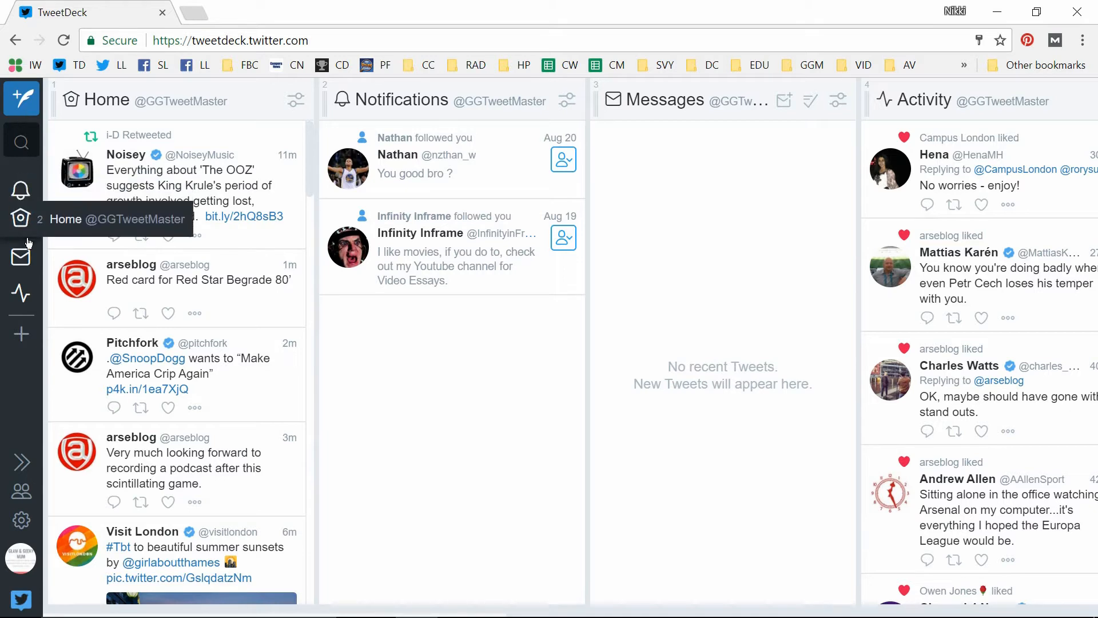
mouse_move(21, 263)
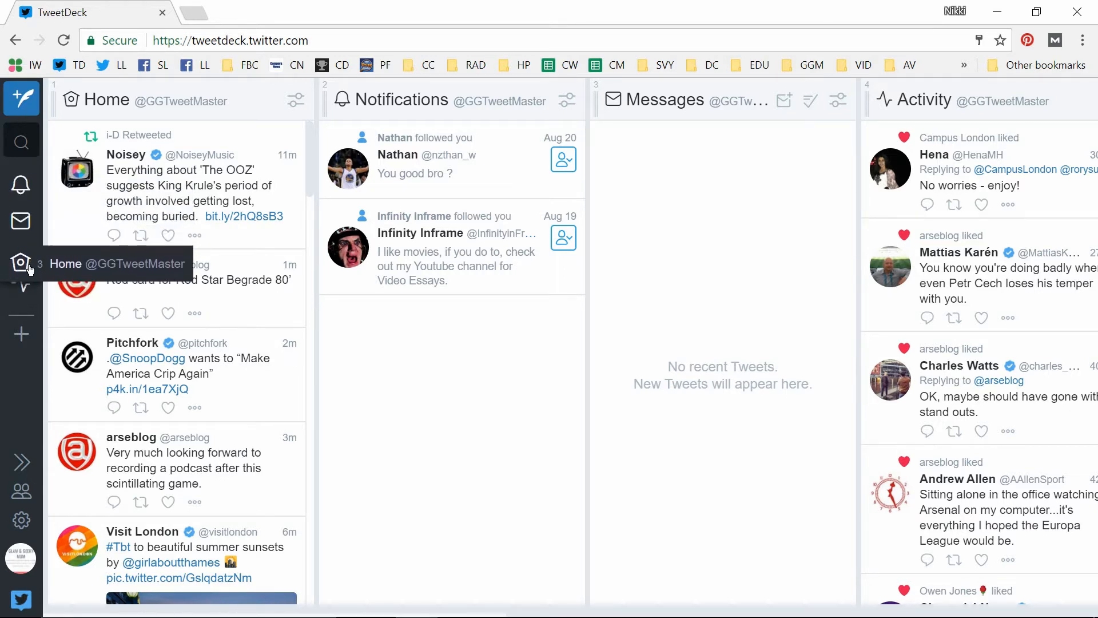
mouse_move(29, 306)
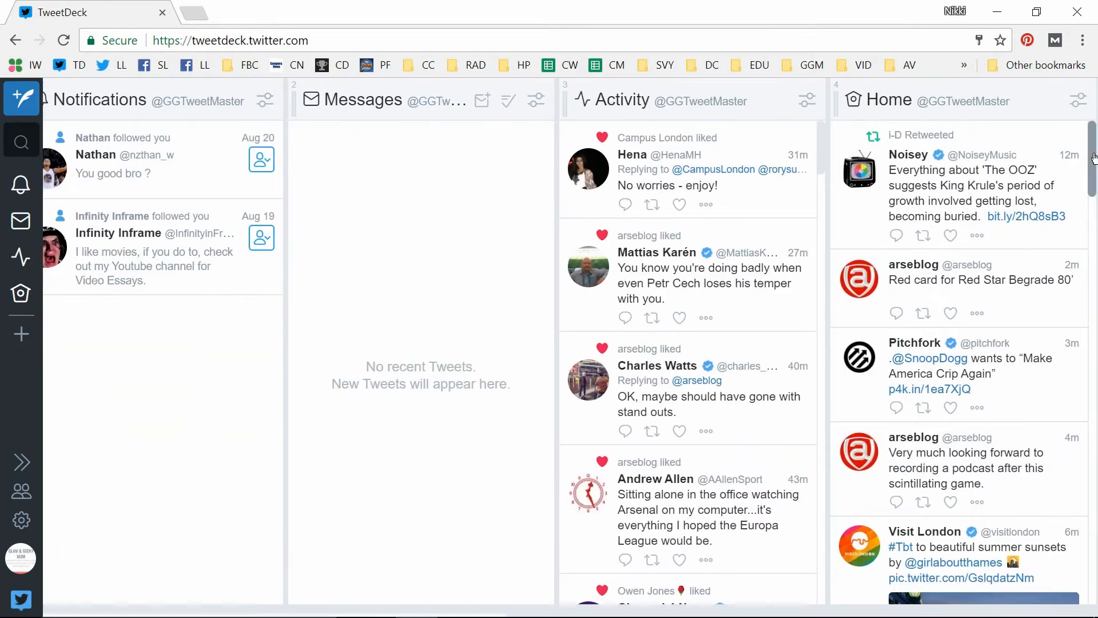
mouse_move(20, 272)
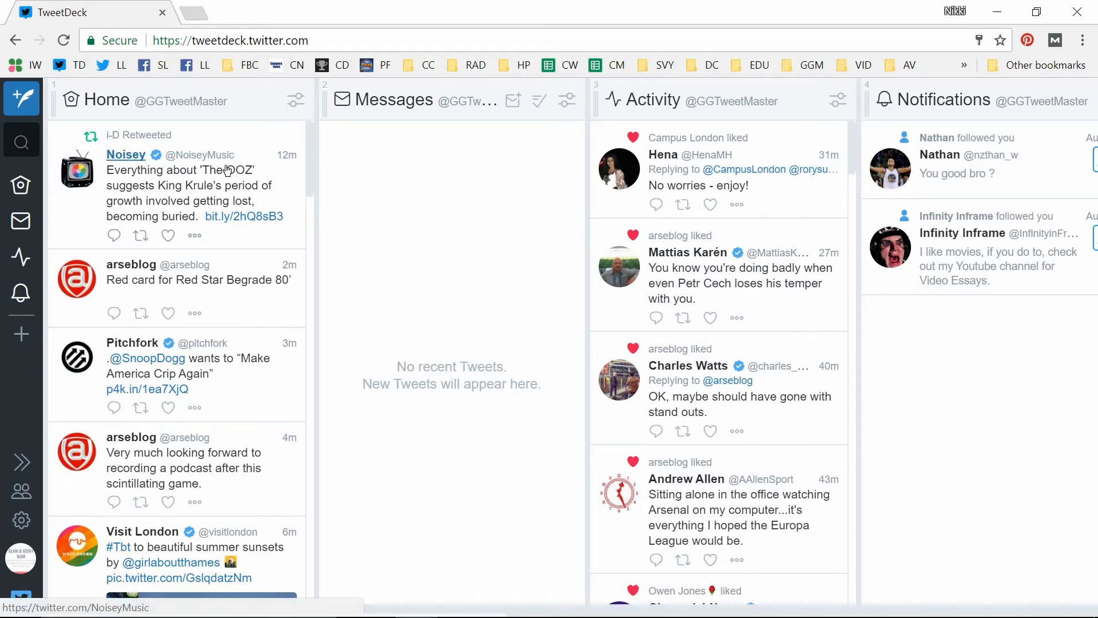
mouse_move(21, 334)
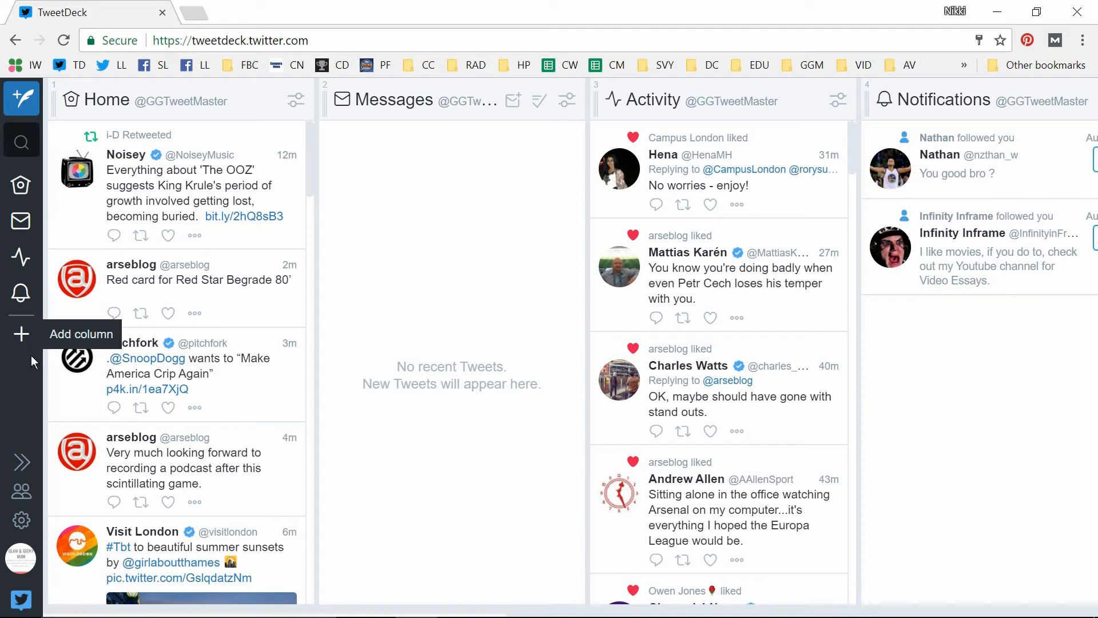
mouse_move(22, 462)
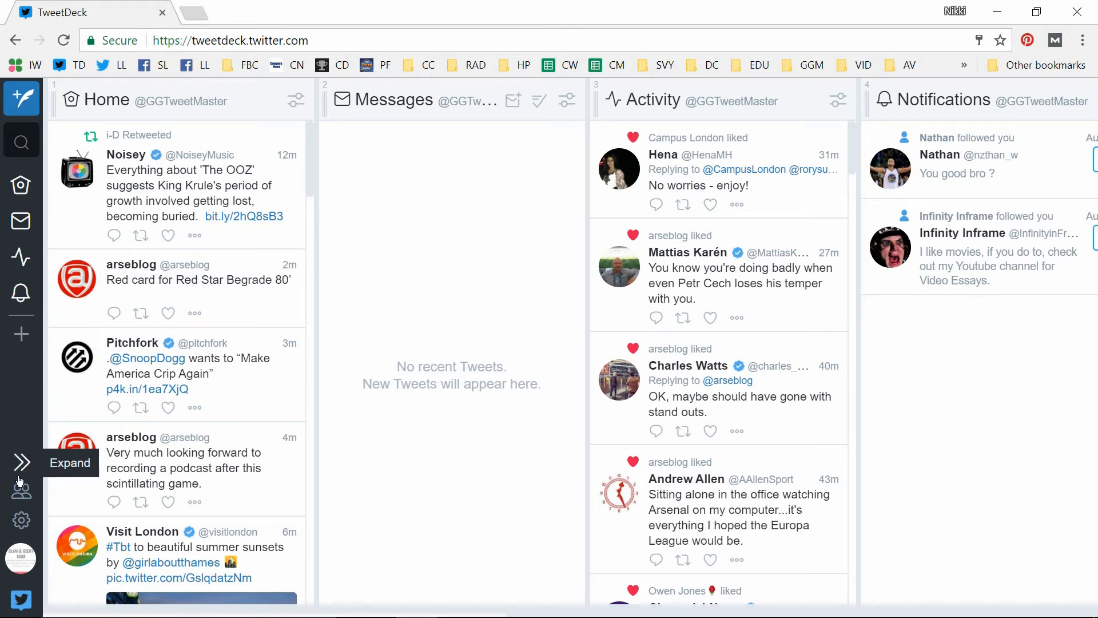
- Toggle the left navigation sidebar so the columns are listed by name
click(21, 461)
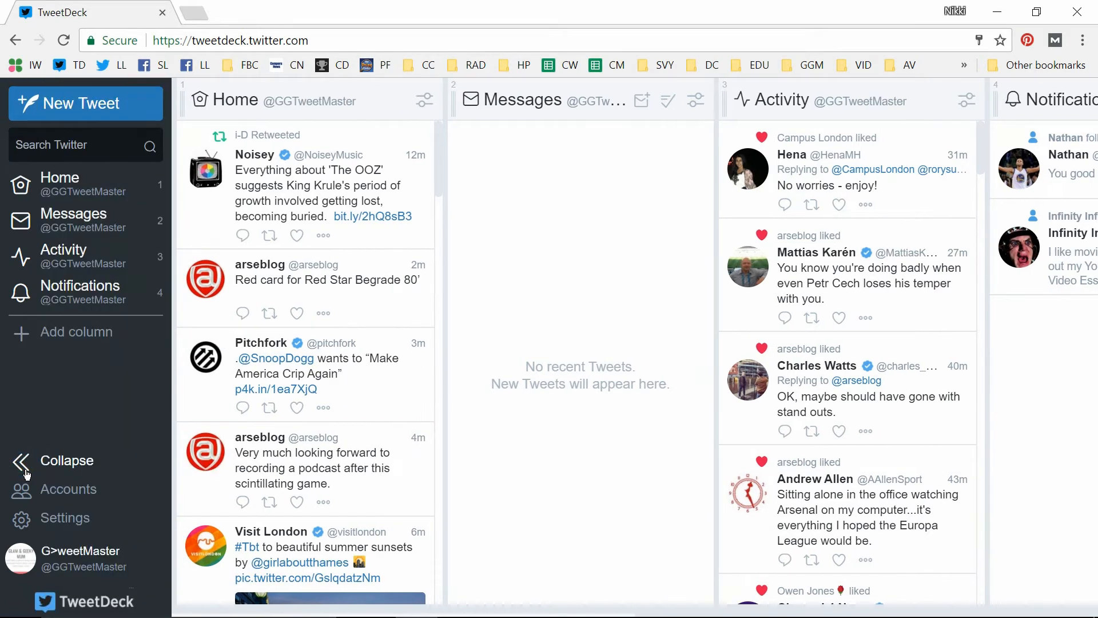
mouse_move(98, 505)
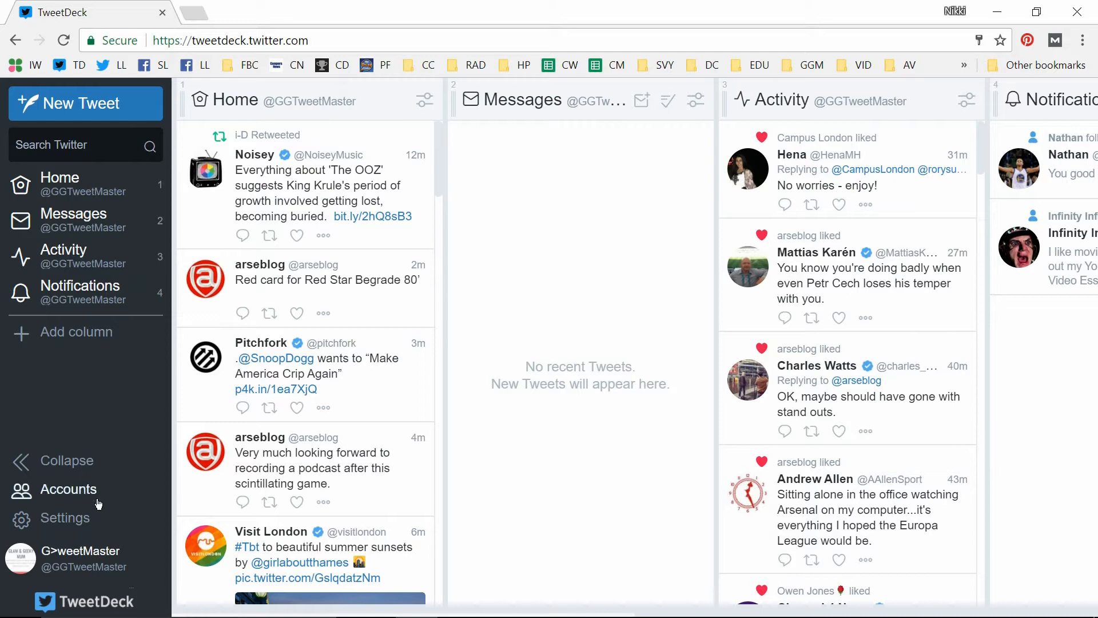
mouse_move(129, 205)
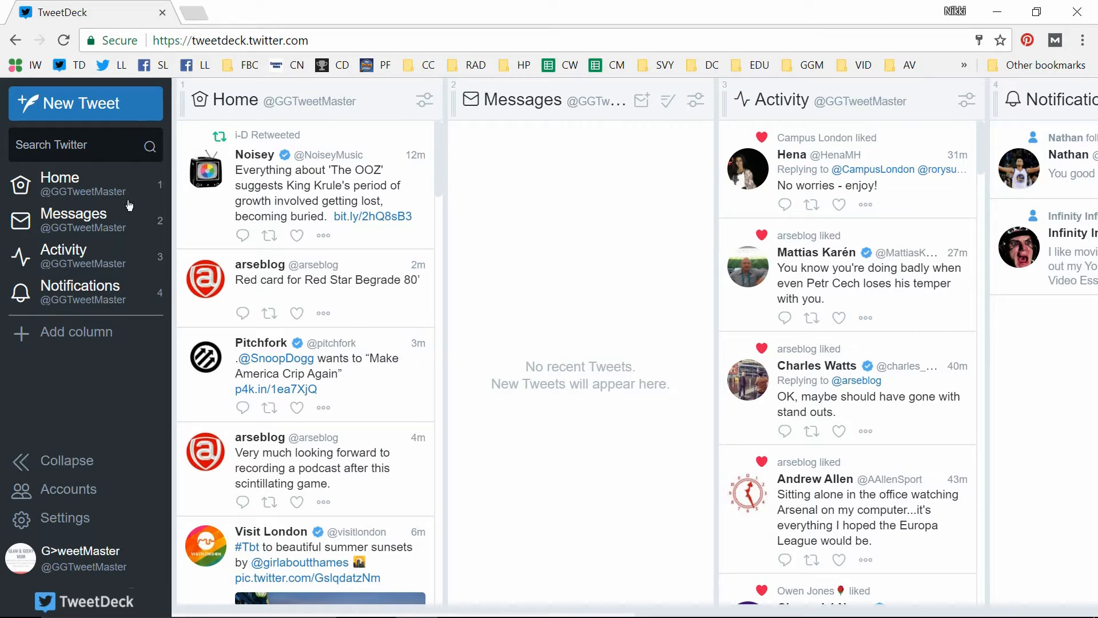
mouse_move(83, 504)
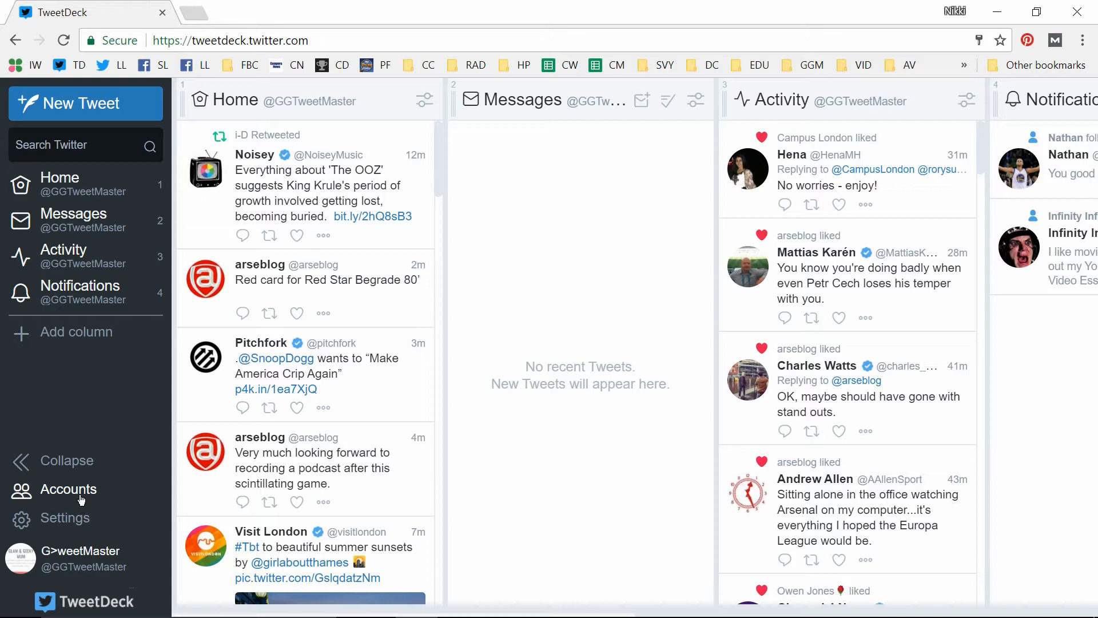
mouse_move(632, 292)
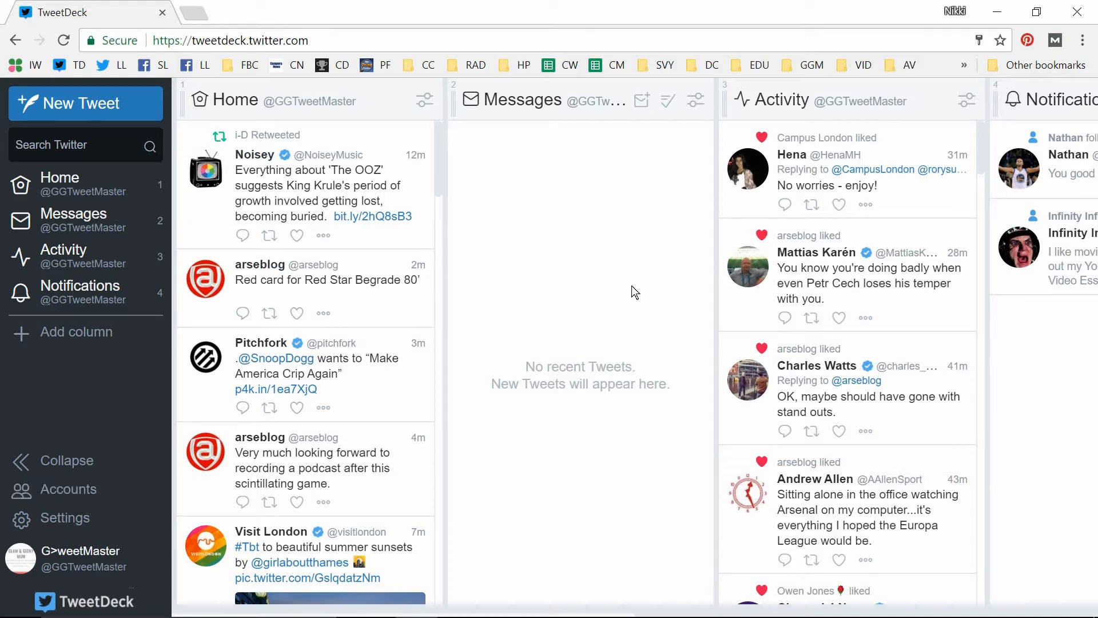
mouse_move(77, 532)
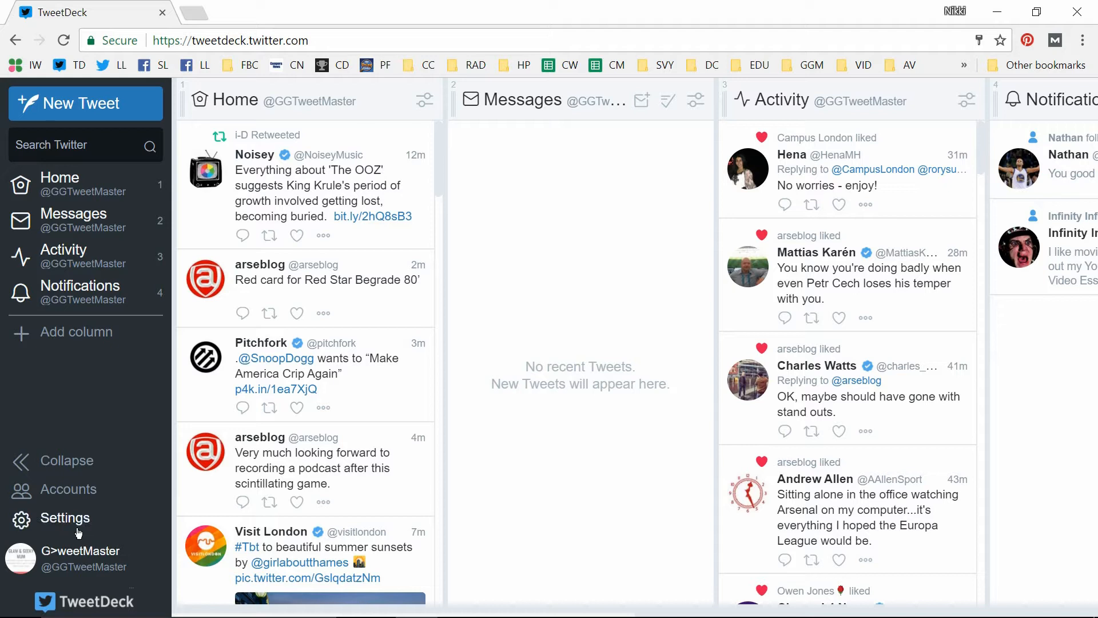
mouse_move(68, 489)
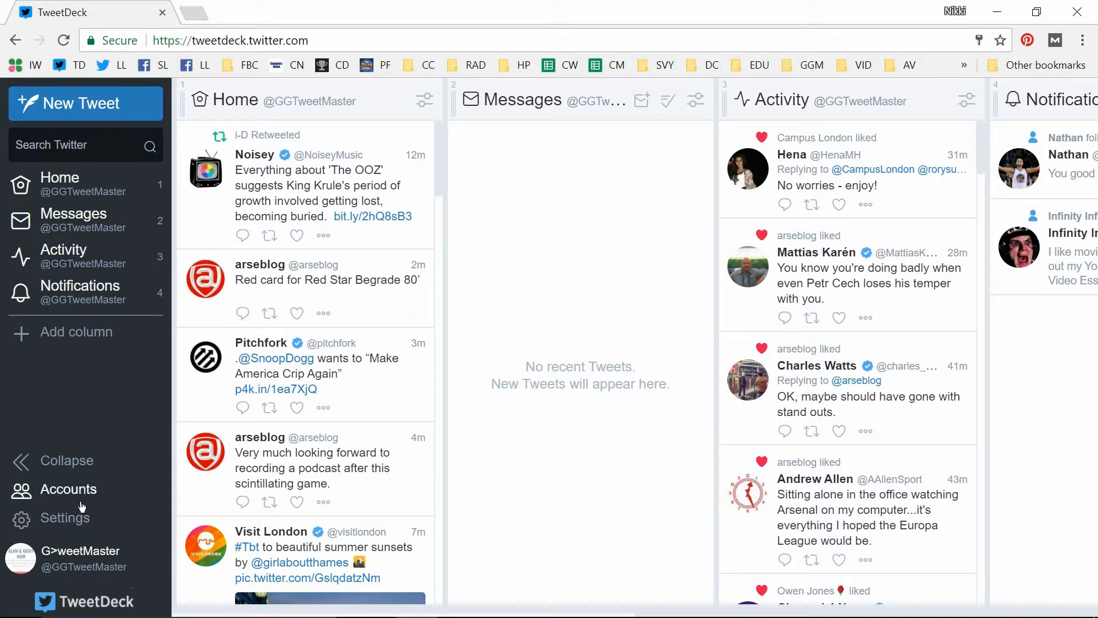
mouse_move(76, 537)
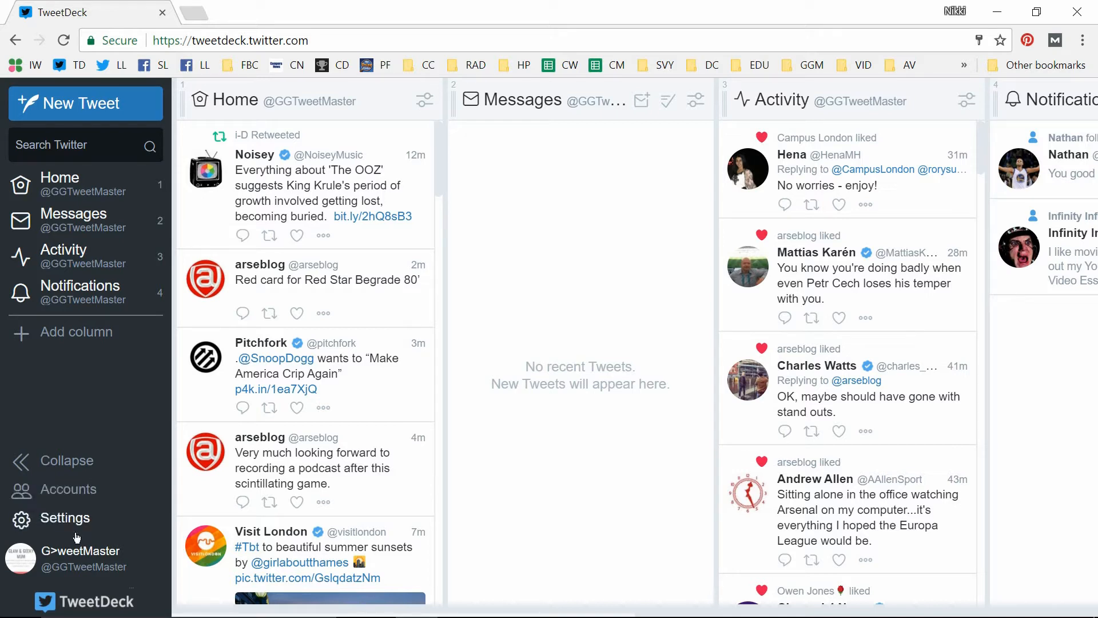
mouse_move(69, 489)
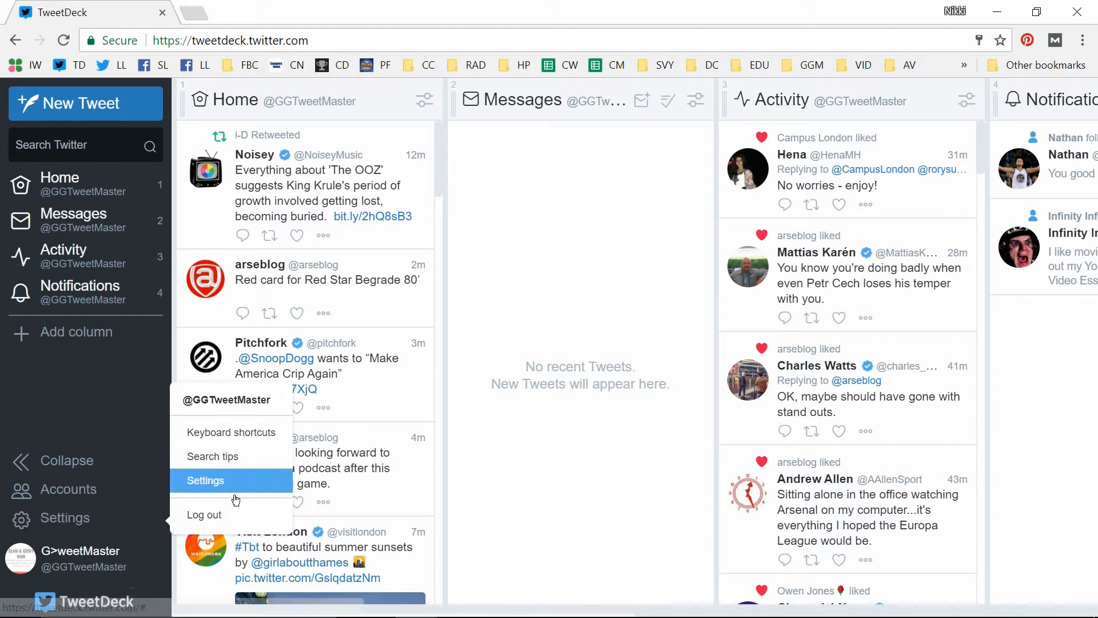
mouse_move(212, 456)
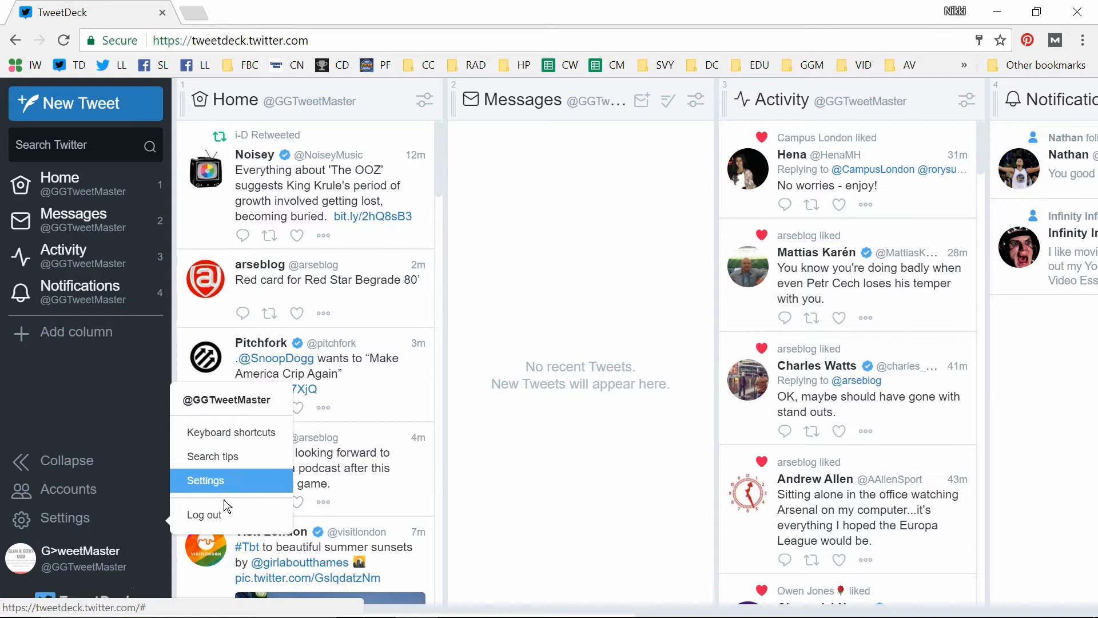
mouse_move(91, 427)
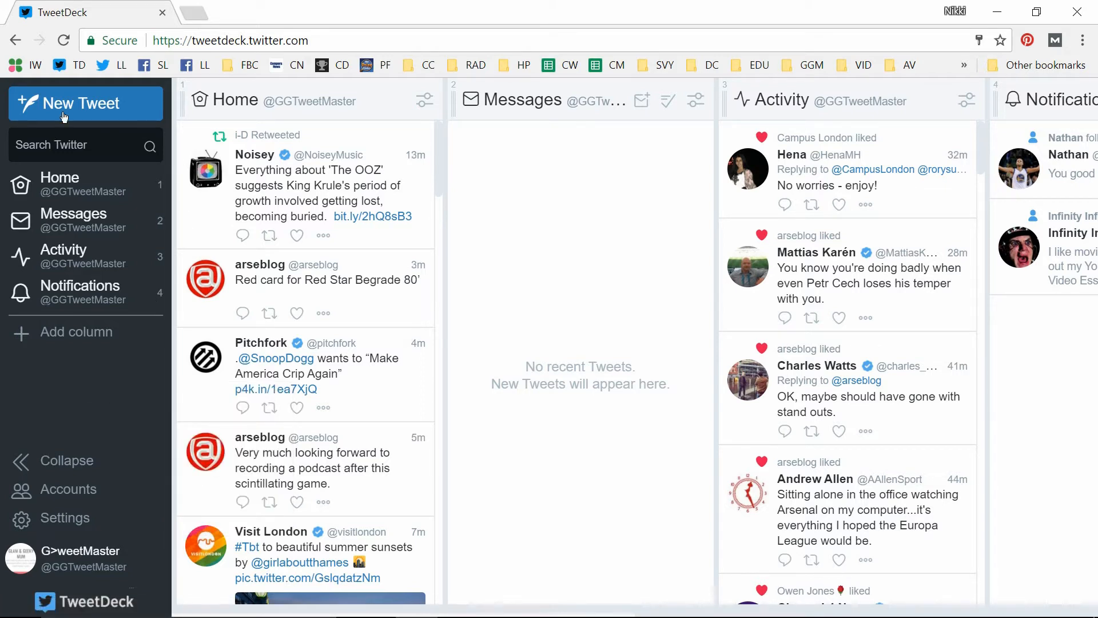
mouse_move(80, 119)
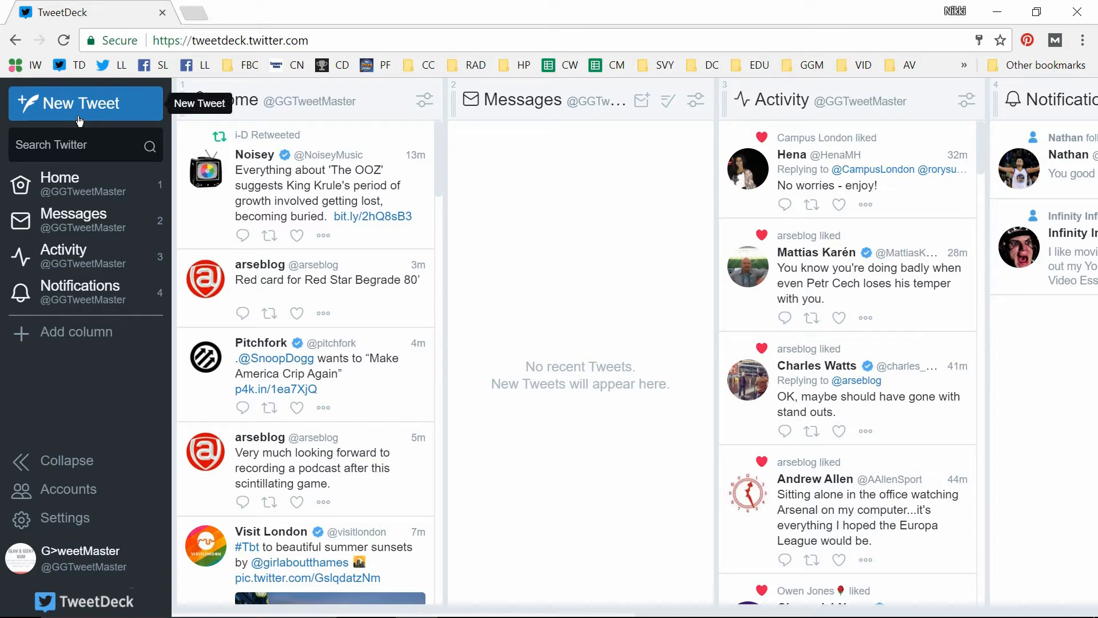
mouse_move(78, 432)
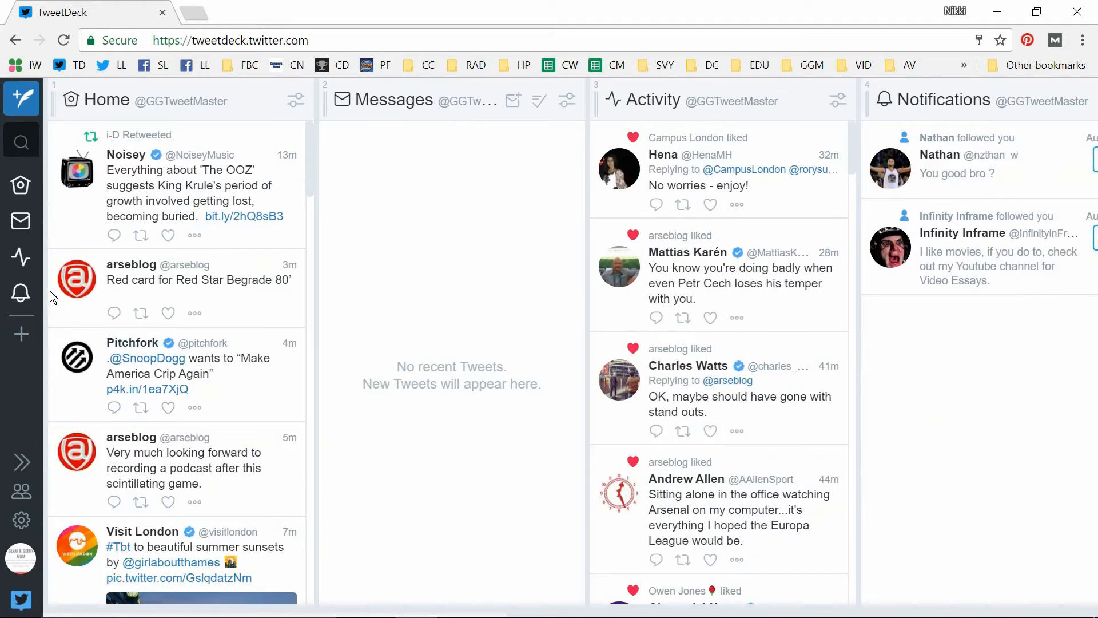
mouse_move(21, 336)
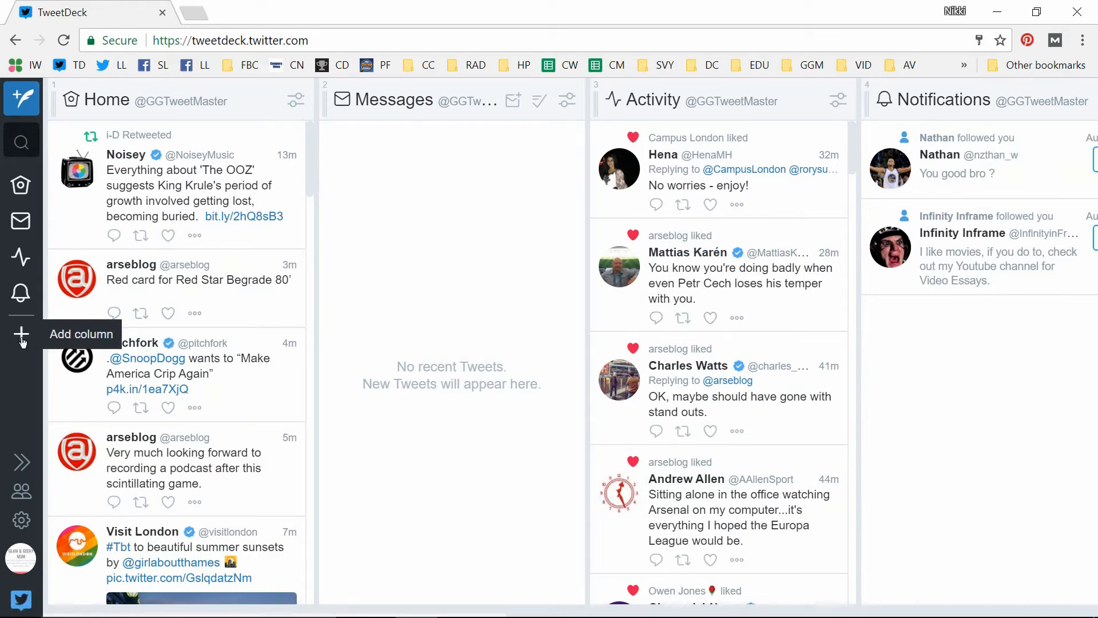
- Add the Holidays and Kids lists as new list columns on the dashboard
click(21, 336)
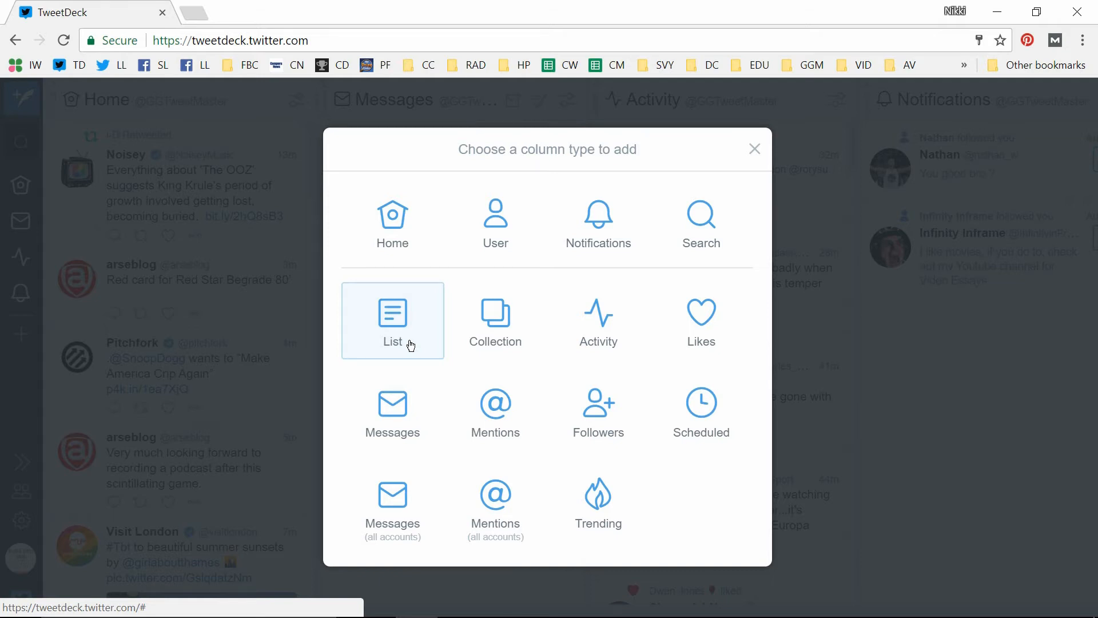
click(392, 321)
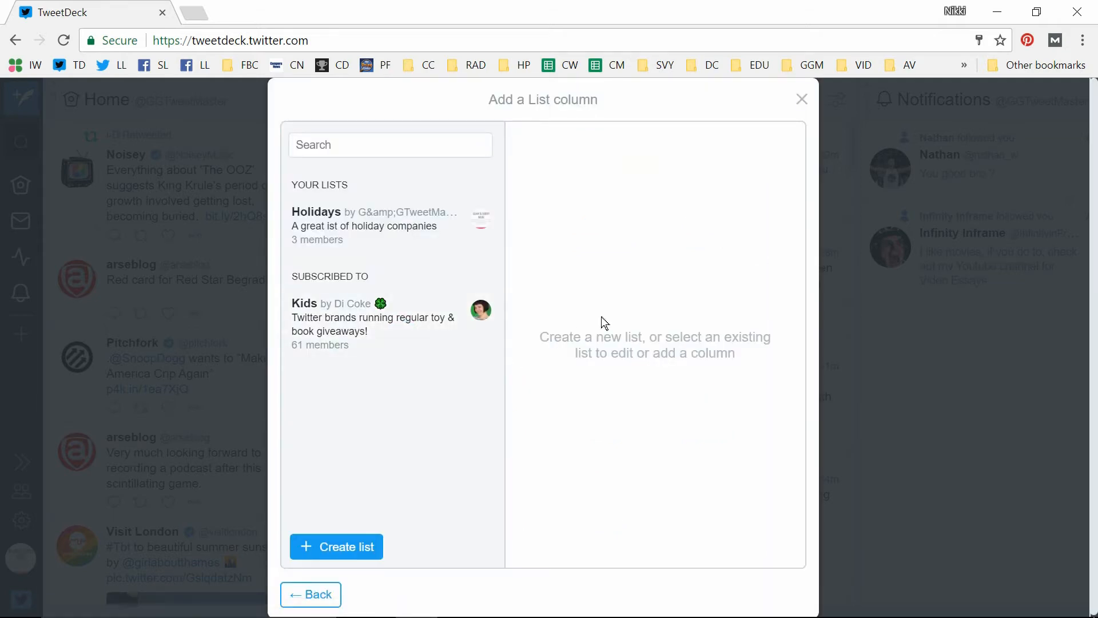
mouse_move(568, 347)
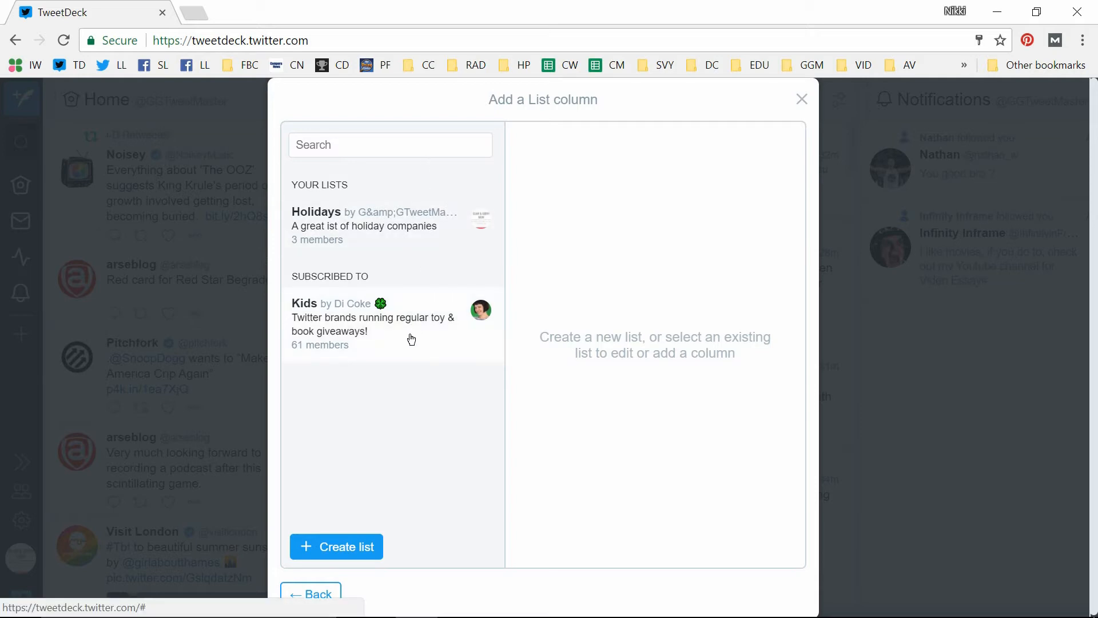
mouse_move(396, 334)
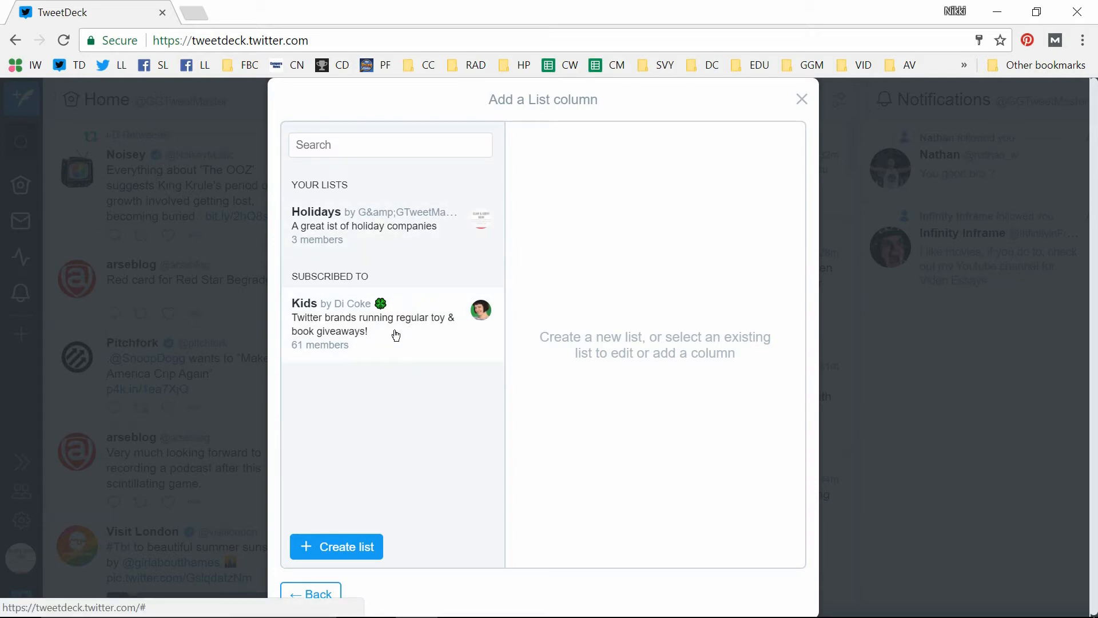
mouse_move(377, 342)
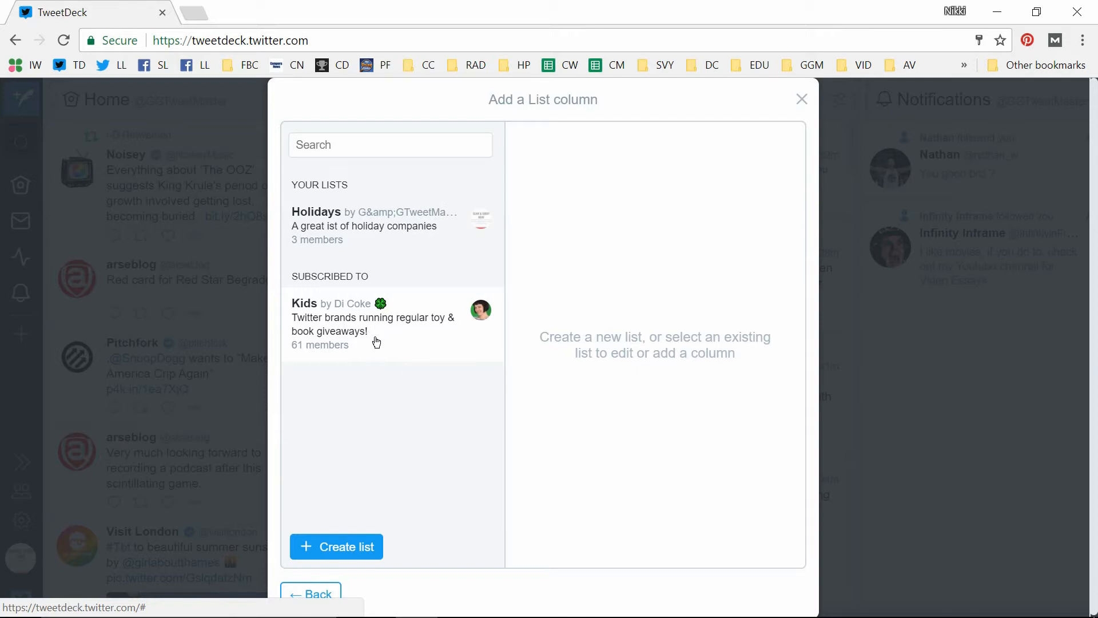
mouse_move(356, 262)
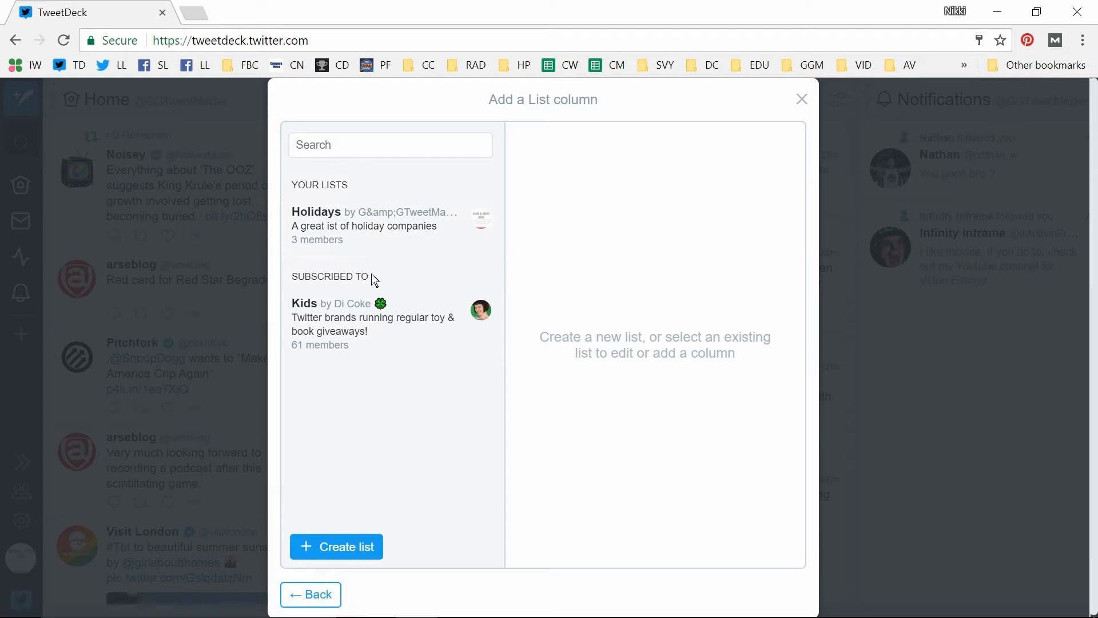
mouse_move(405, 226)
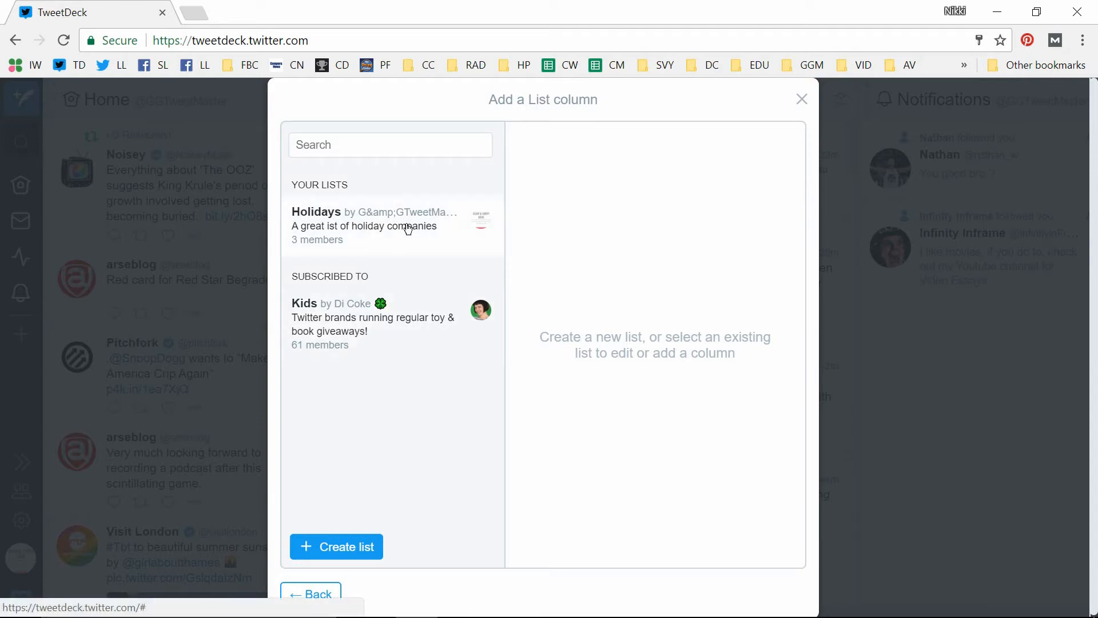
mouse_move(415, 337)
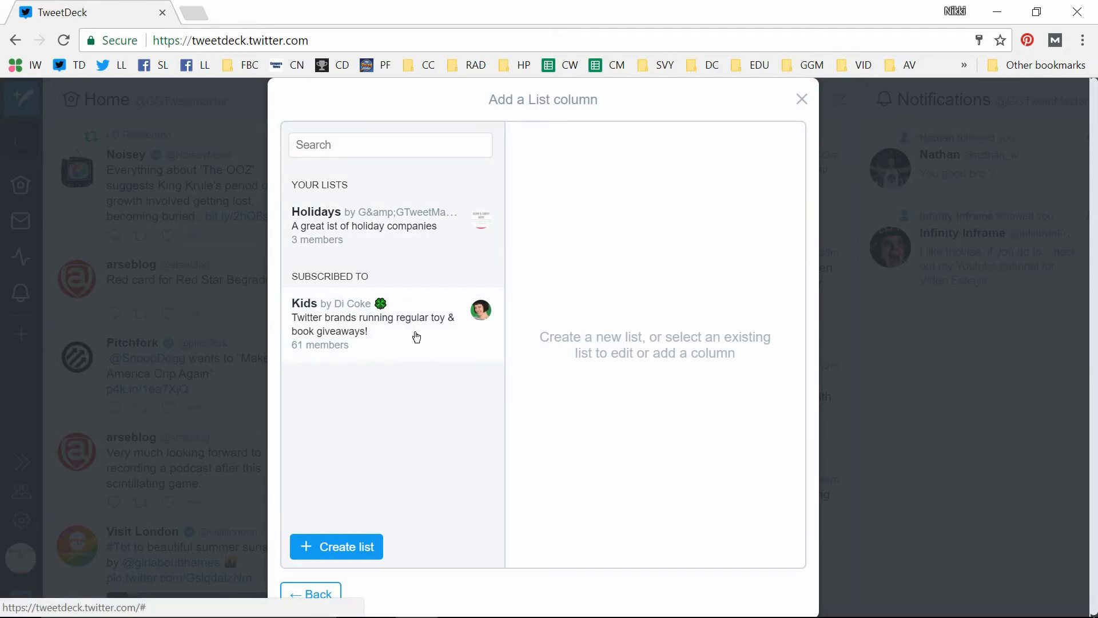
click(373, 324)
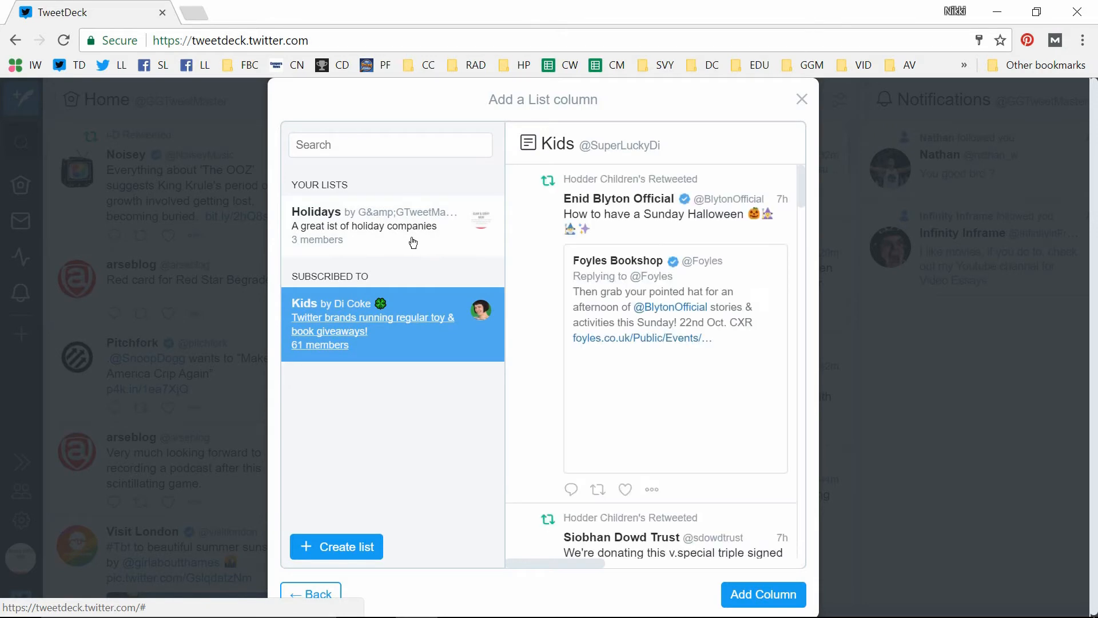
click(364, 225)
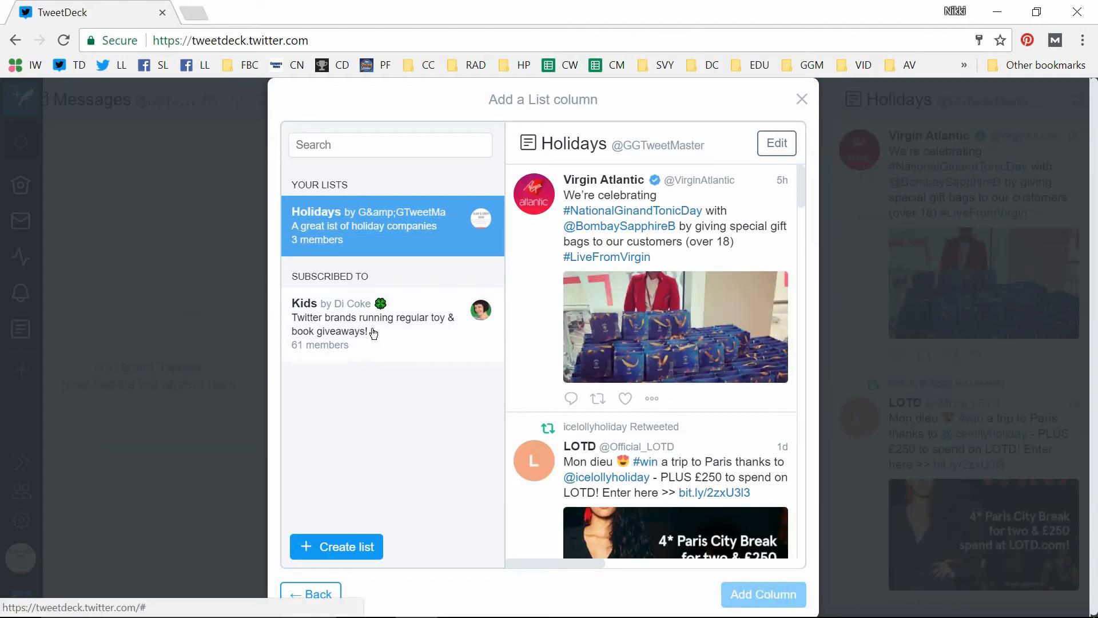
click(373, 324)
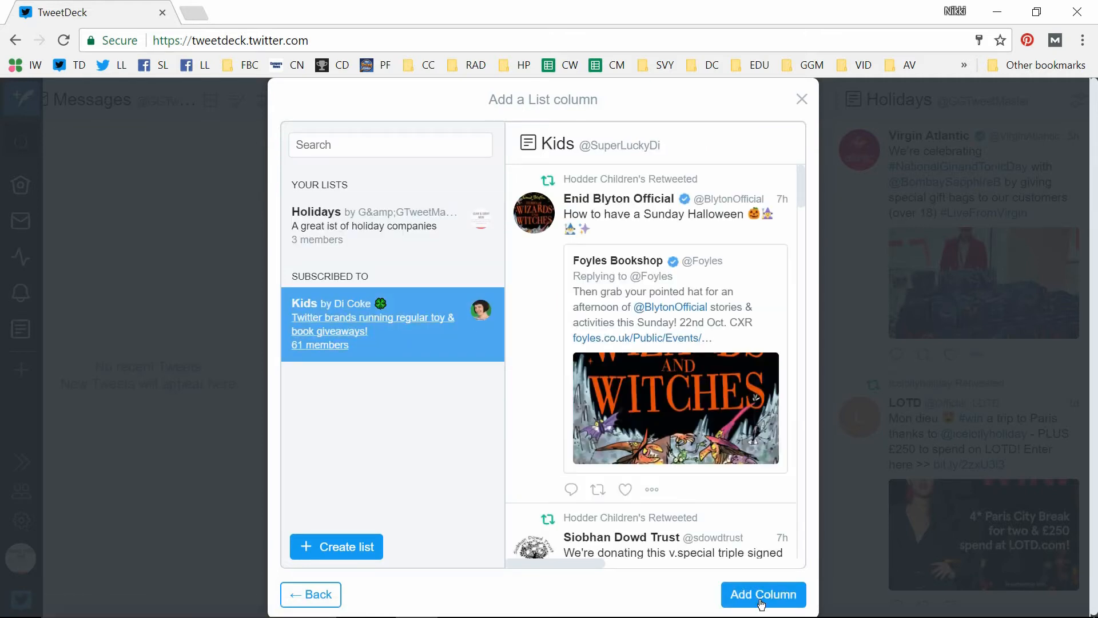
click(762, 594)
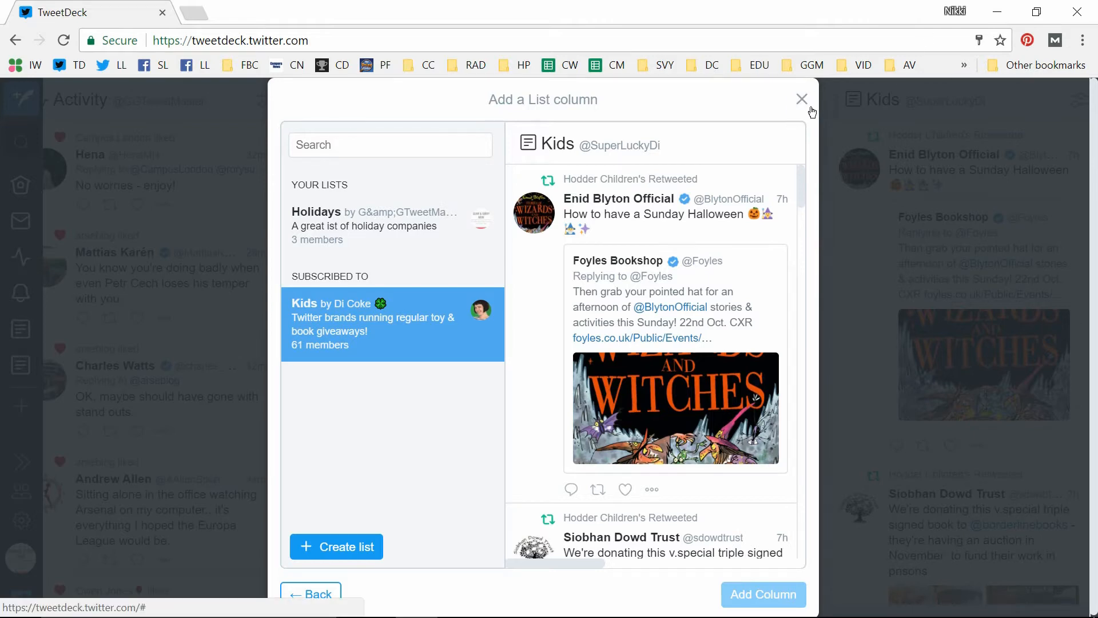
click(801, 99)
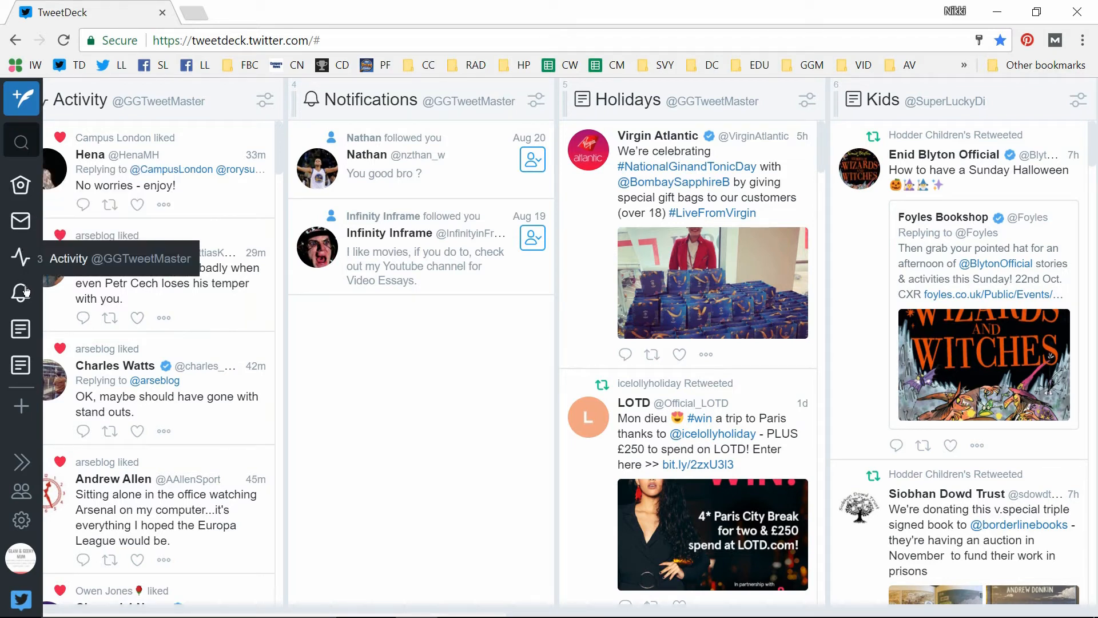
mouse_move(21, 330)
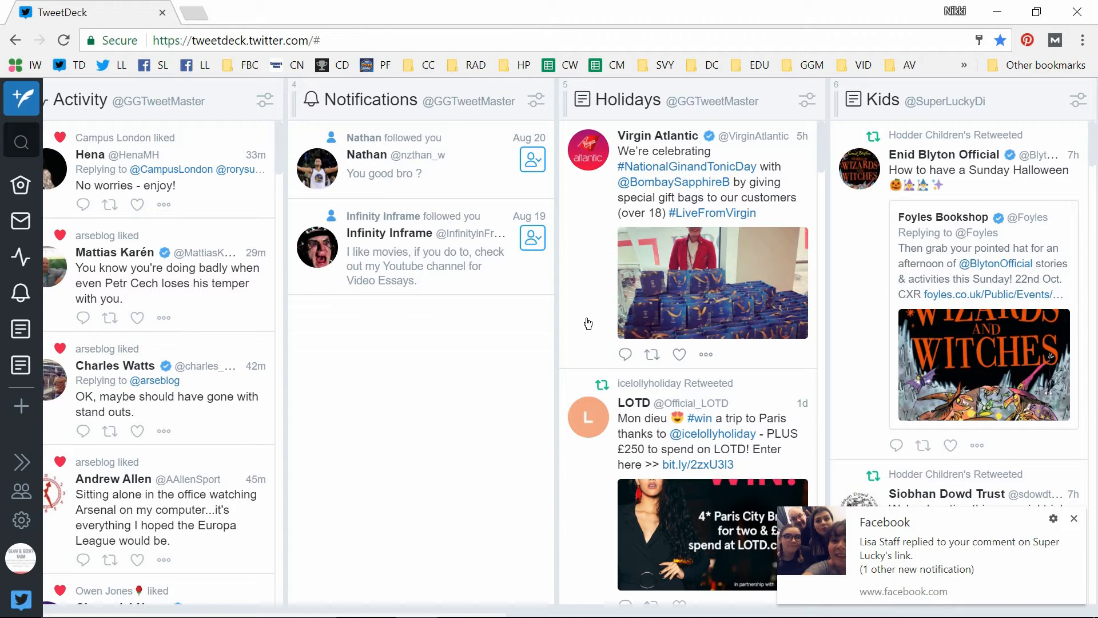
mouse_move(1086, 537)
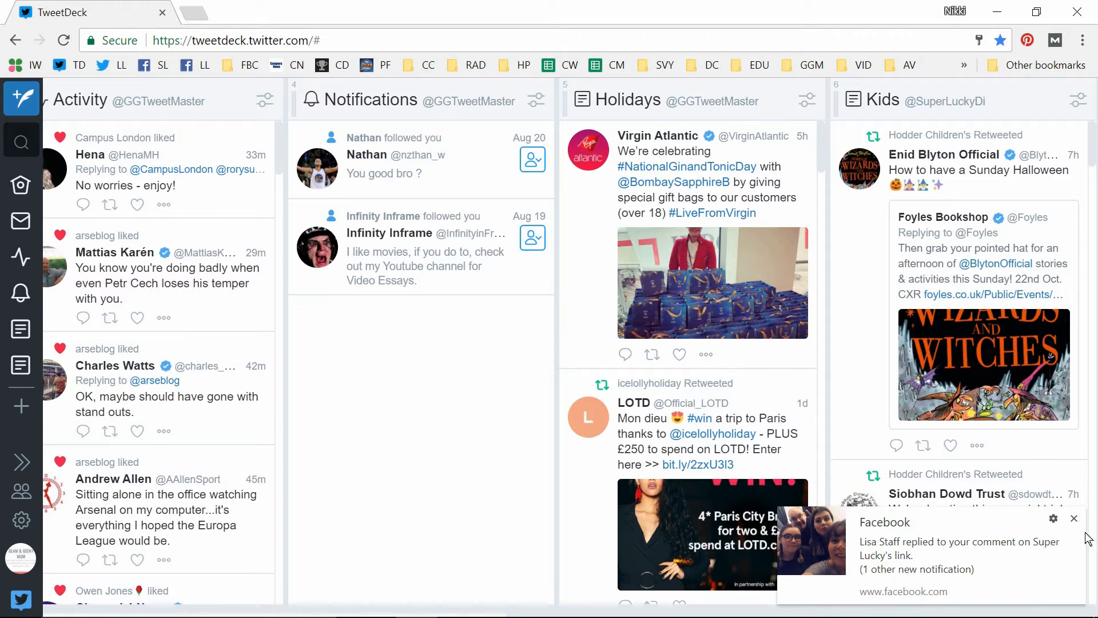
click(1073, 518)
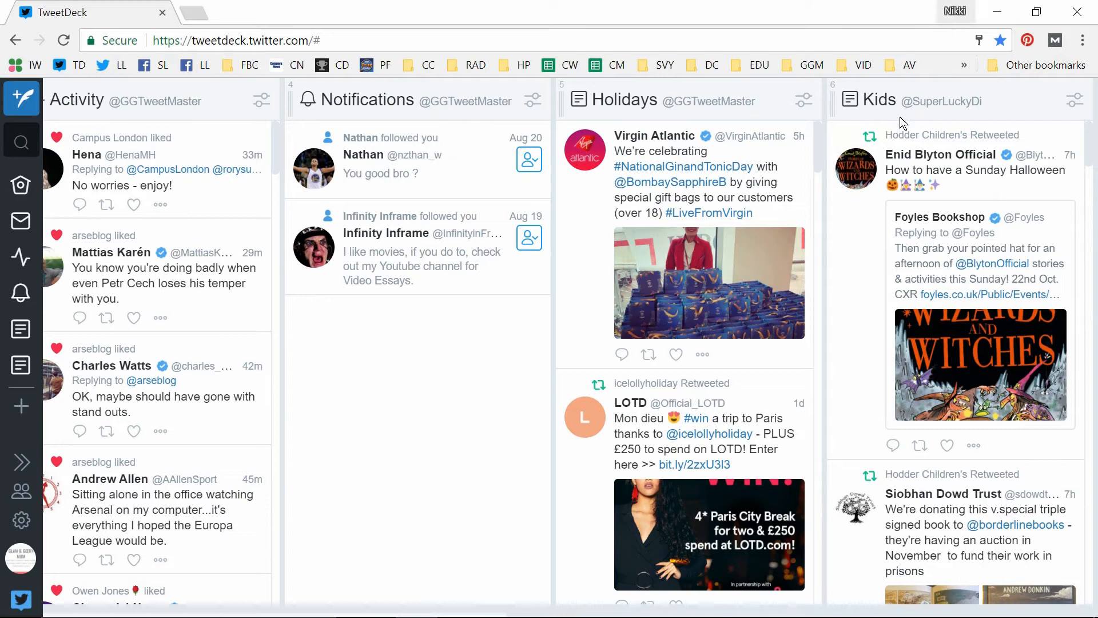
mouse_move(1074, 100)
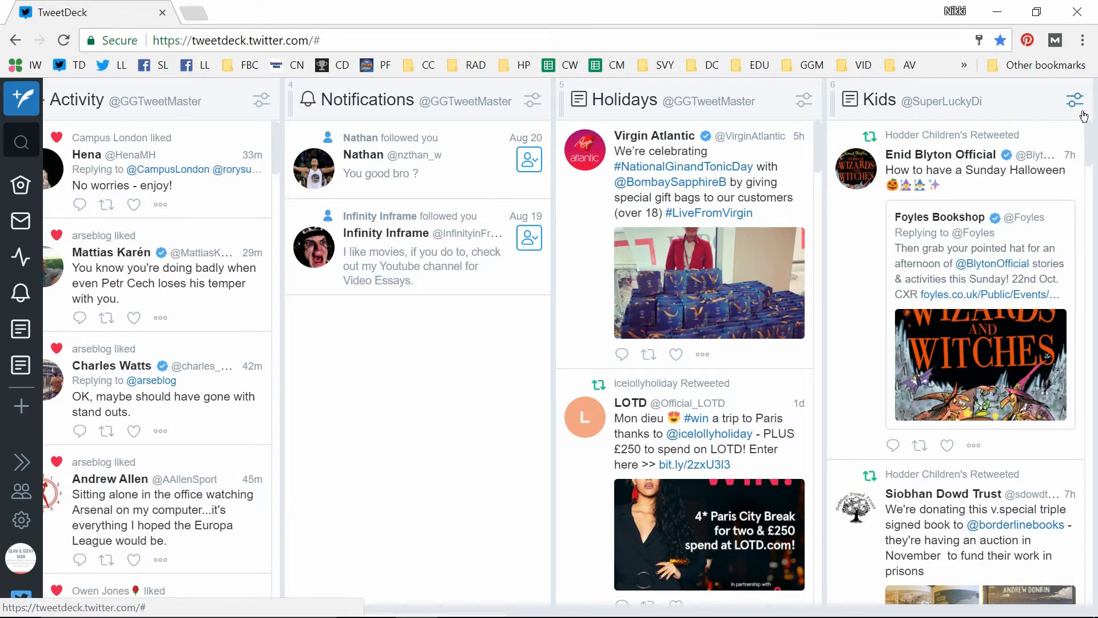
- Set the Kids column filter to exclude retweets and enter 'win' as a matching word
click(1073, 100)
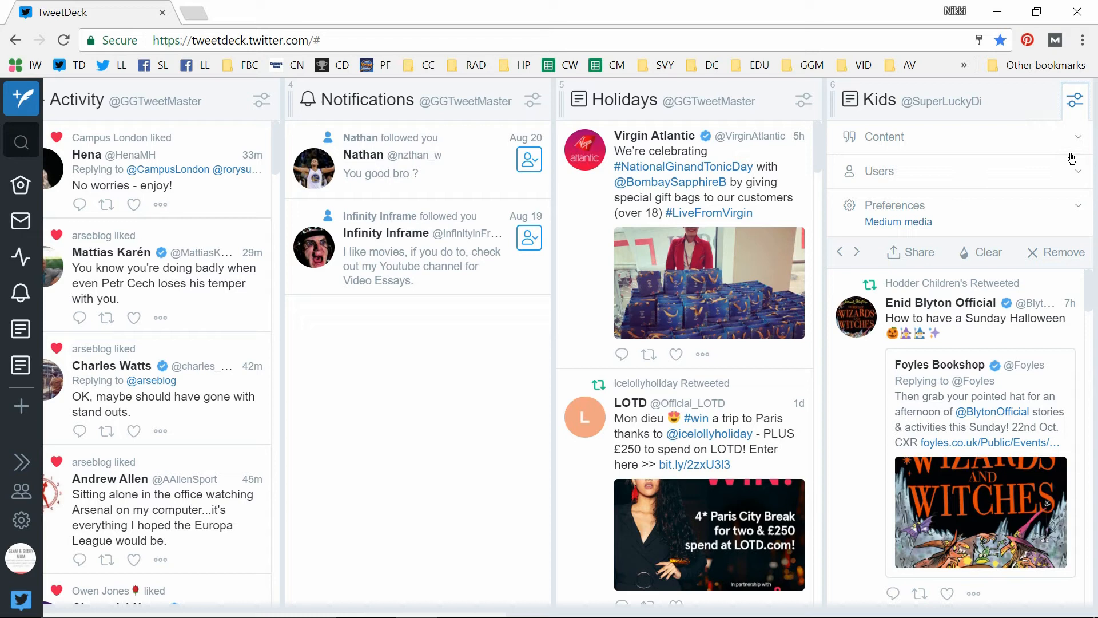
click(883, 137)
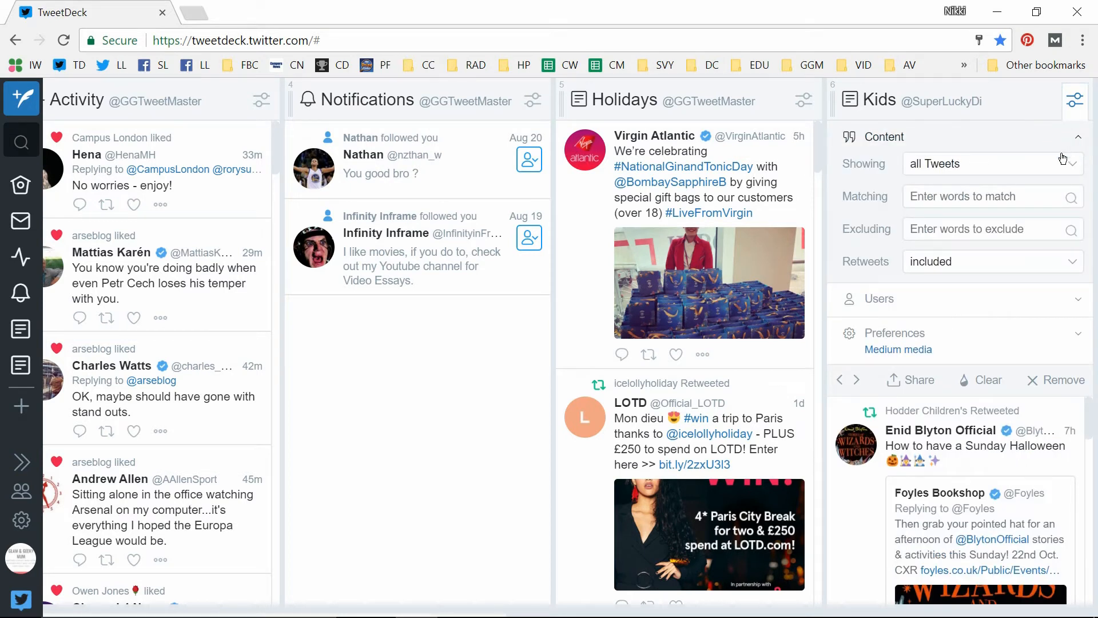
mouse_move(1053, 176)
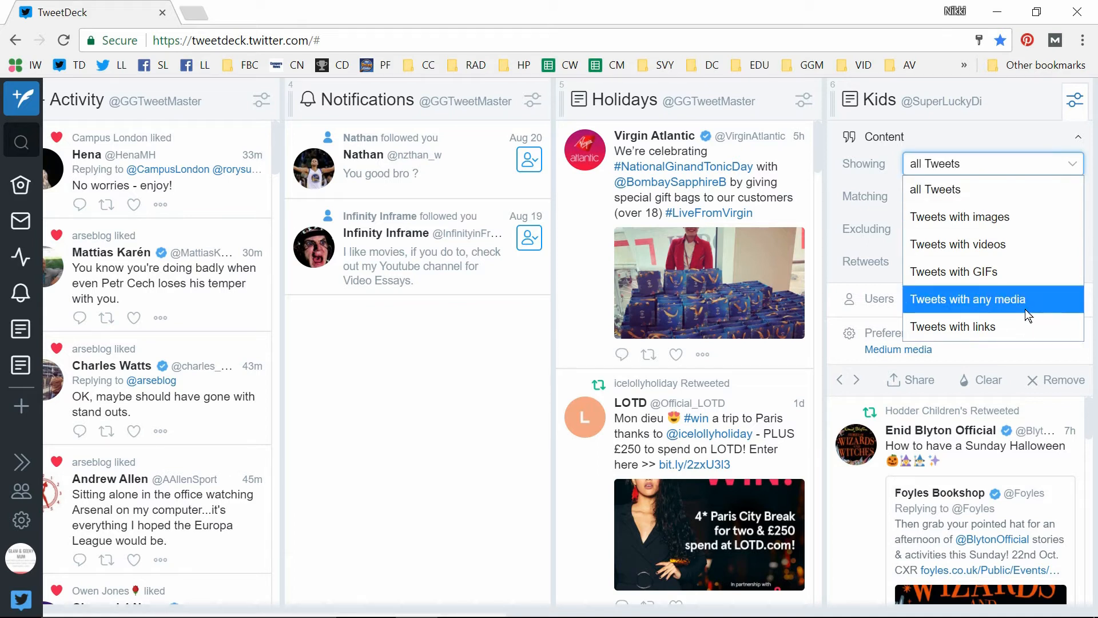
mouse_move(992, 189)
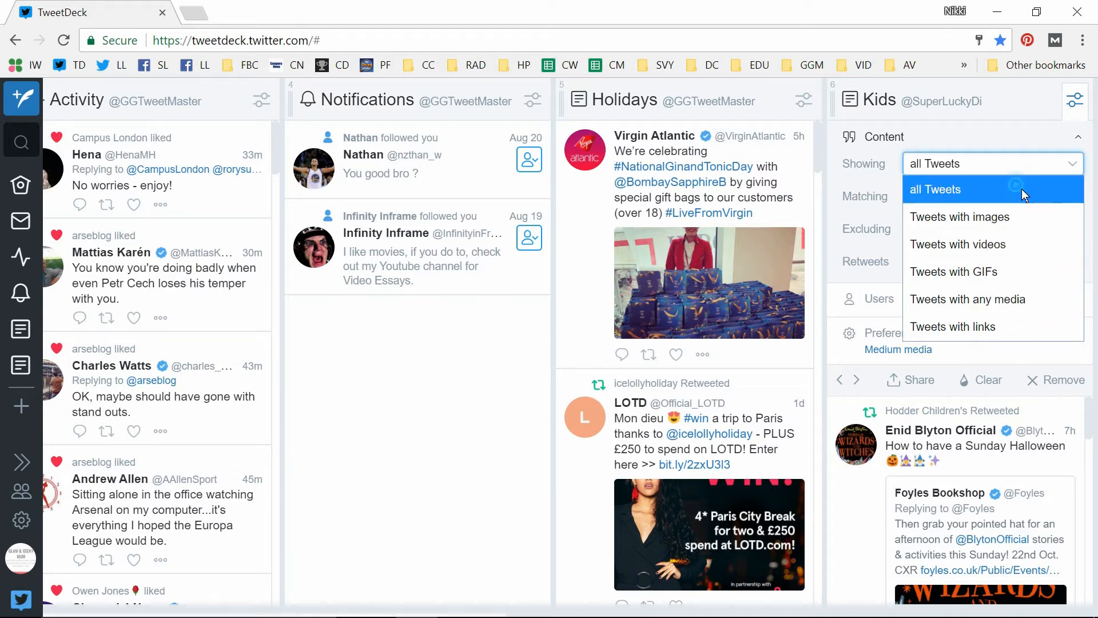
click(934, 189)
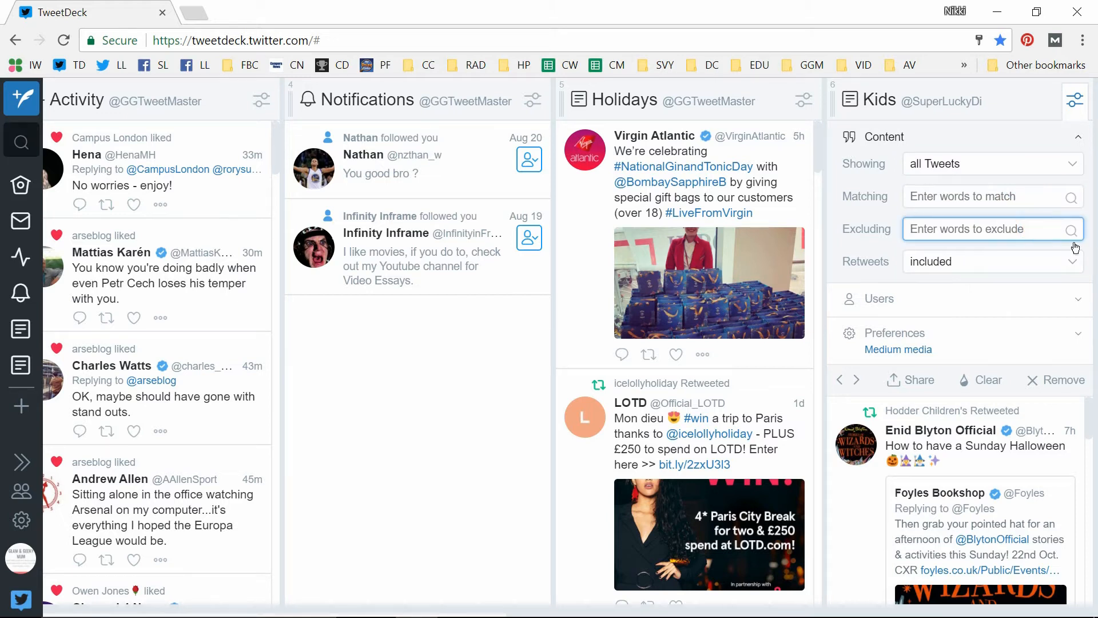
click(990, 261)
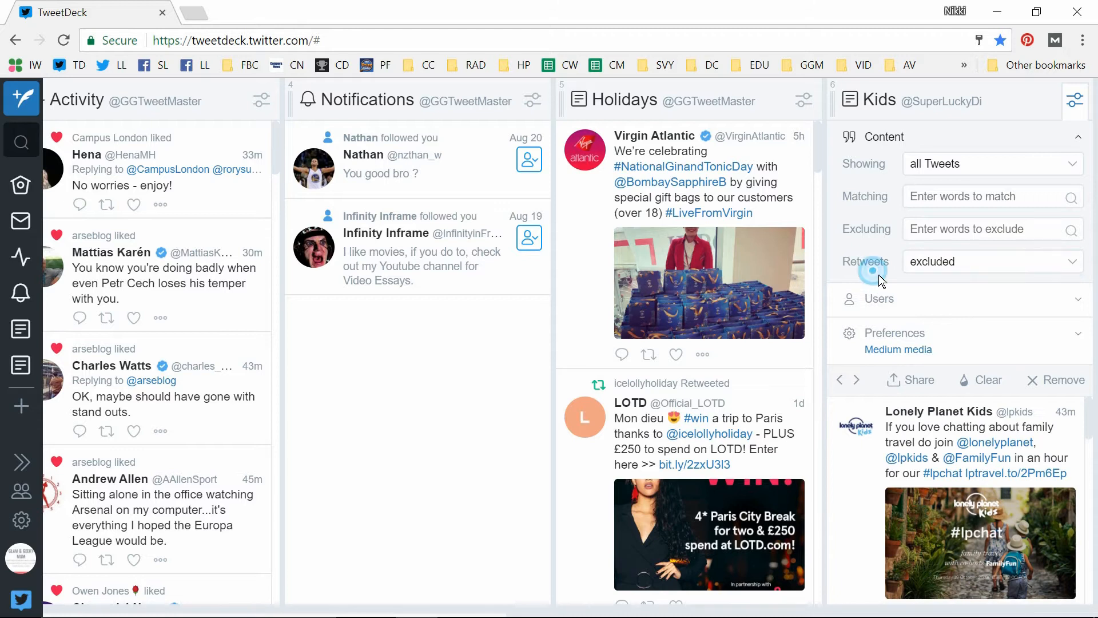
mouse_move(1031, 275)
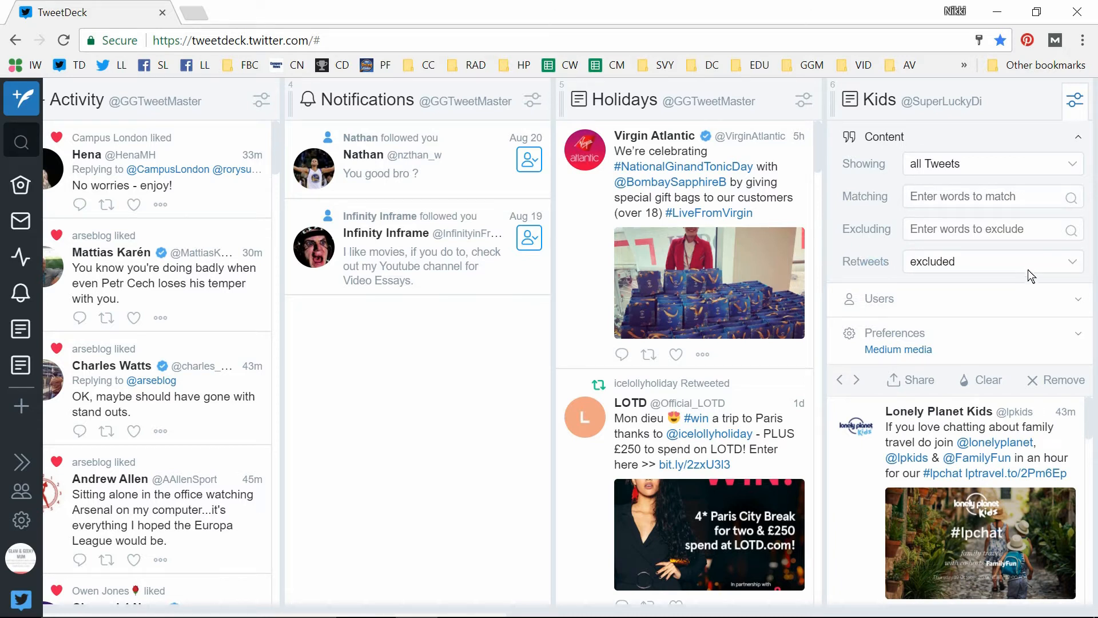
mouse_move(1016, 259)
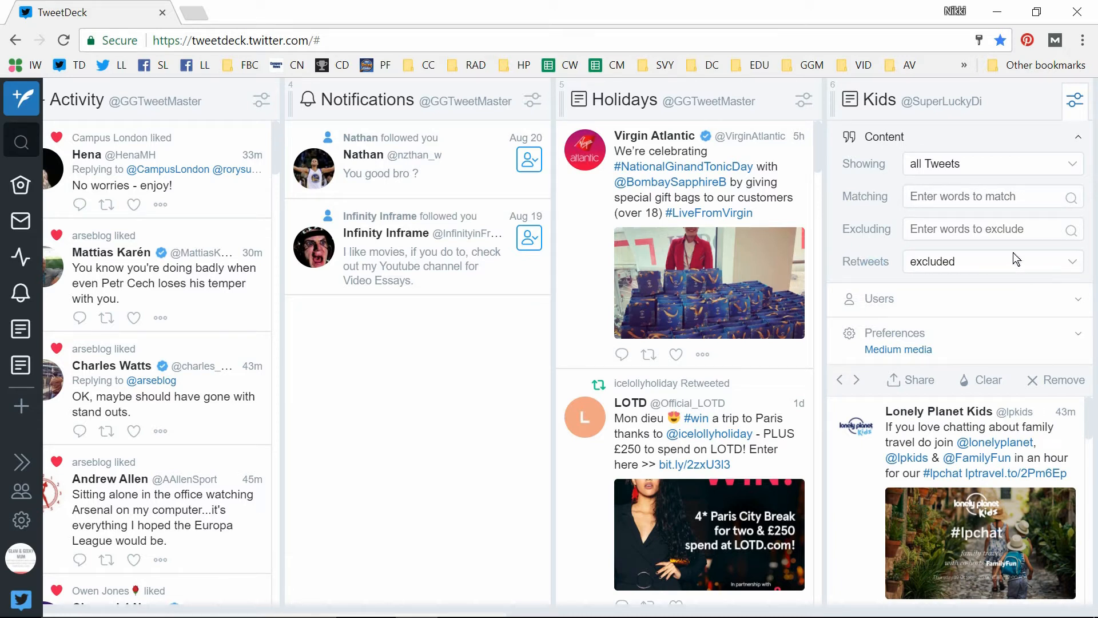
mouse_move(976, 219)
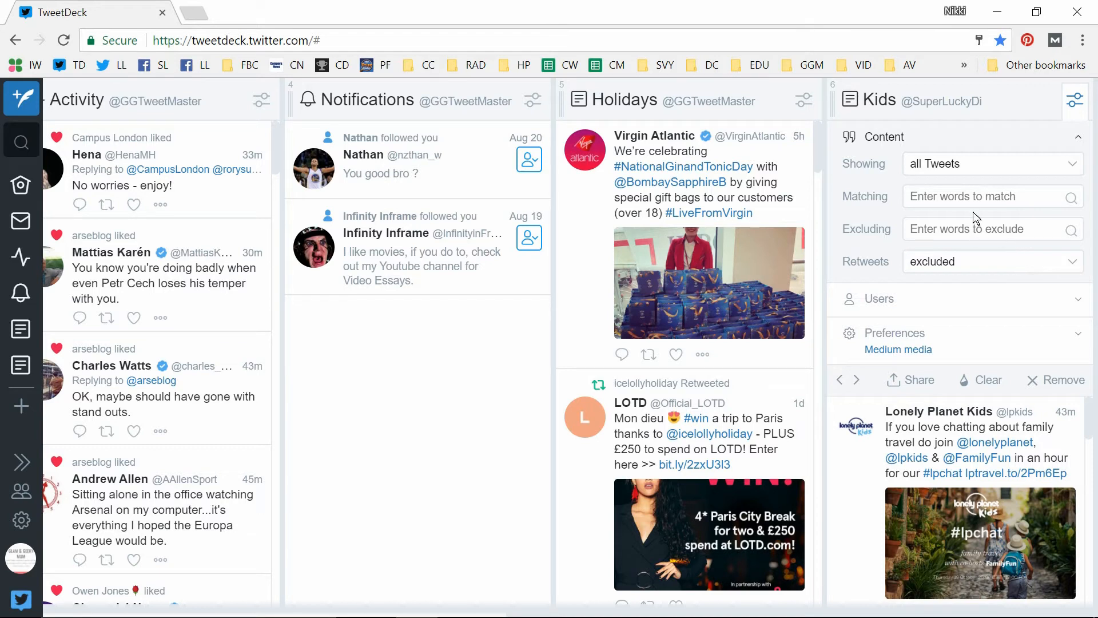
click(991, 196)
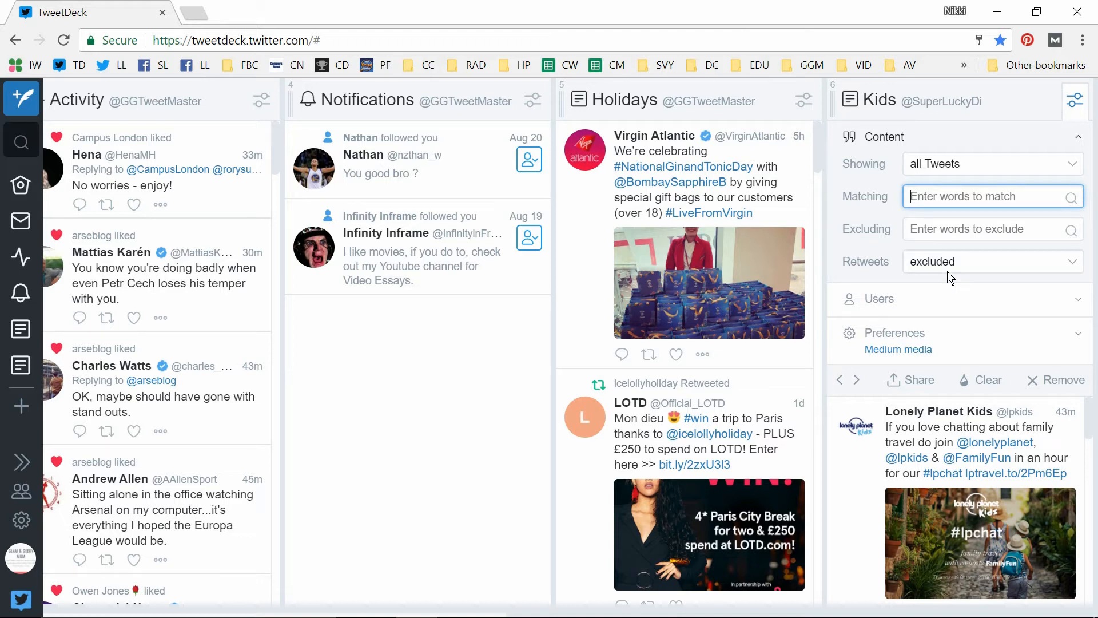
text(win)
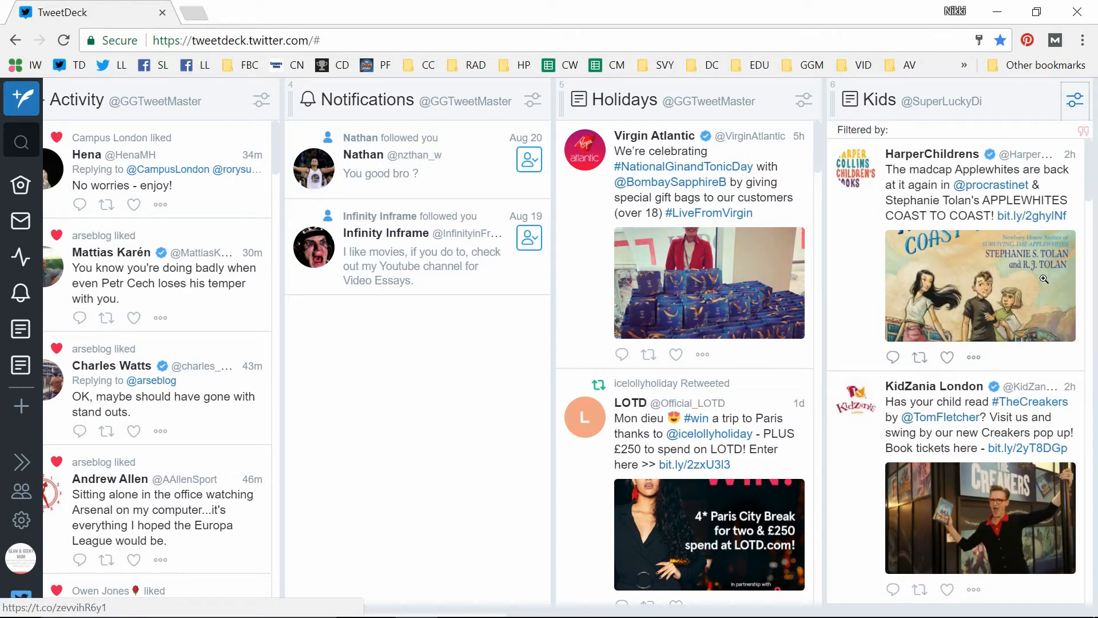
mouse_move(896, 246)
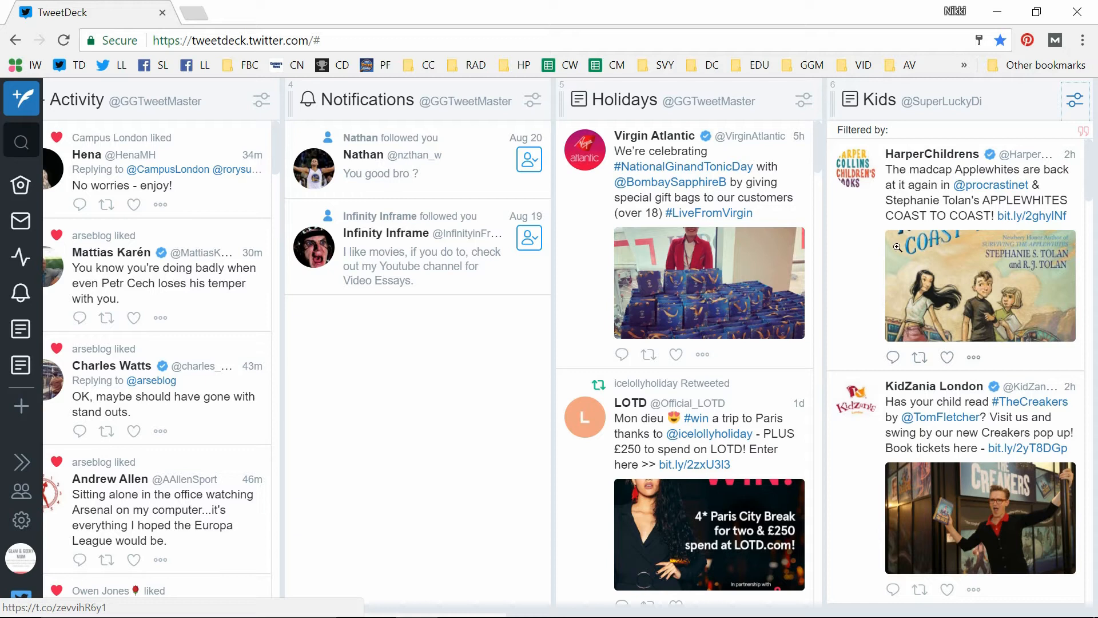
mouse_move(870, 263)
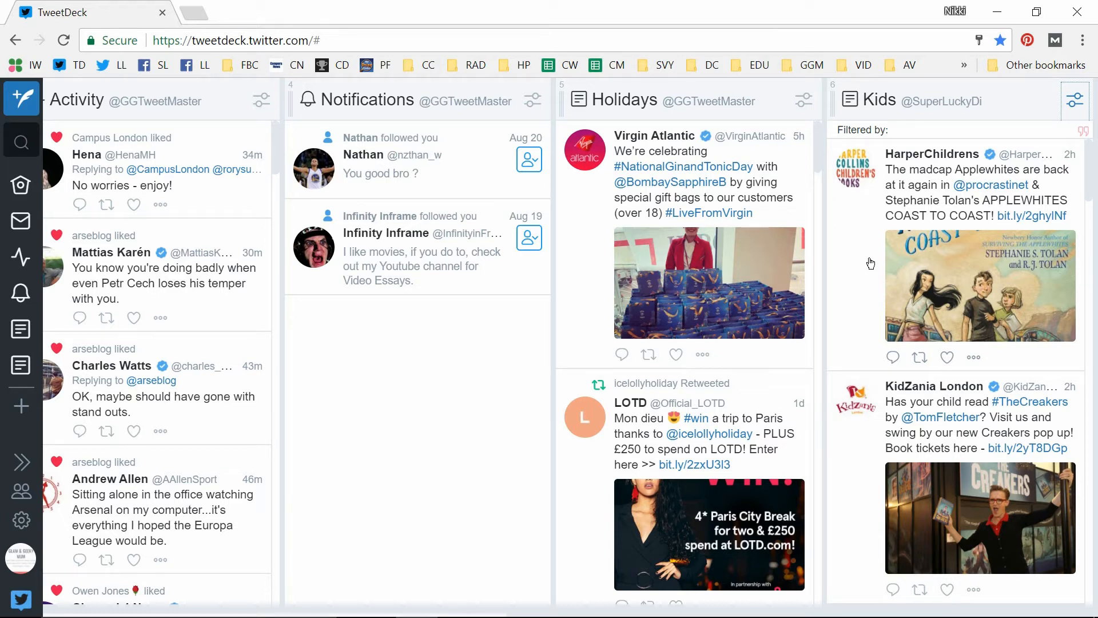
- Apply the 'win' keyword filter to the Kids column and close its filter panel
scroll(down, 3)
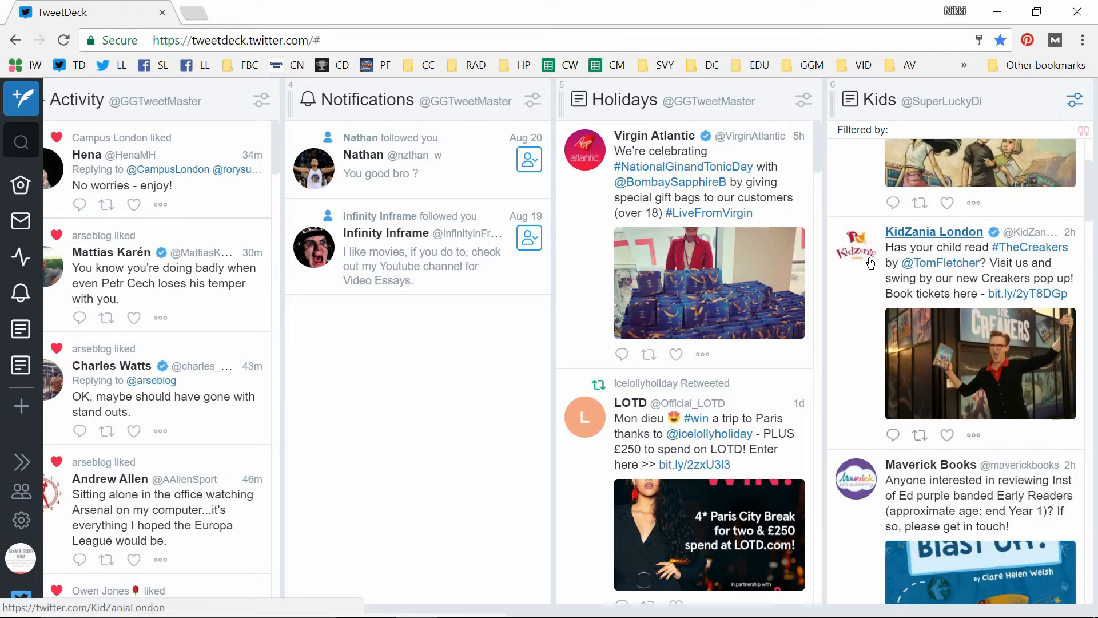
scroll(up, 3)
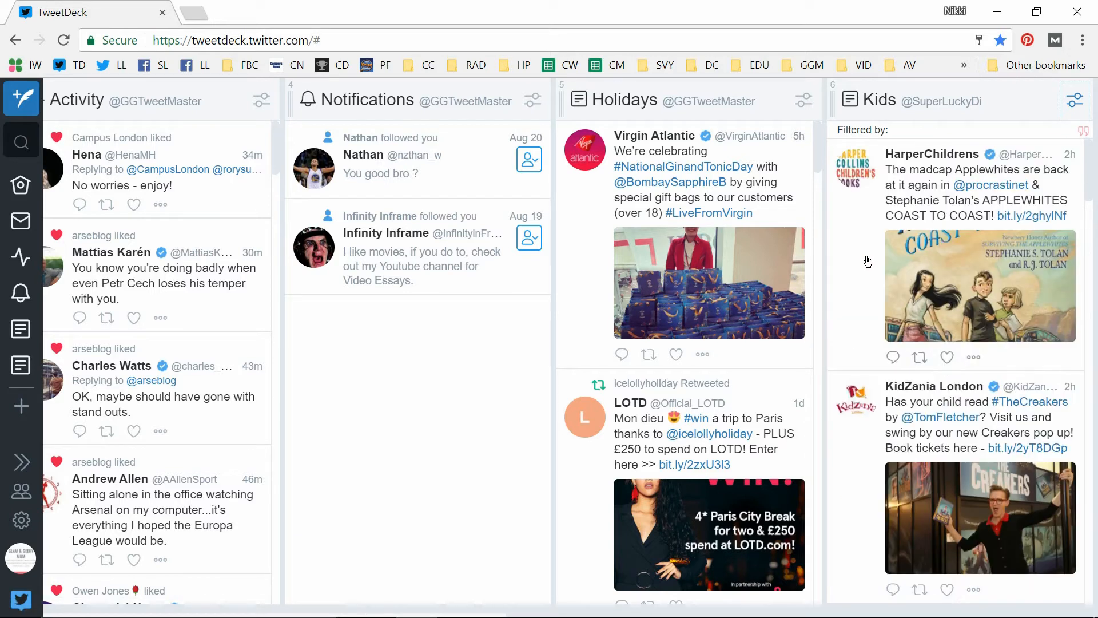
click(1073, 101)
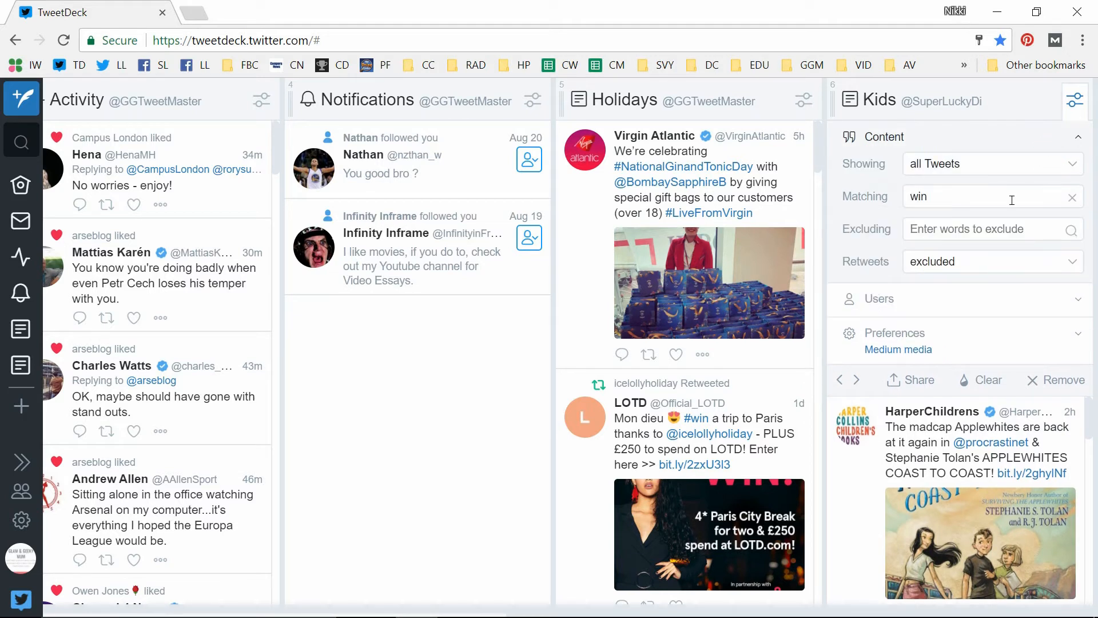
click(980, 196)
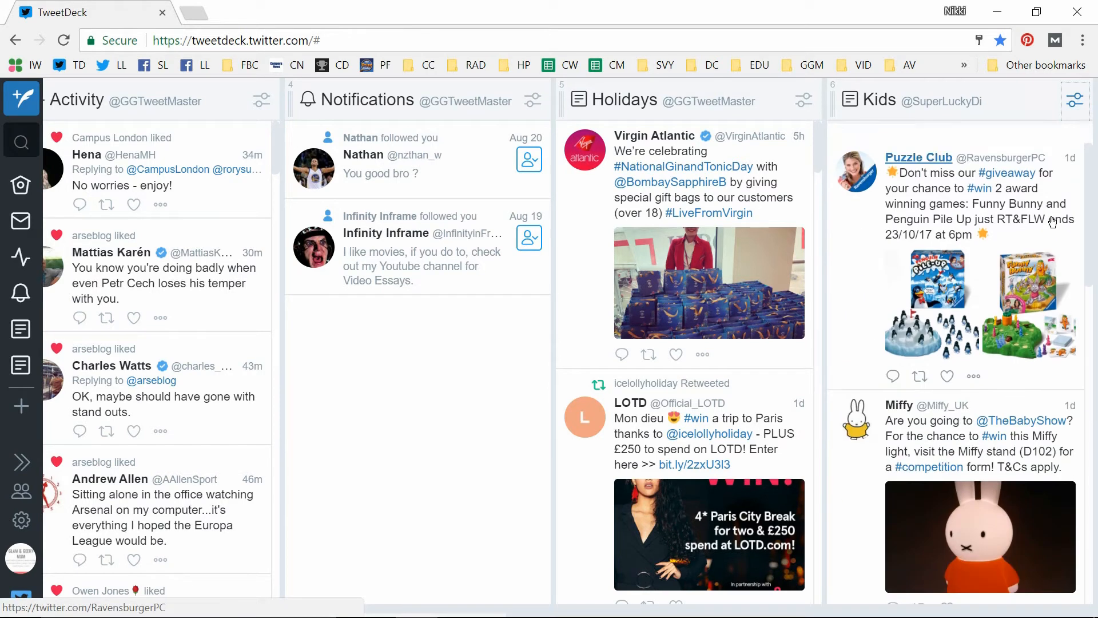
click(1073, 101)
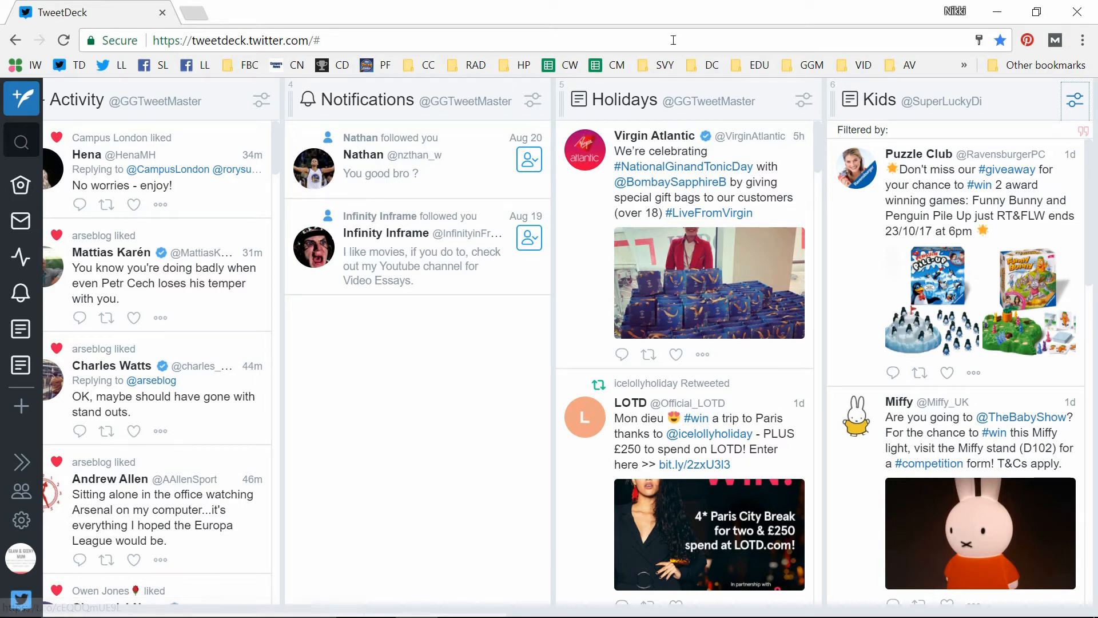
- Give the Holidays column the 'win' matching filter from its settings
click(803, 99)
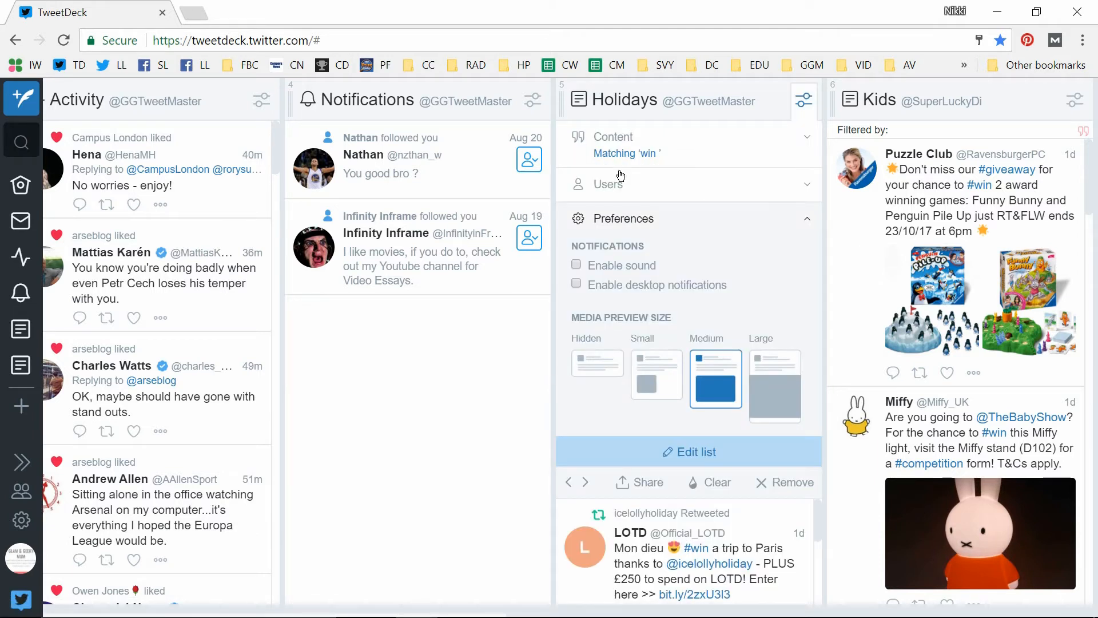
mouse_move(815, 232)
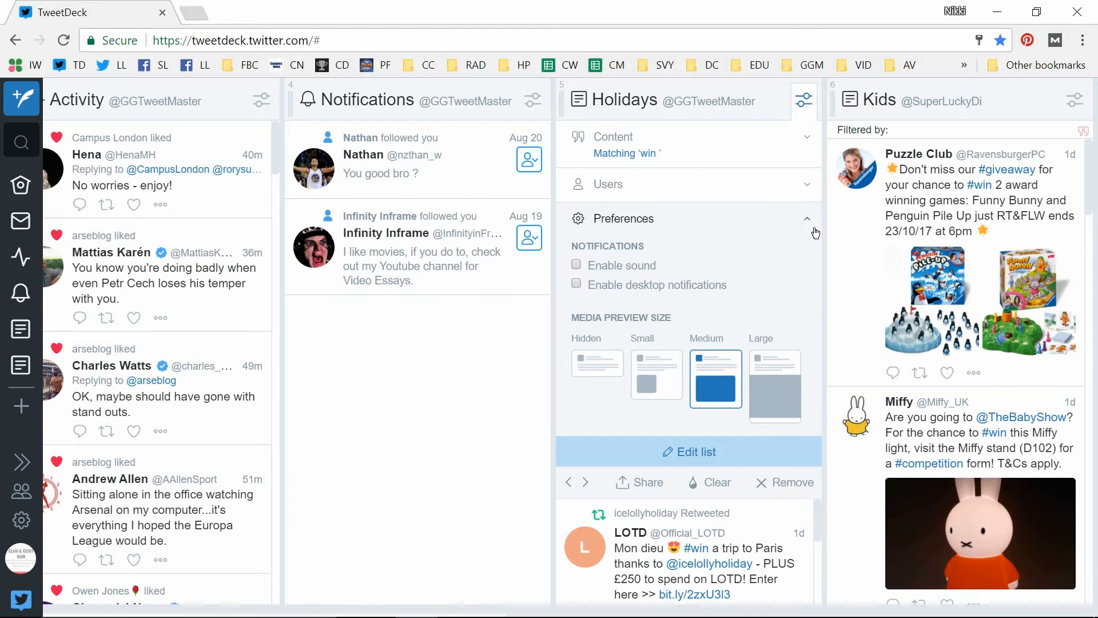
click(805, 218)
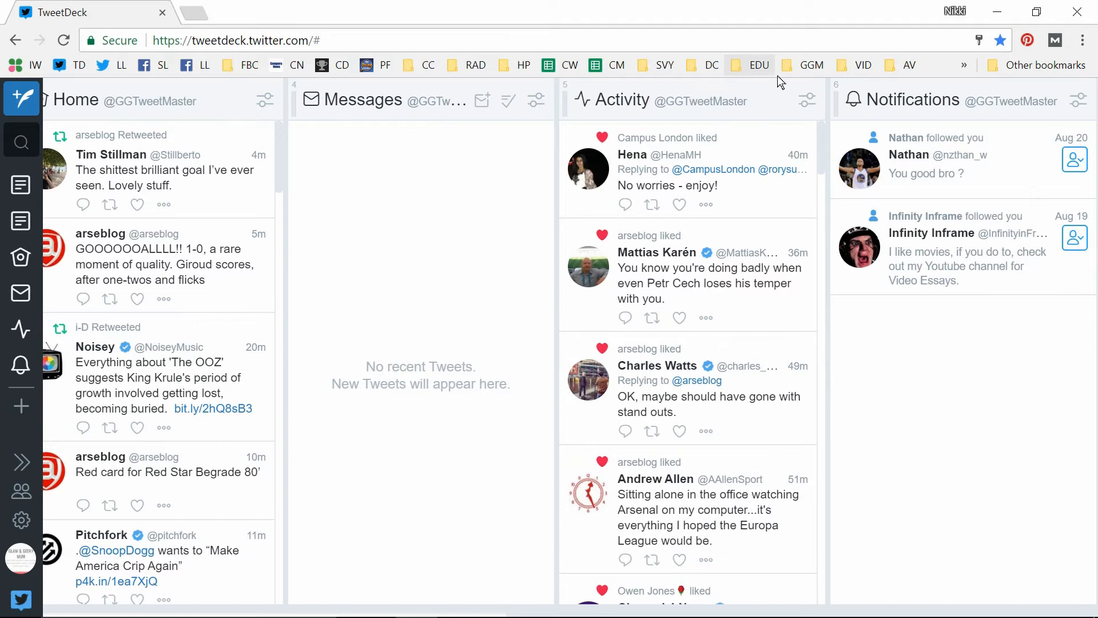
click(807, 100)
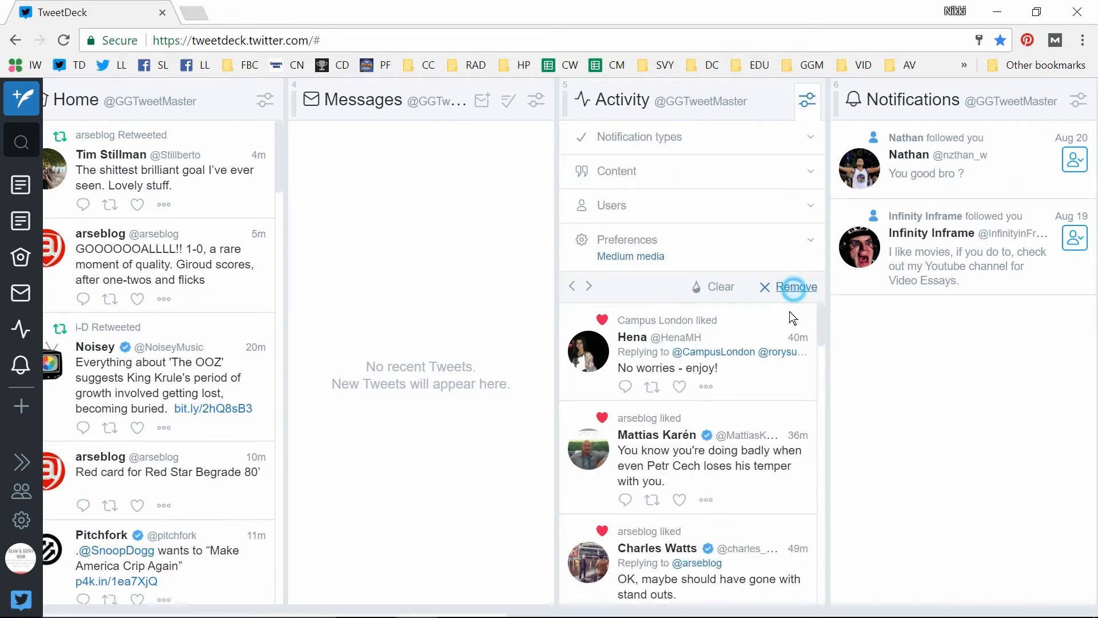
click(796, 286)
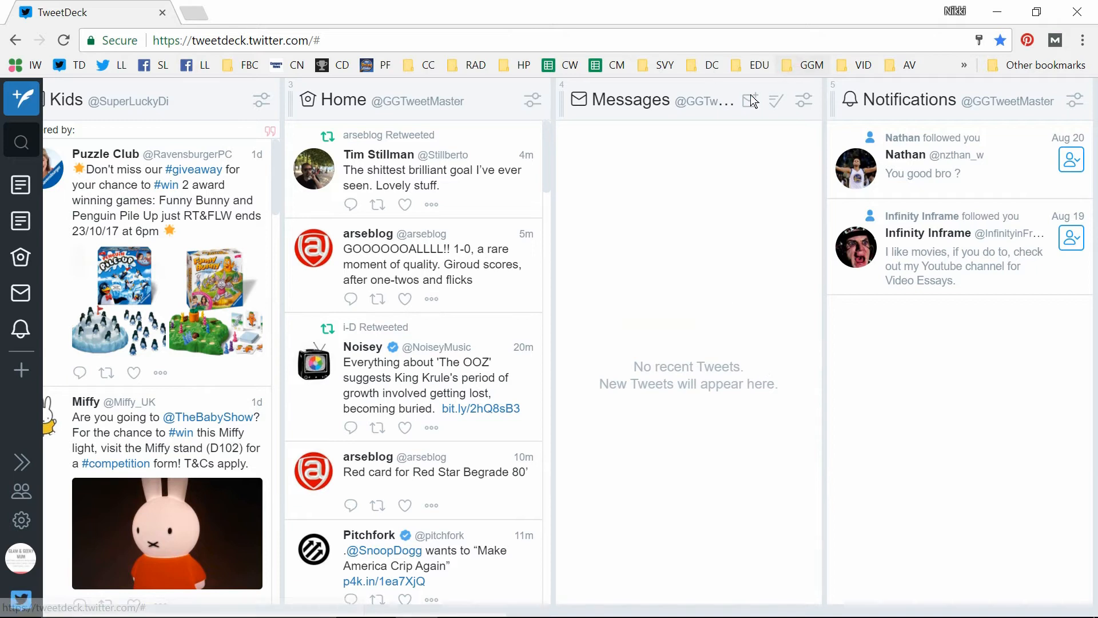
mouse_move(21, 370)
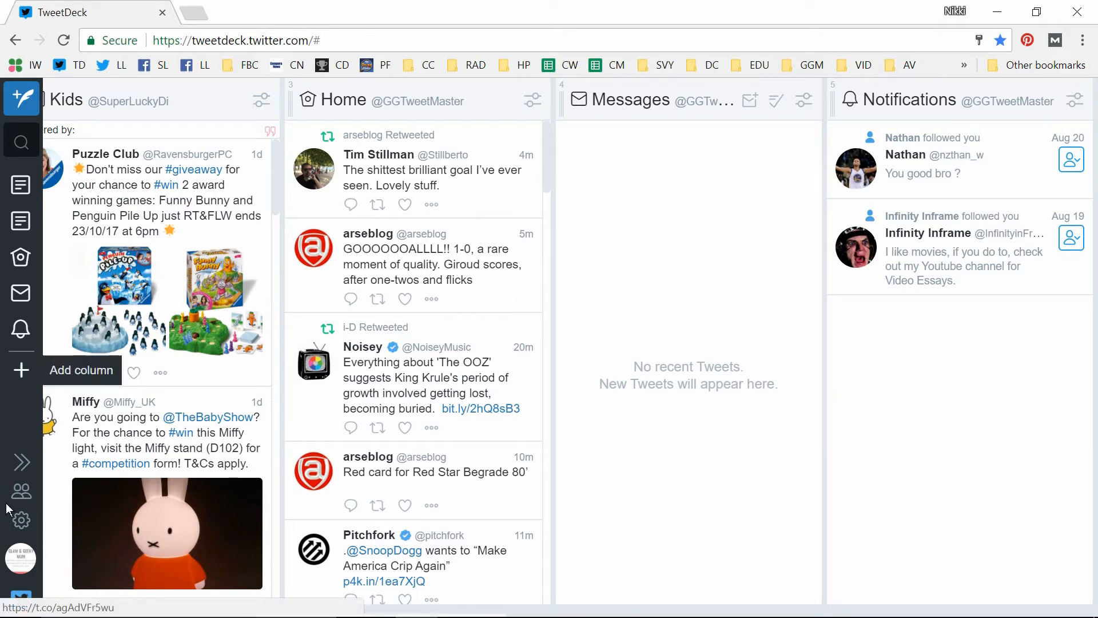
mouse_move(21, 330)
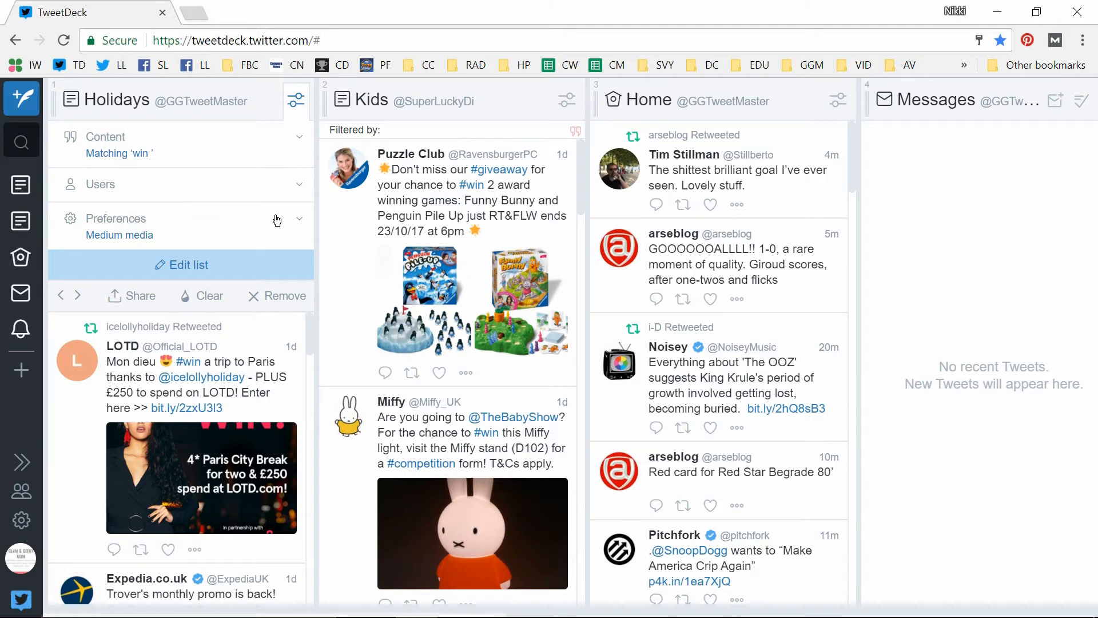
click(295, 100)
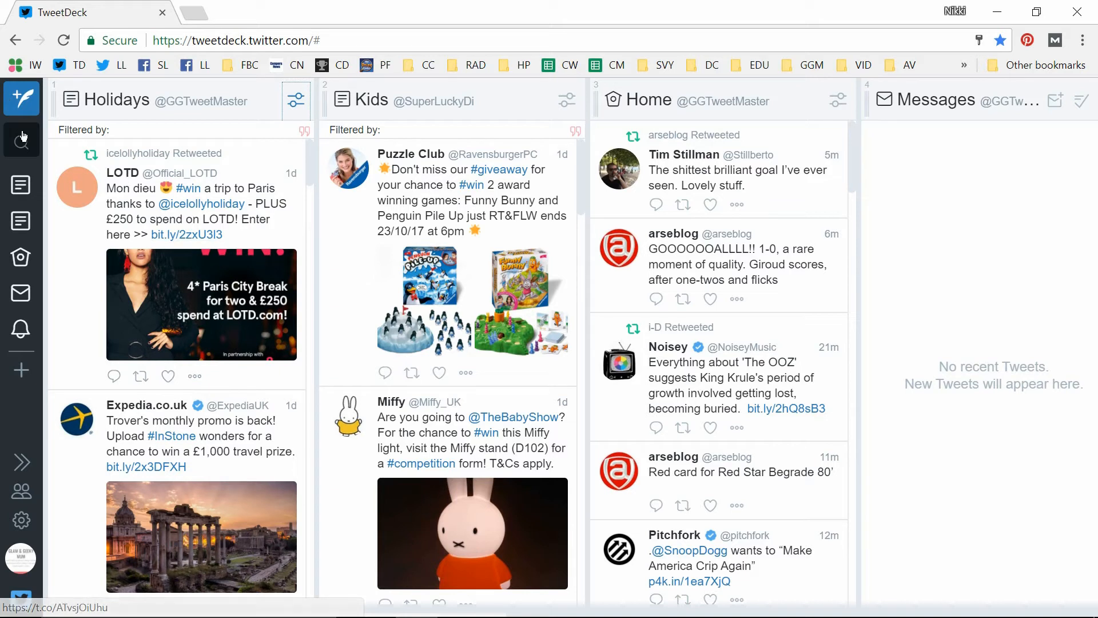
mouse_move(21, 137)
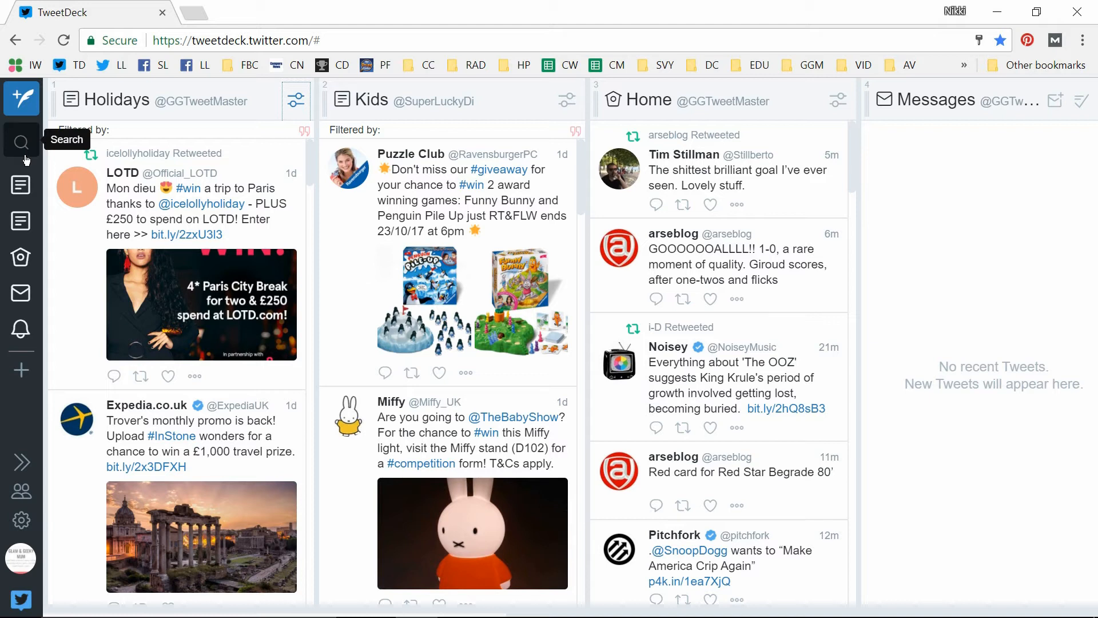
- Add a 'win london tickets' search column and bring it to the front
click(21, 140)
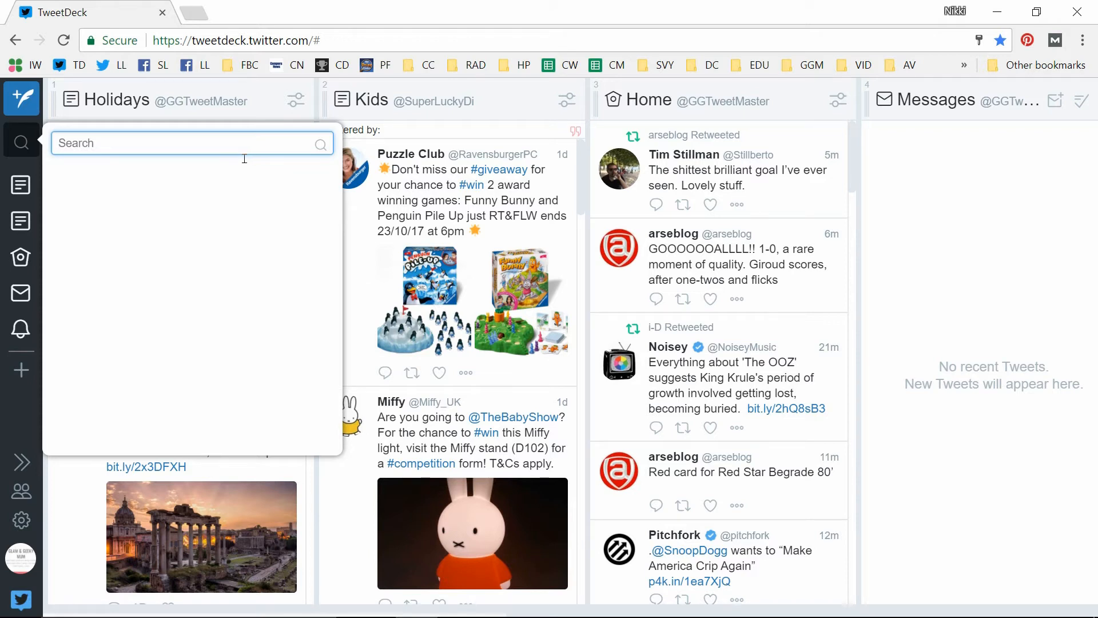
text(win)
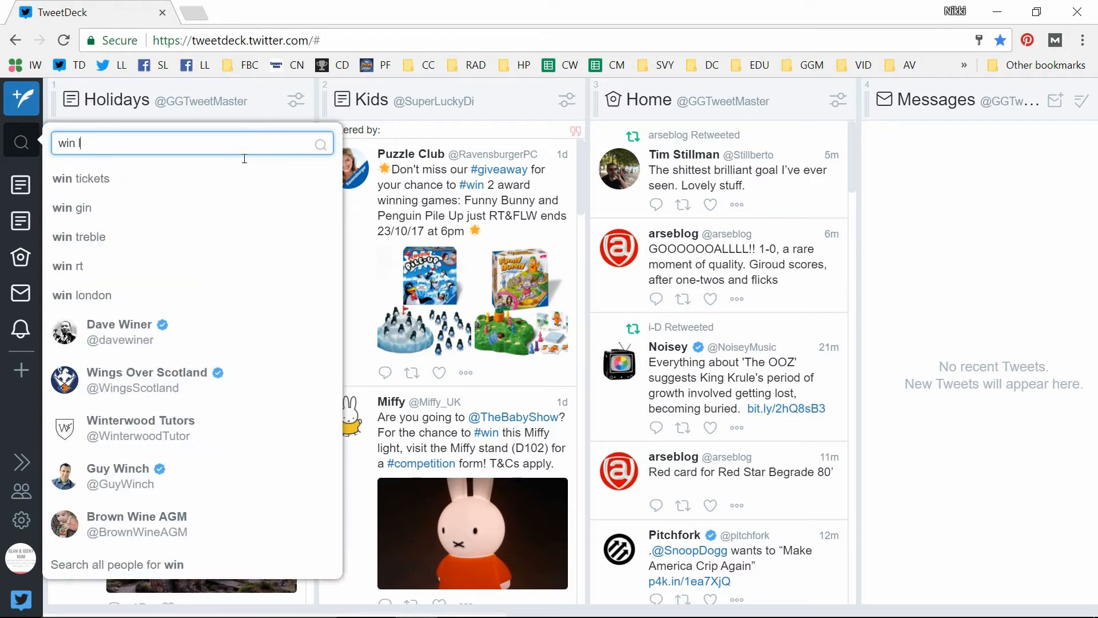
text(london tickets)
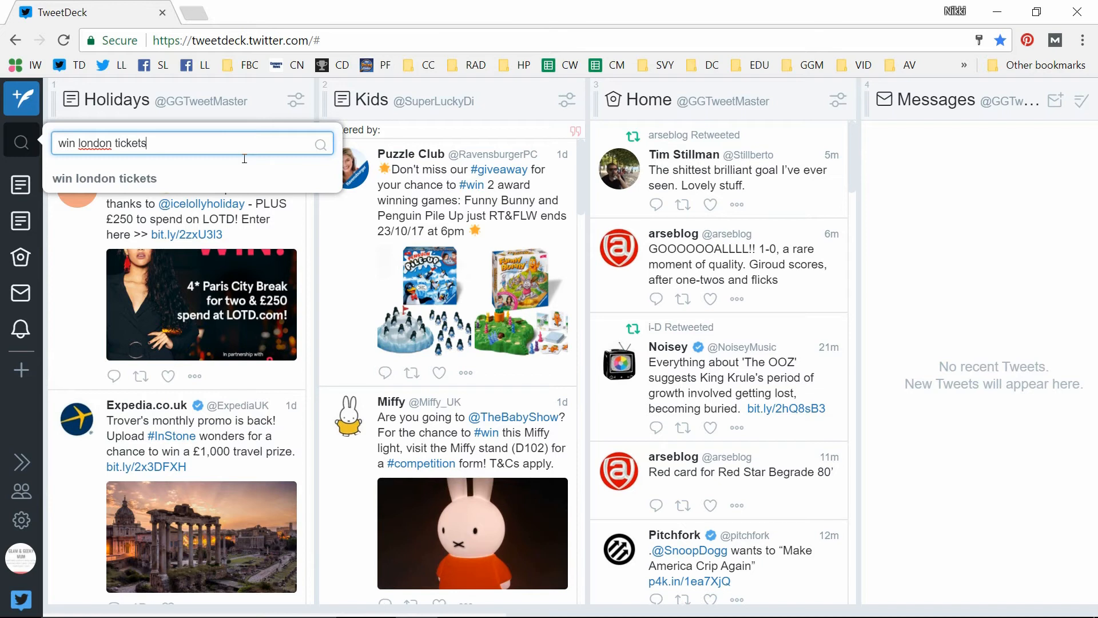
key(Return)
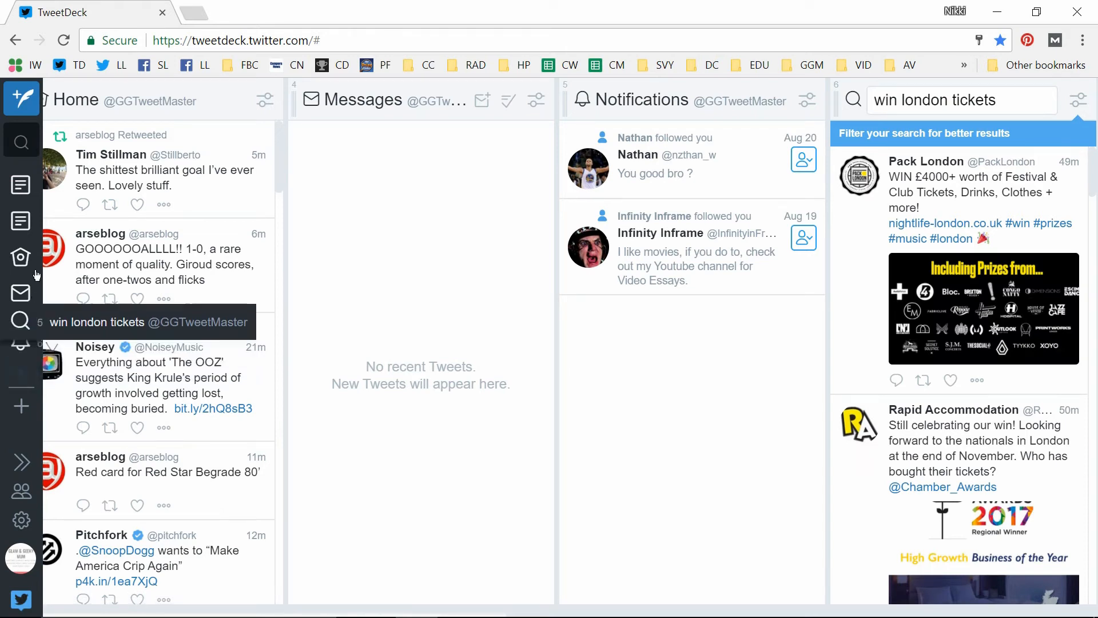
click(21, 321)
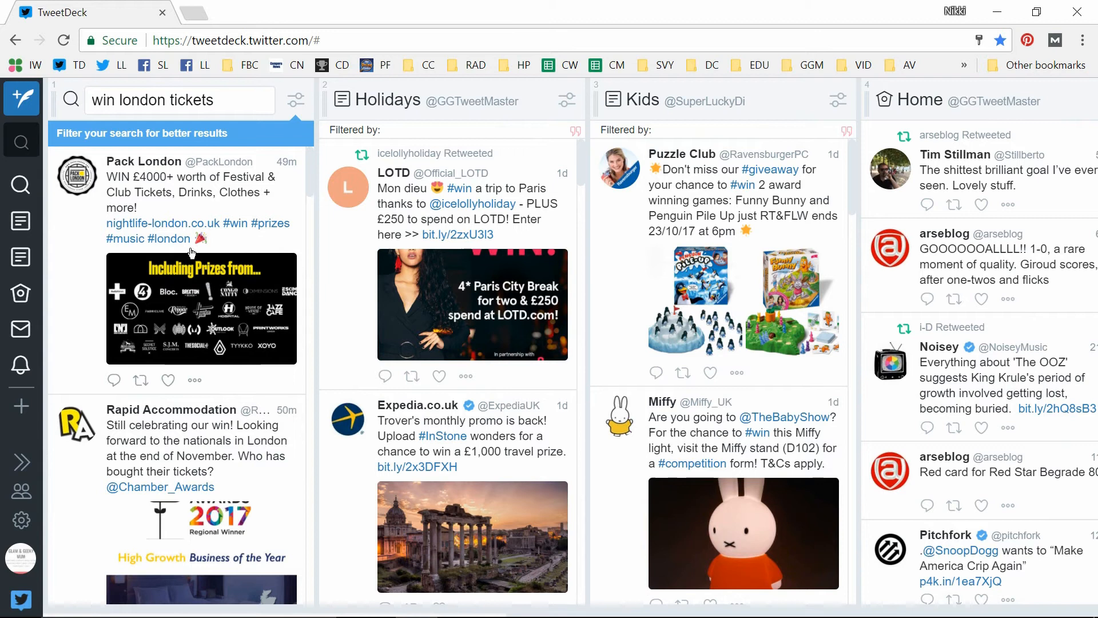
mouse_move(191, 390)
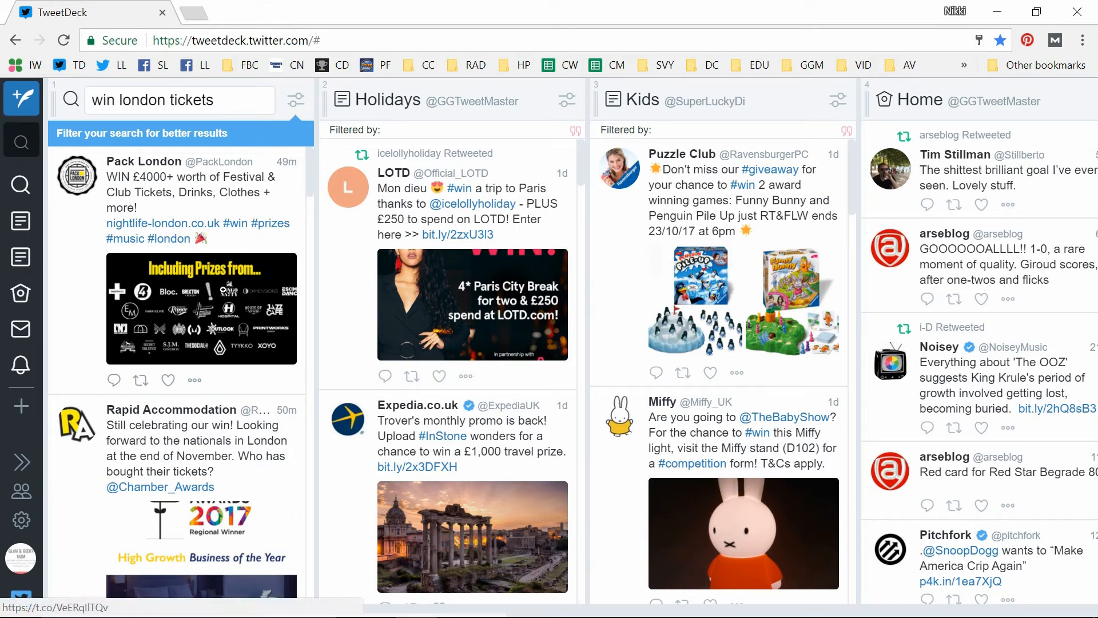
mouse_move(143, 161)
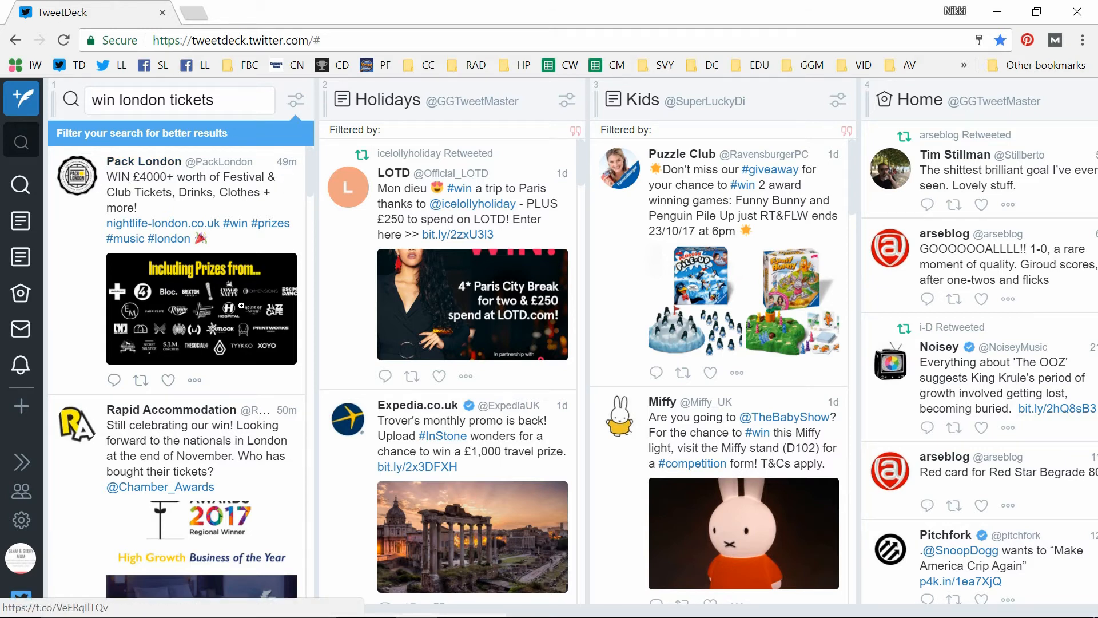
- Scroll through the results in the win london tickets column
scroll(down, 3)
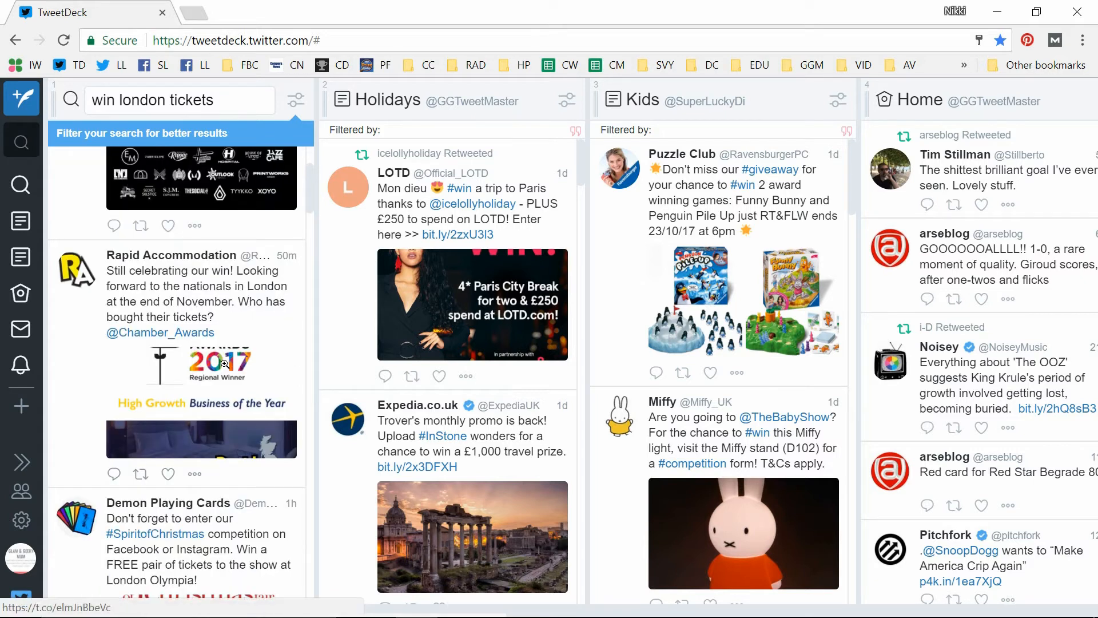
scroll(down, 3)
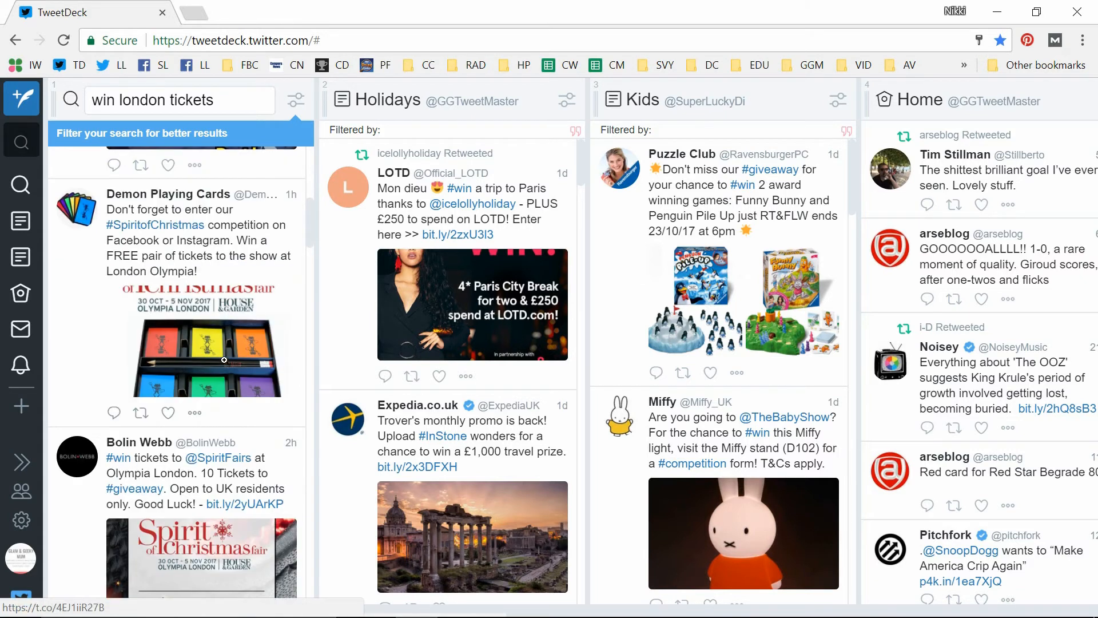
scroll(down, 3)
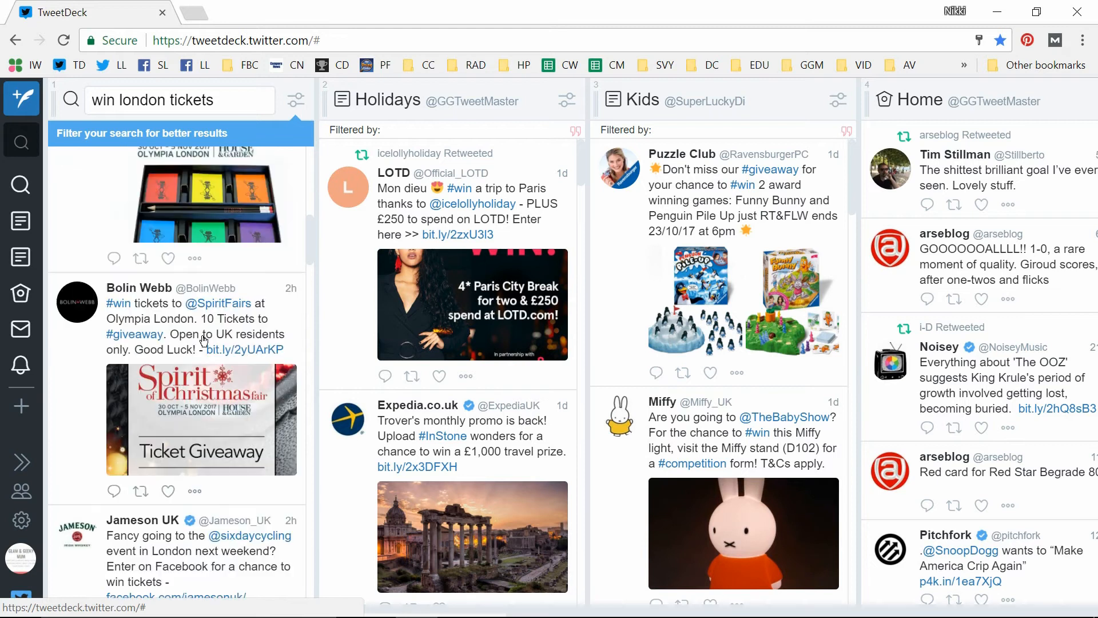
scroll(down, 3)
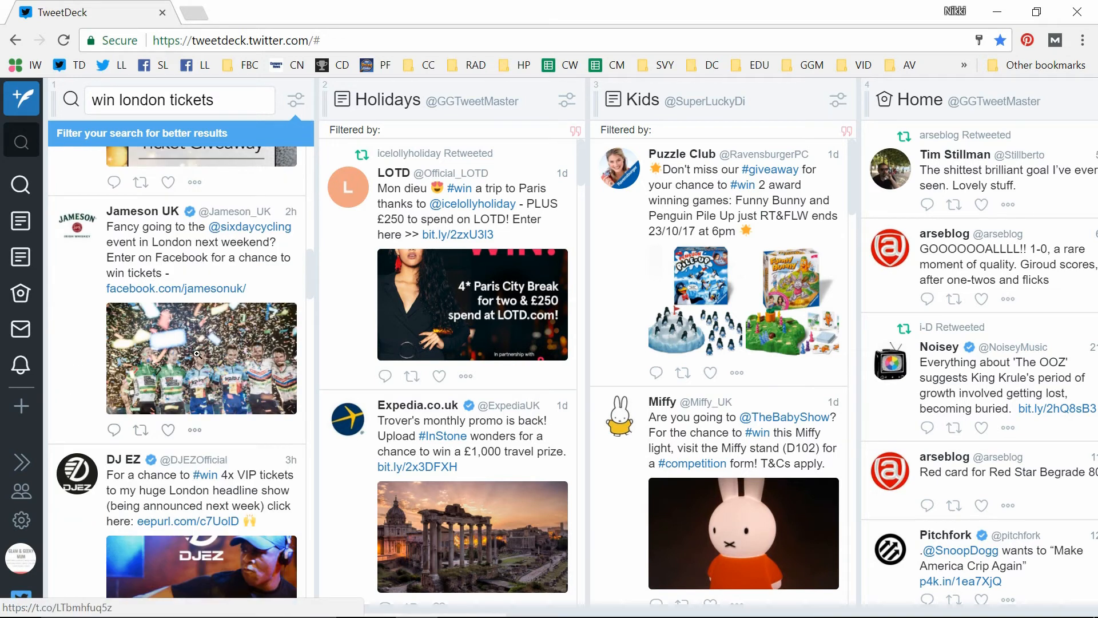
mouse_move(240, 272)
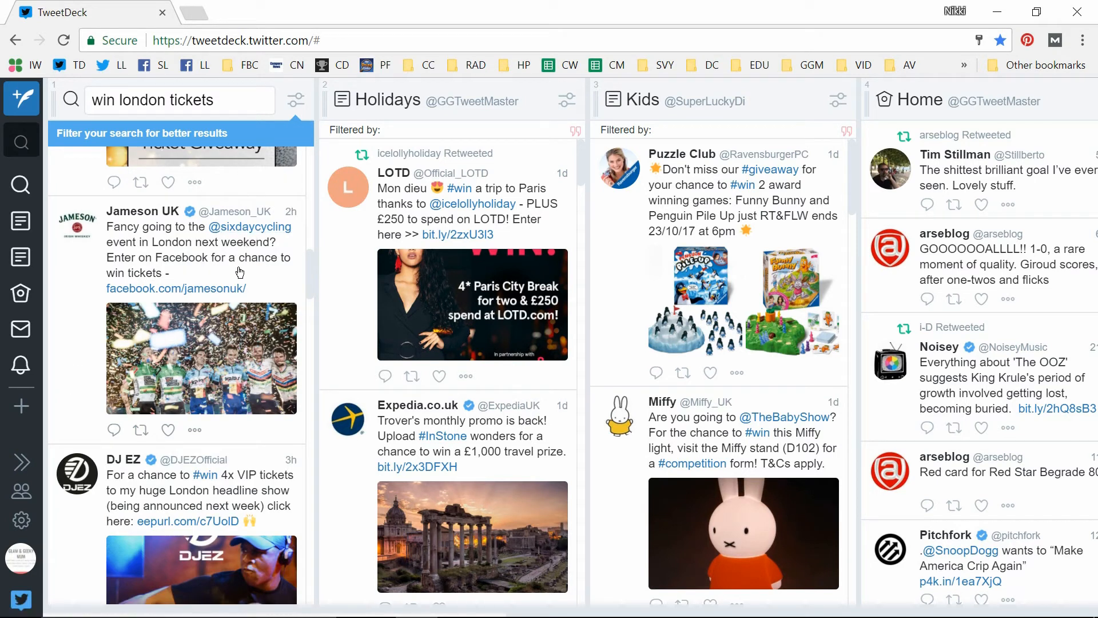
scroll(down, 3)
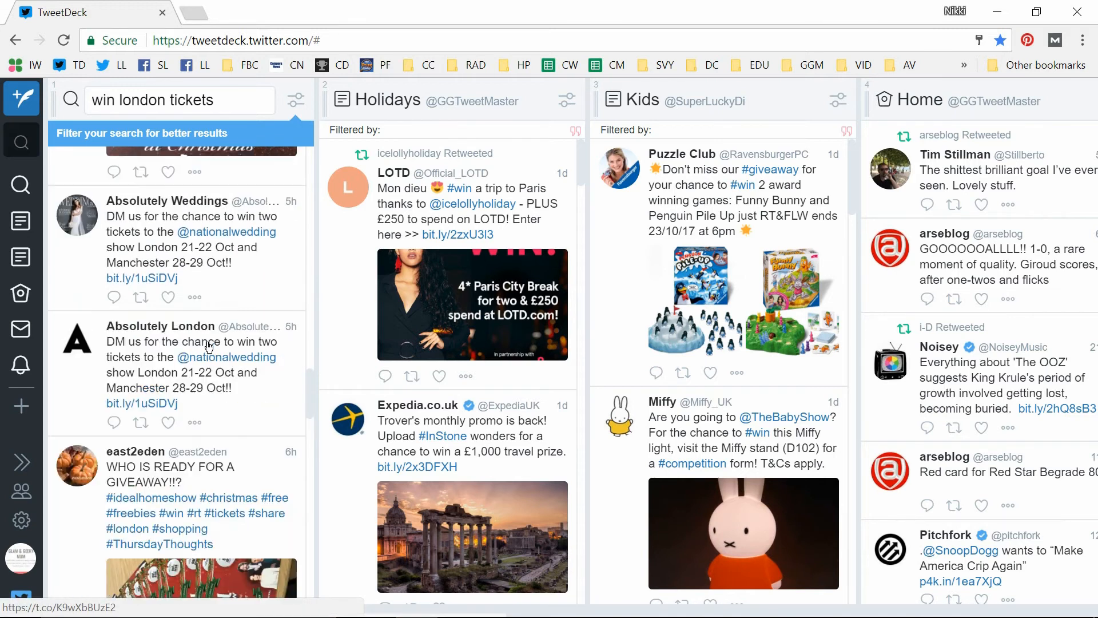
scroll(up, 3)
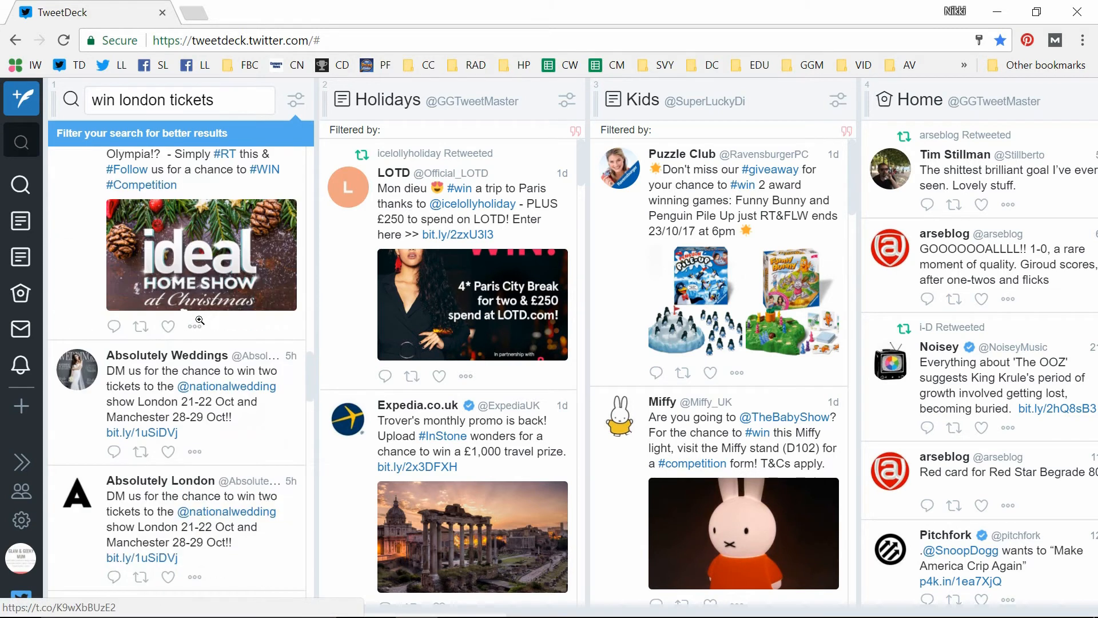
scroll(down, 3)
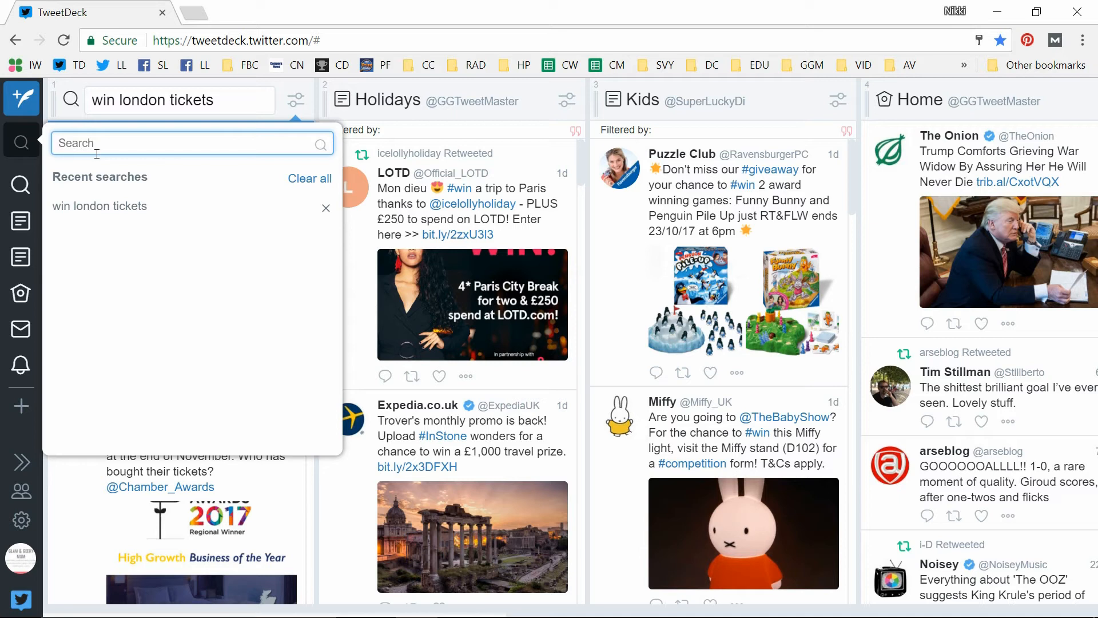
- Search for 'peppa pig win', browse its new column, and open its settings
text(peppa pig win)
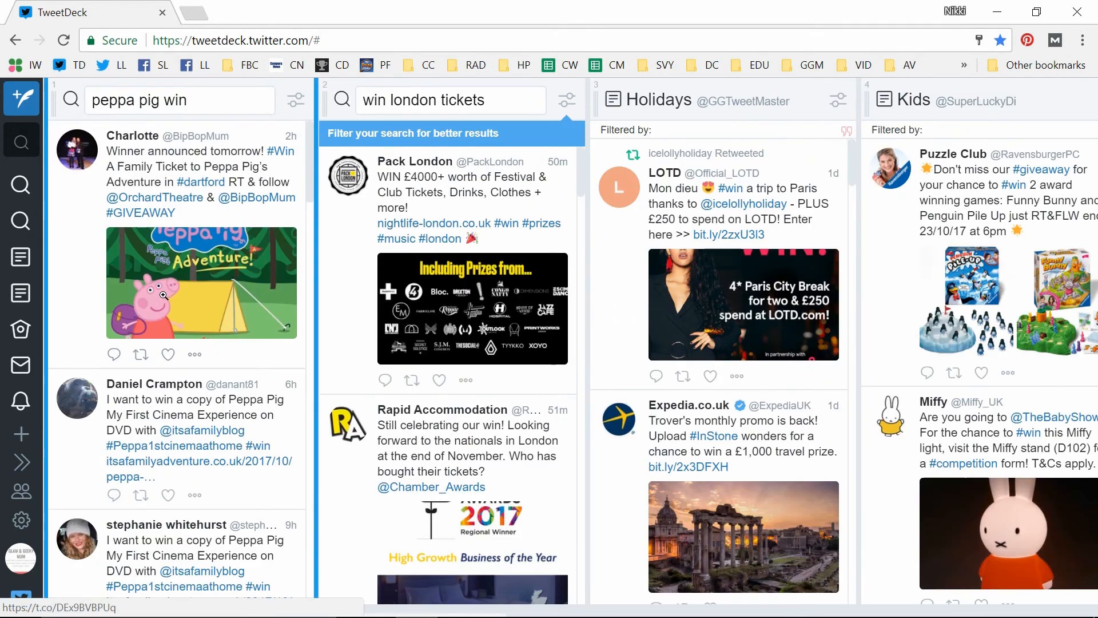
mouse_move(235, 279)
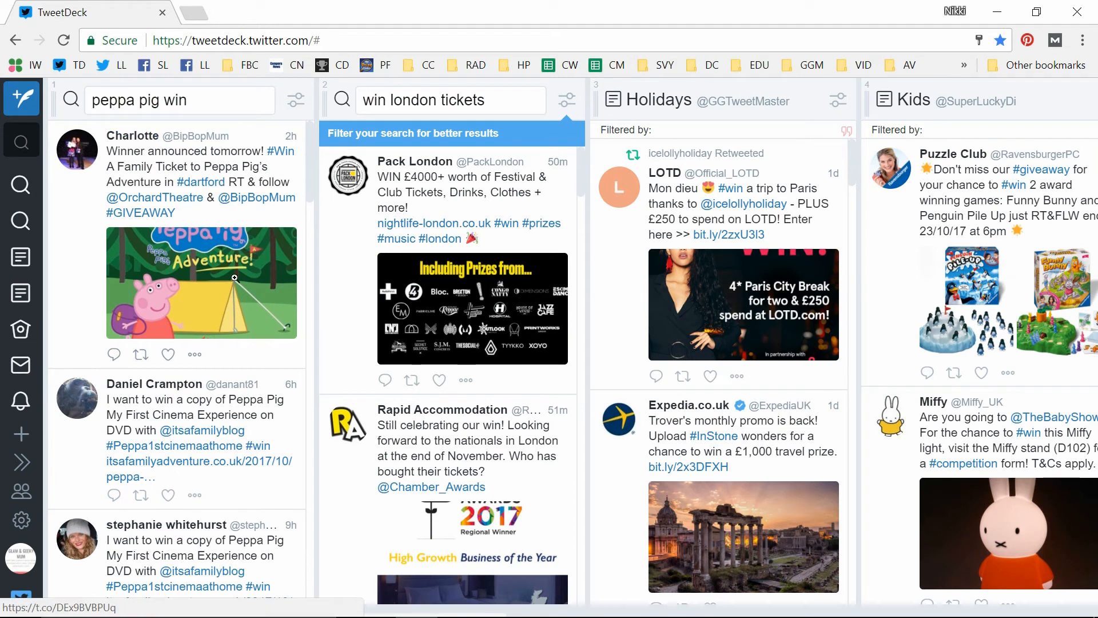
scroll(down, 3)
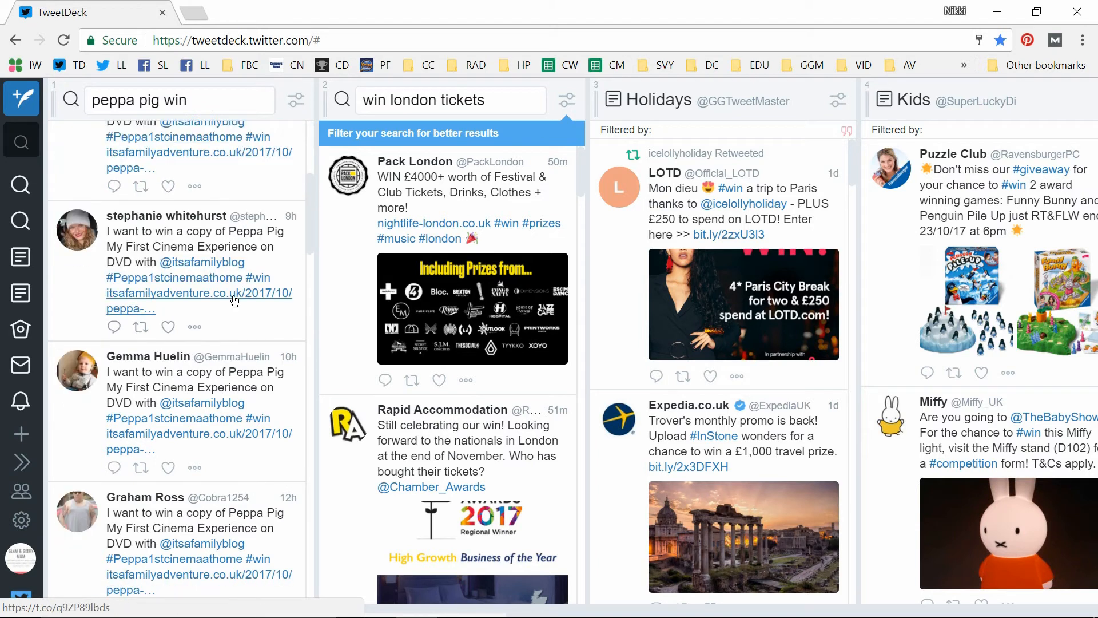
mouse_move(190, 310)
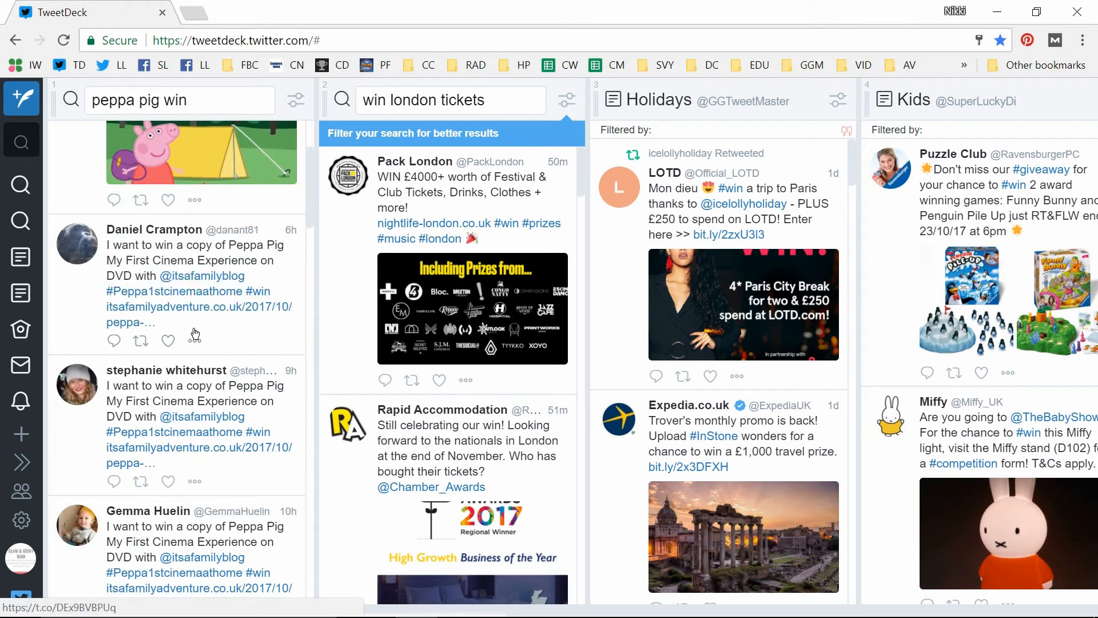
mouse_move(233, 328)
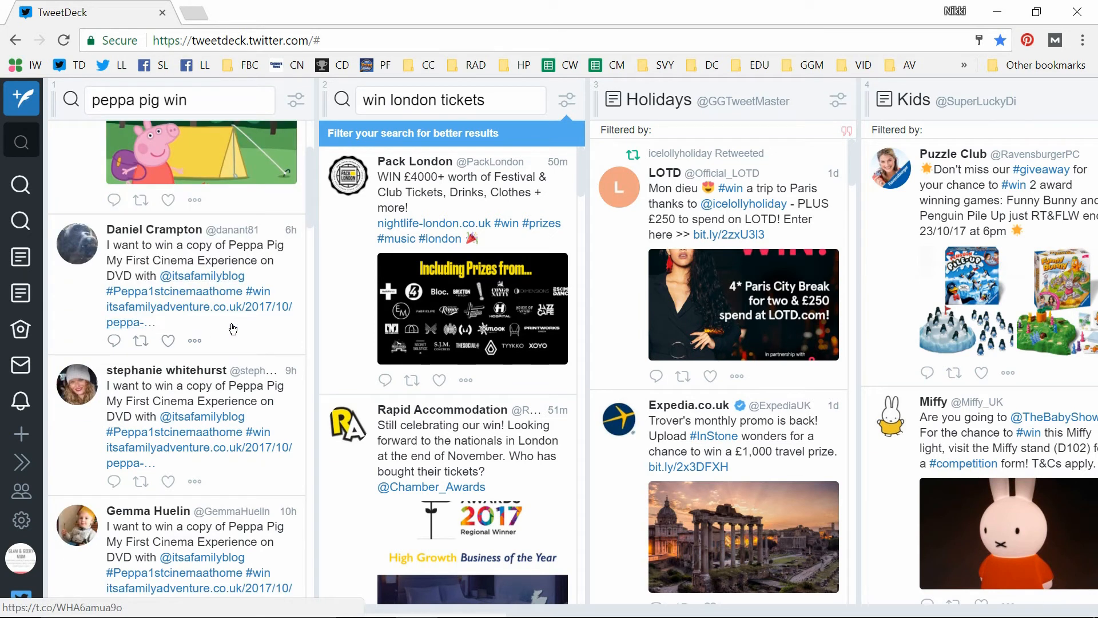
mouse_move(226, 346)
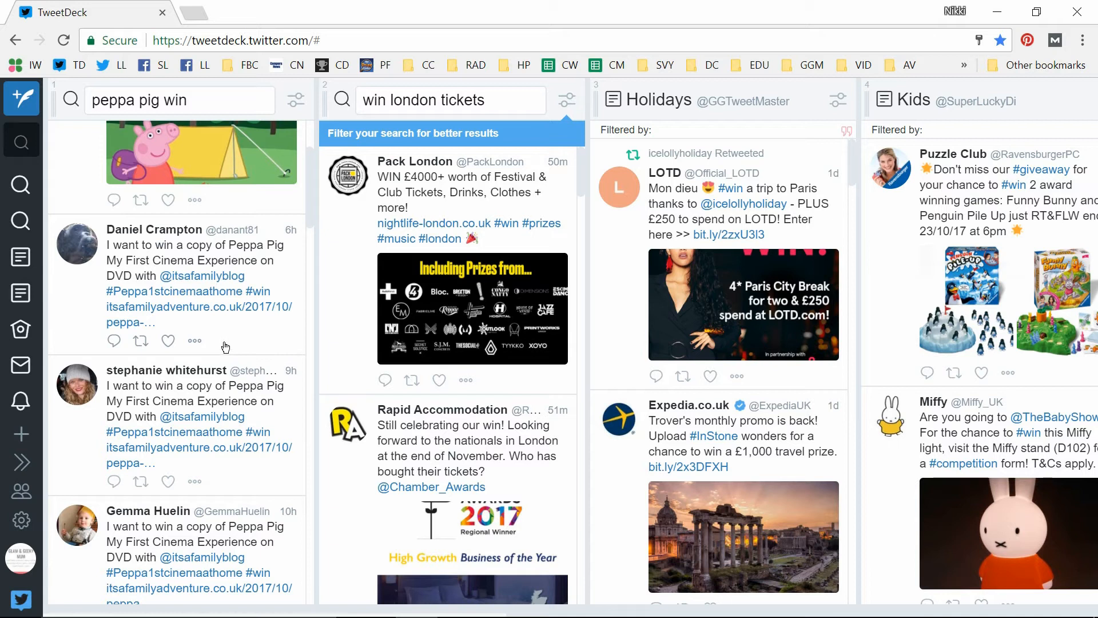
scroll(up, 3)
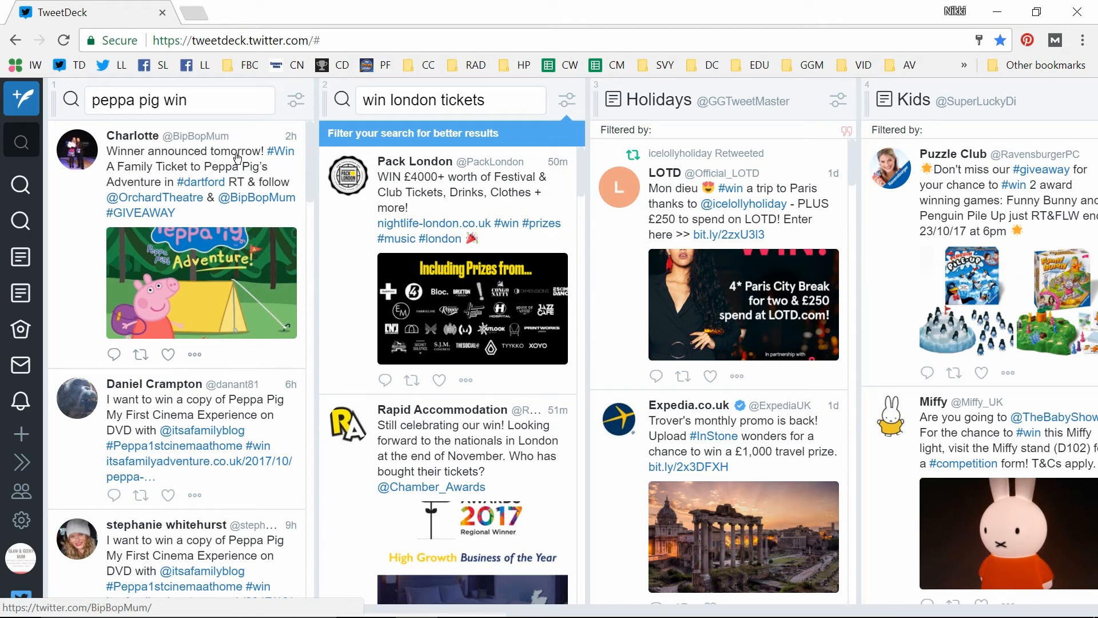
mouse_move(140, 233)
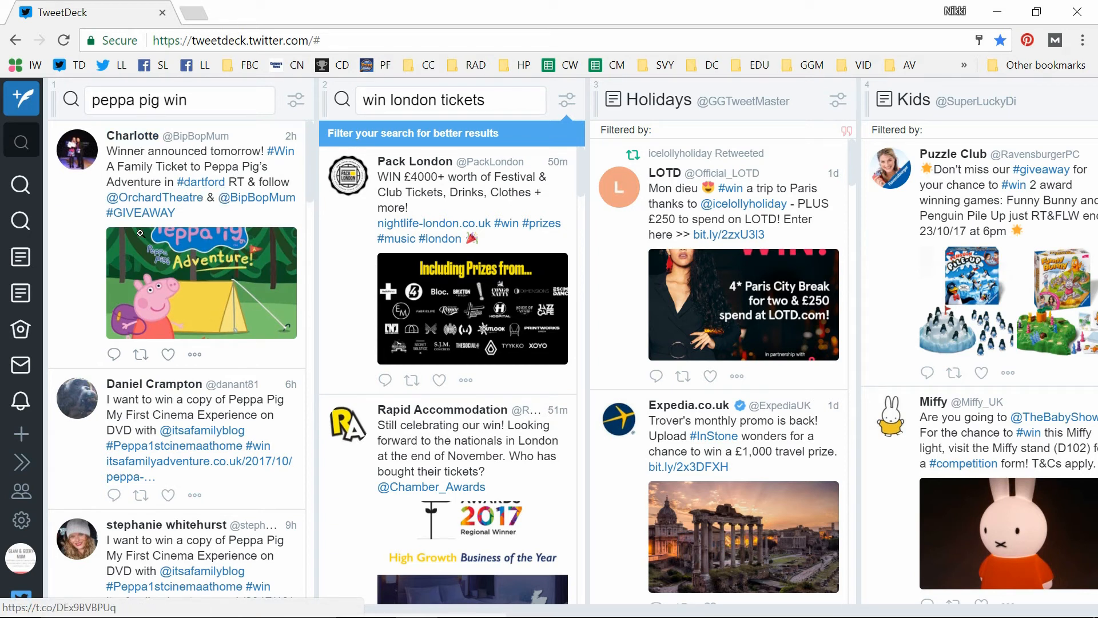
mouse_move(219, 225)
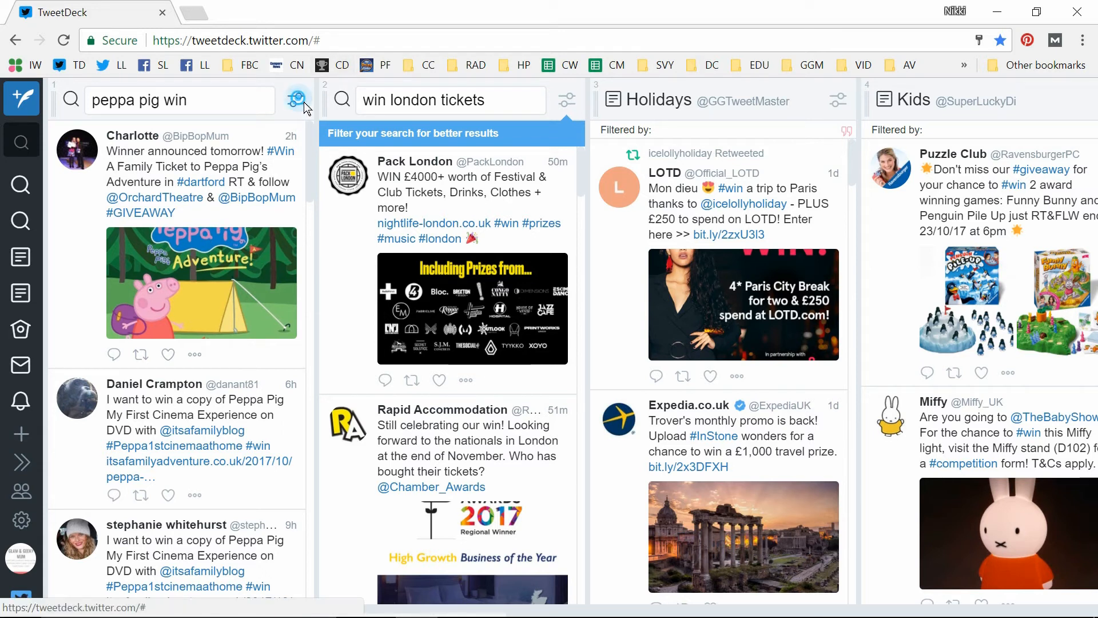
click(296, 100)
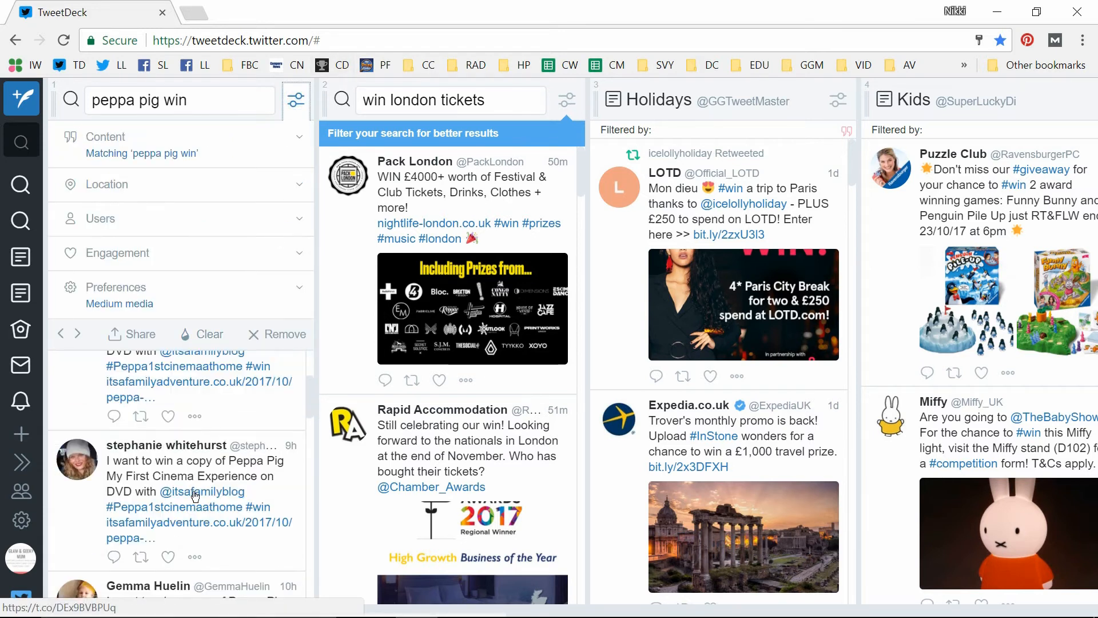
mouse_move(186, 507)
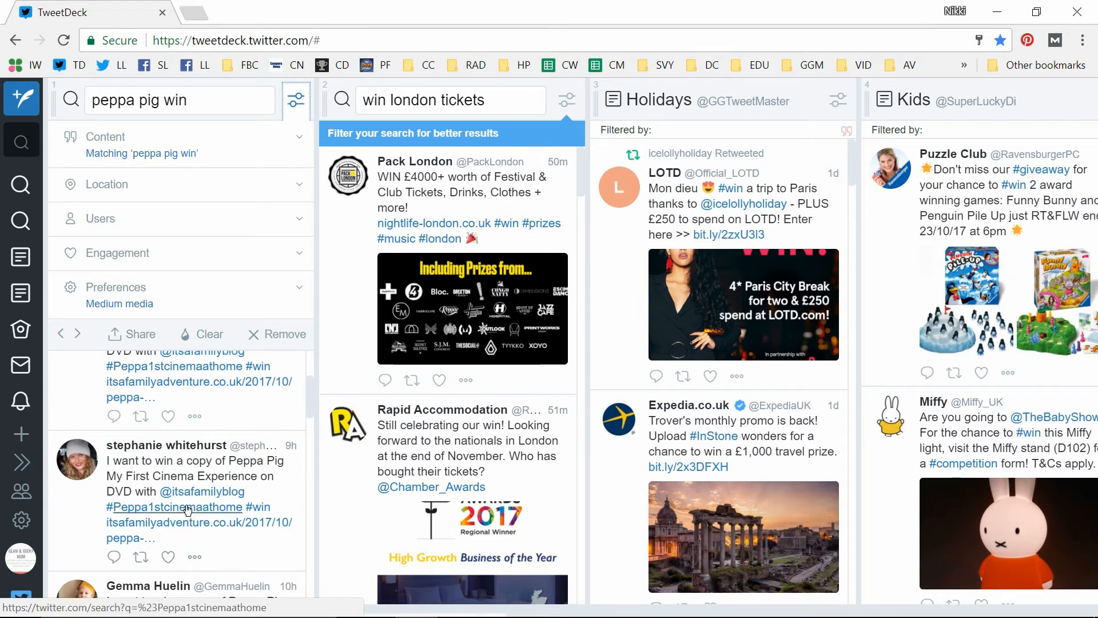
- Set the peppa pig win column's content filter to exclude retweets
click(104, 184)
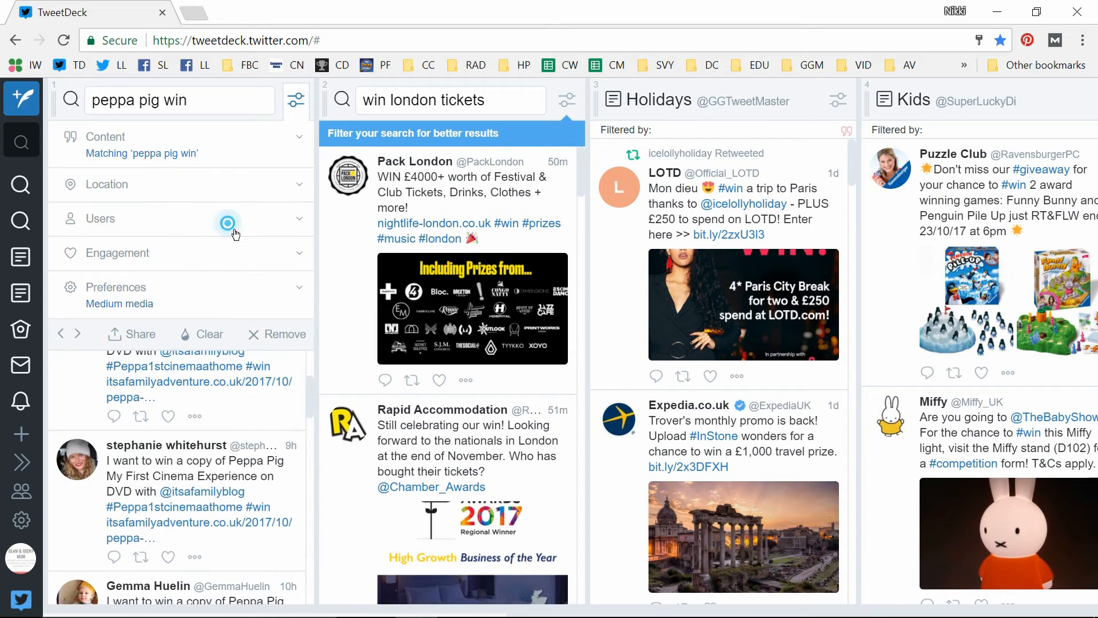
click(100, 218)
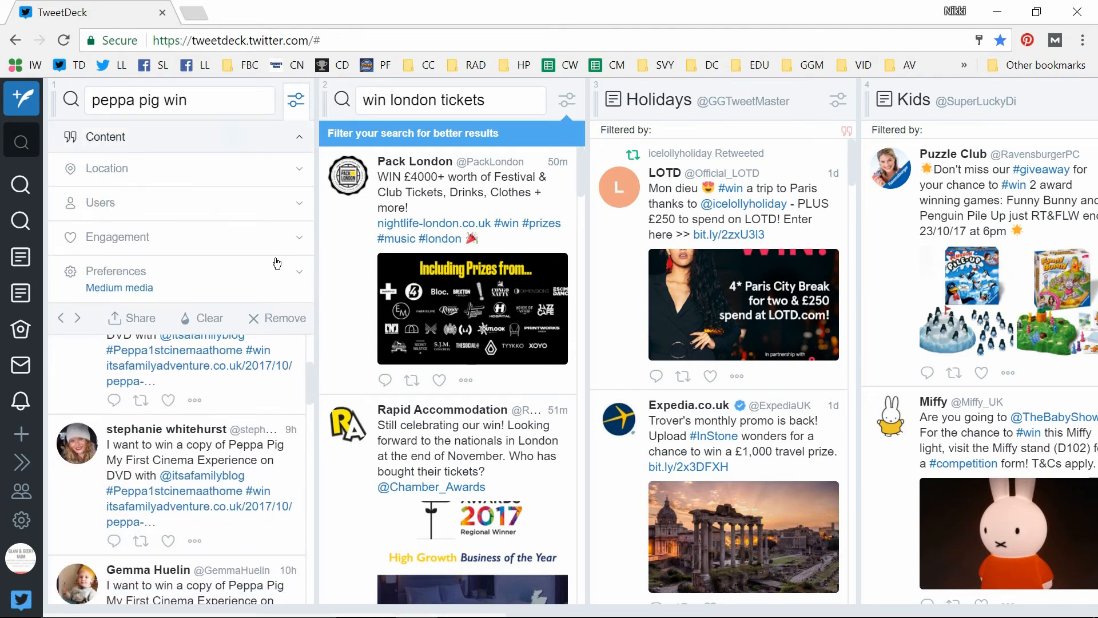
click(105, 136)
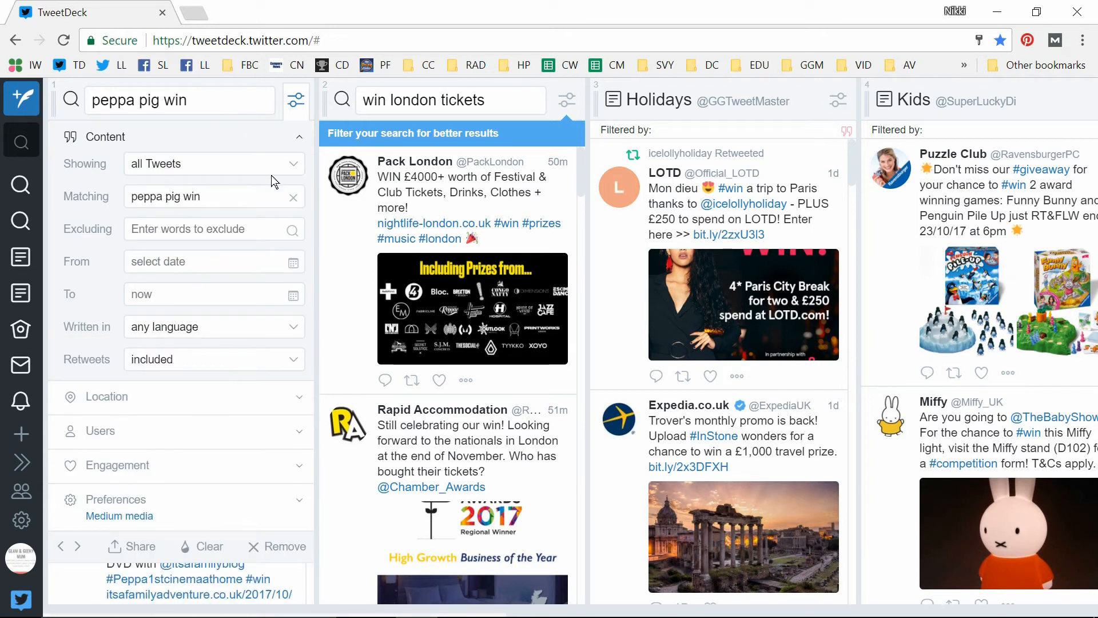
mouse_move(249, 174)
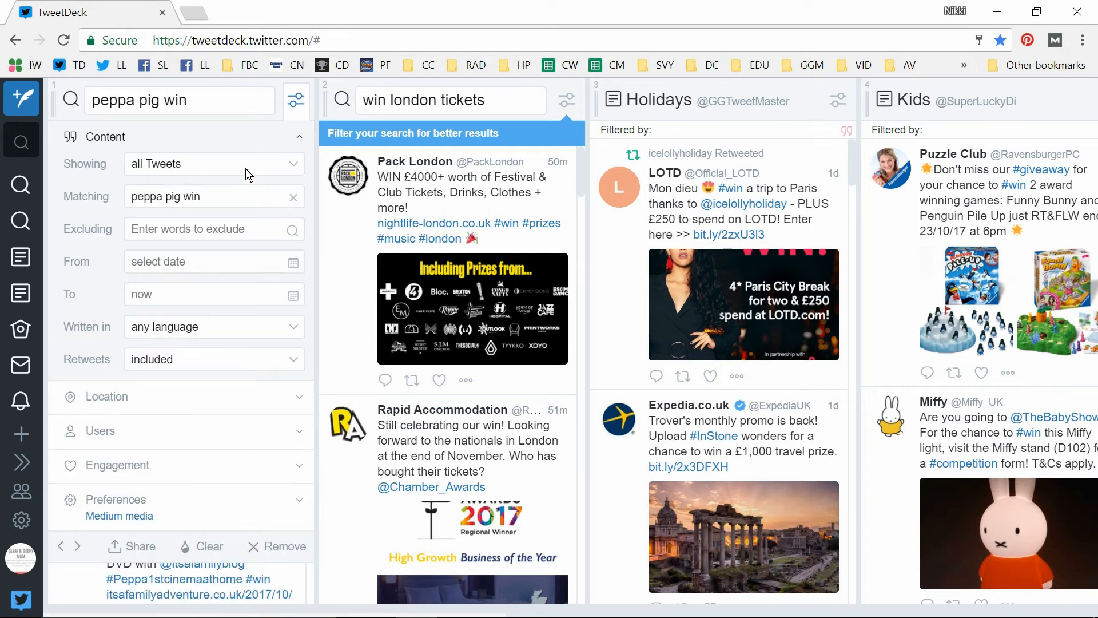
click(213, 163)
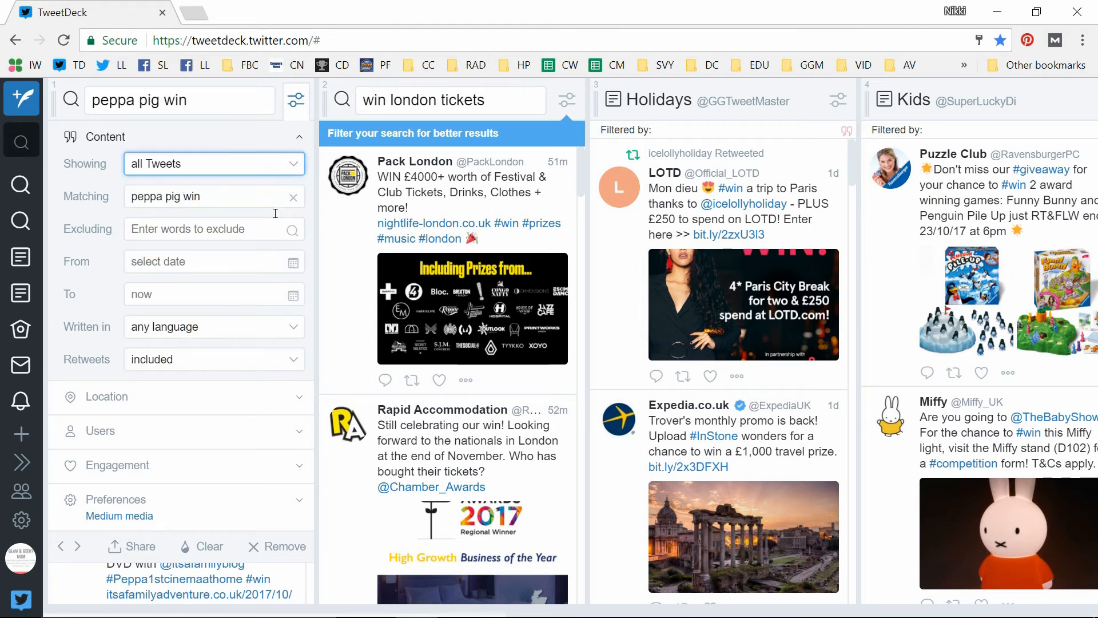
click(203, 229)
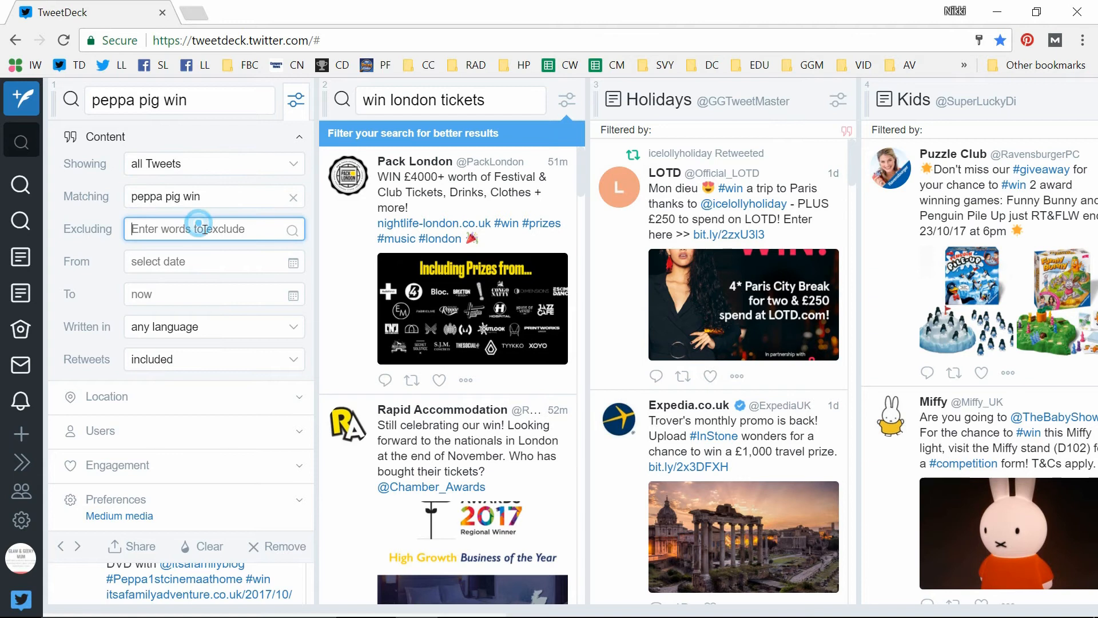
click(210, 261)
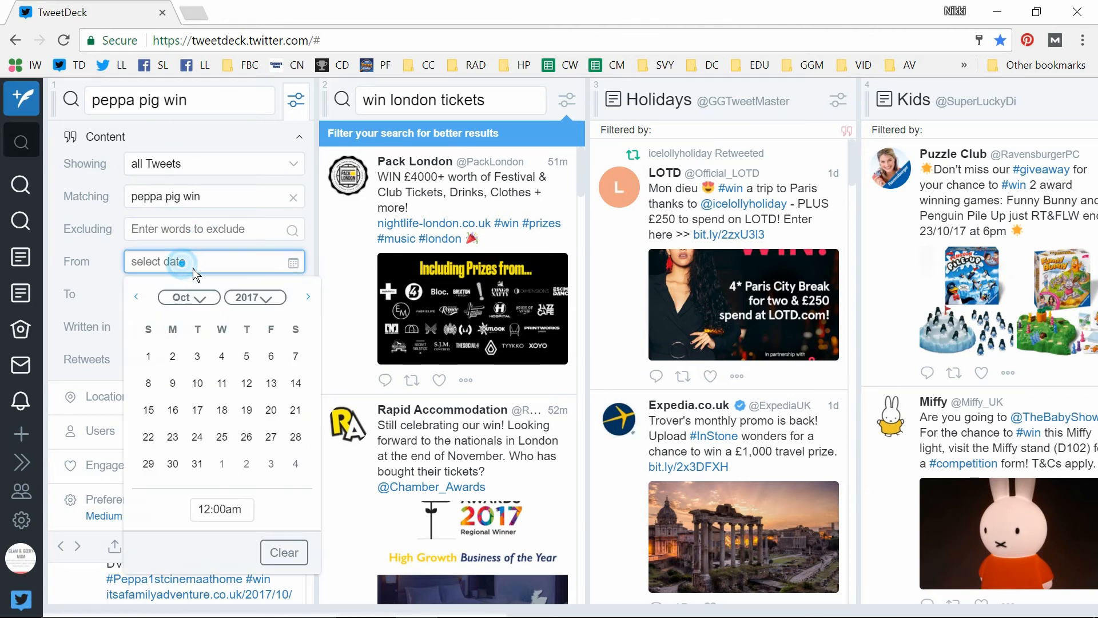
click(210, 294)
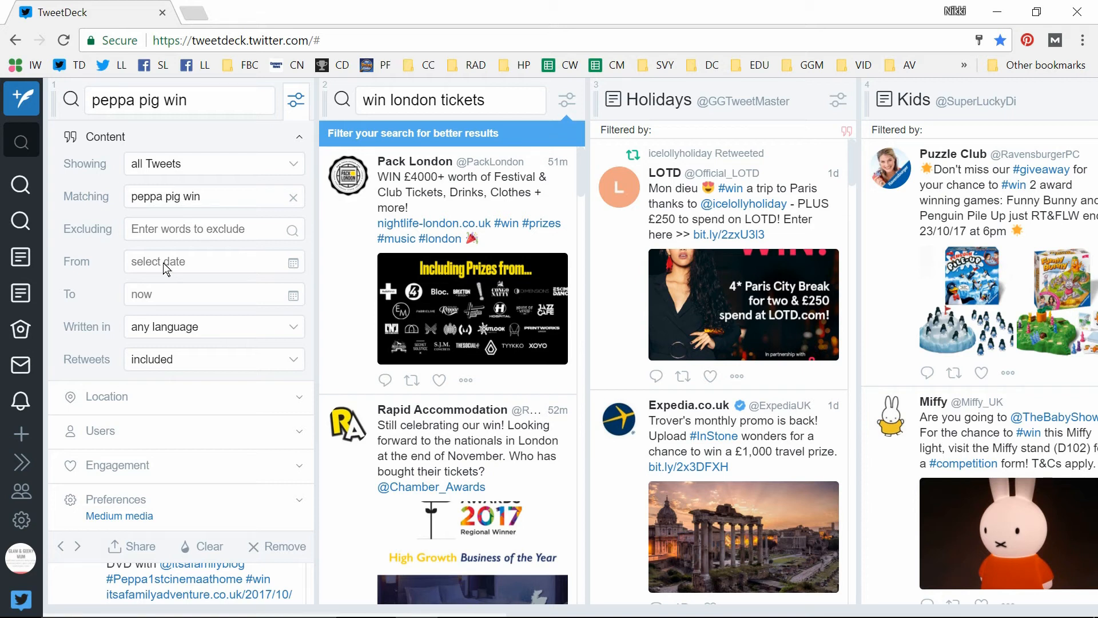
click(213, 326)
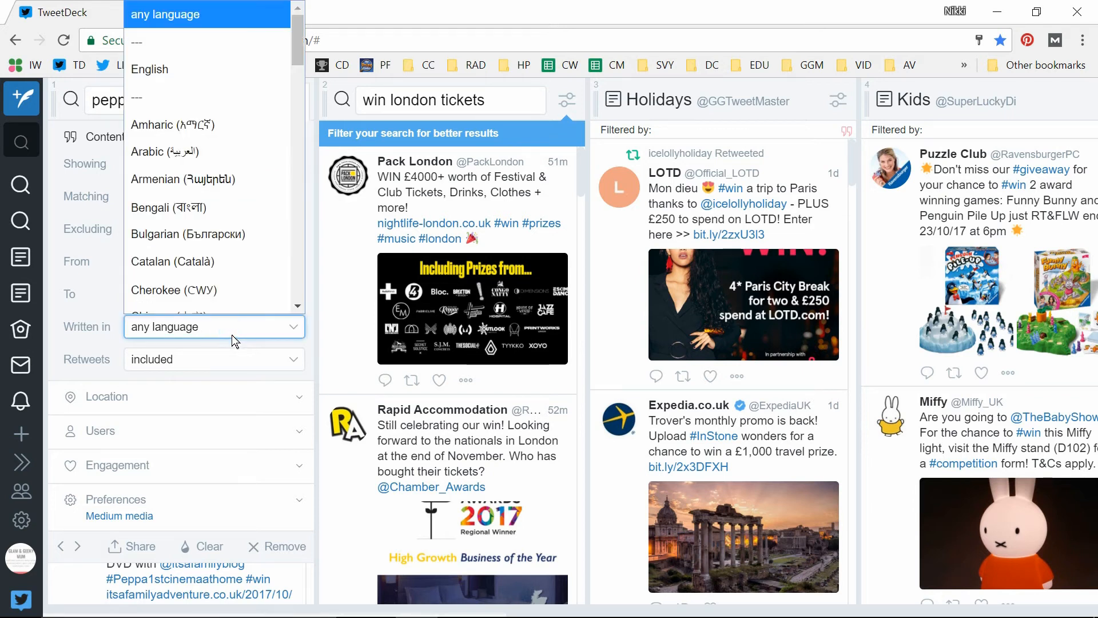
click(213, 358)
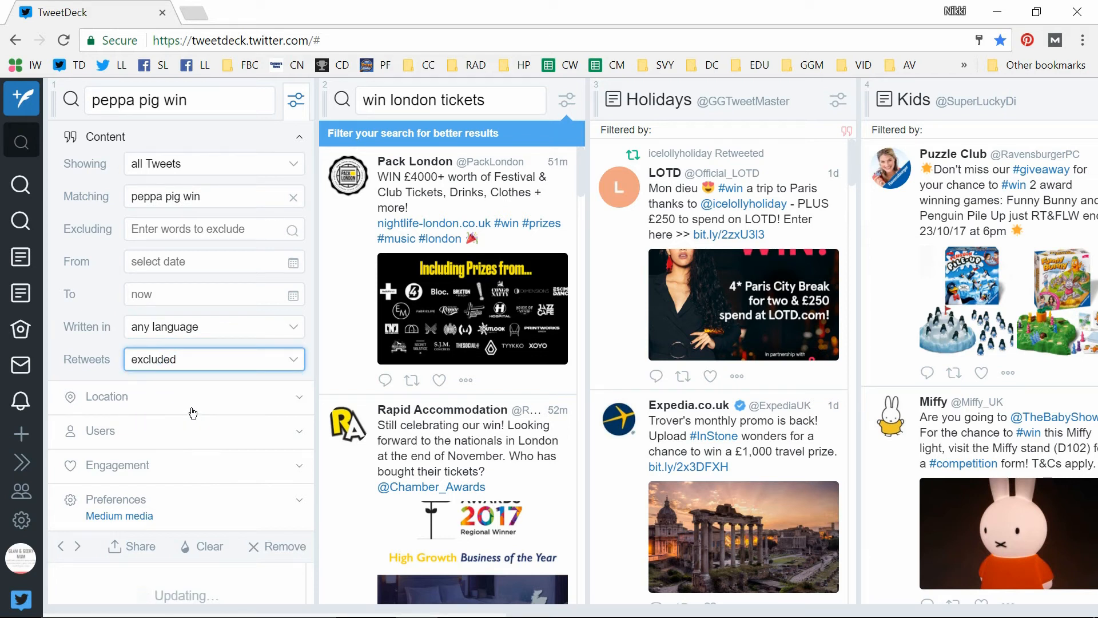
- Limit the peppa pig win column to tweets within 20km of London
click(106, 396)
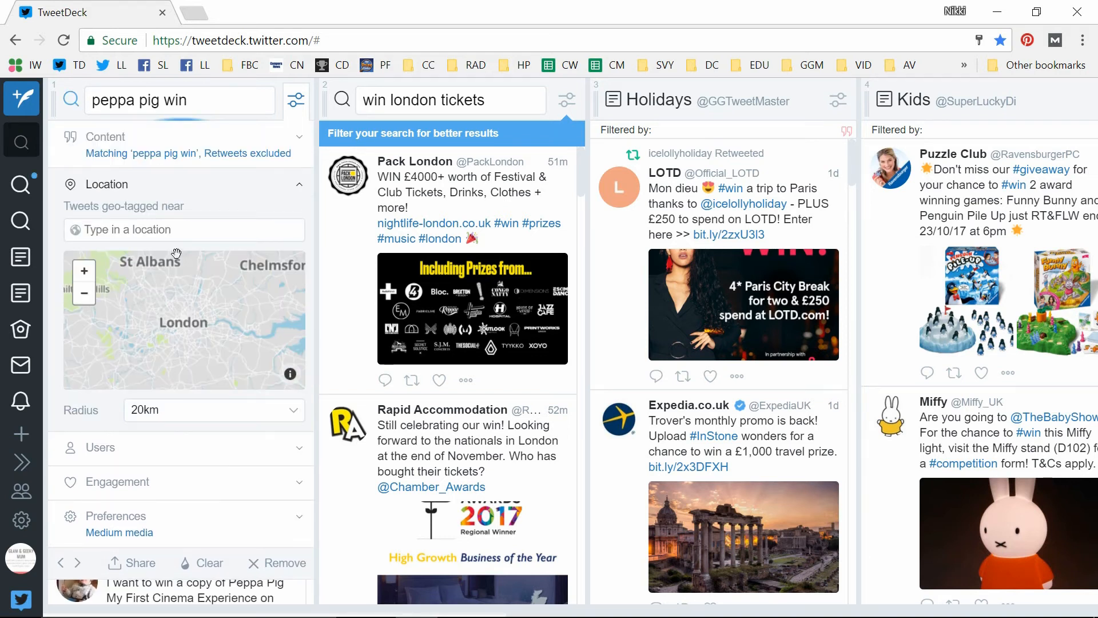
click(183, 339)
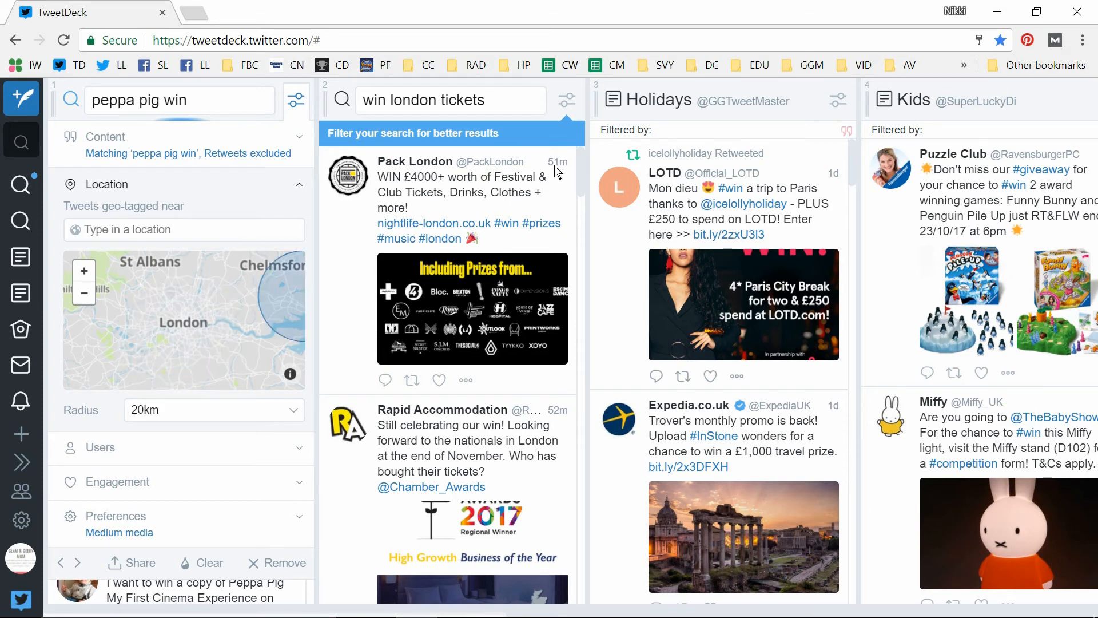
click(165, 322)
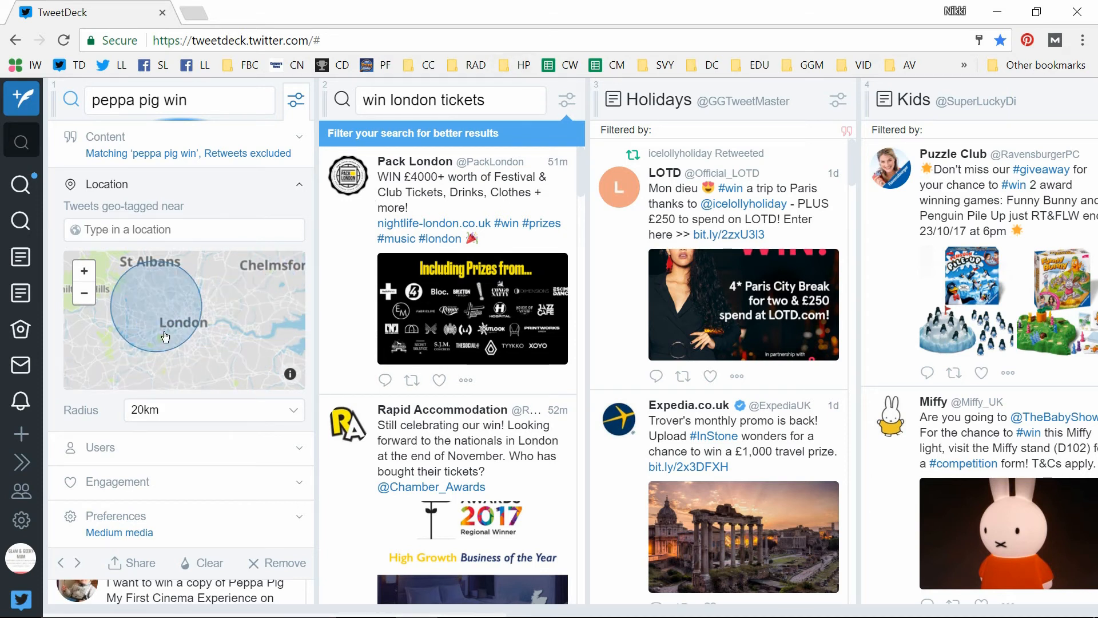
click(165, 336)
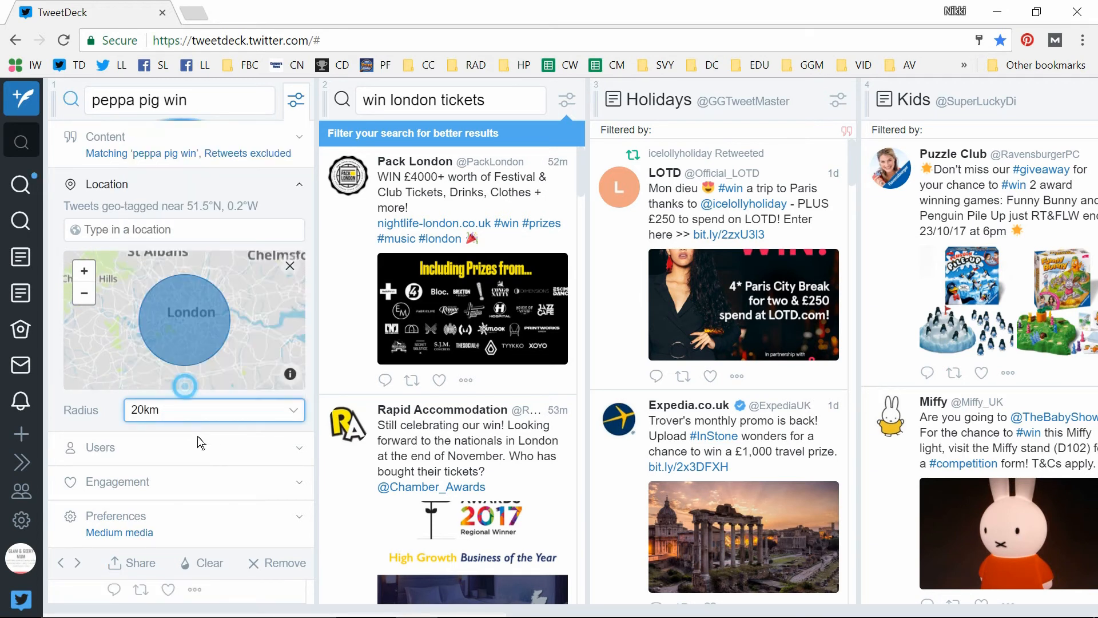
click(214, 410)
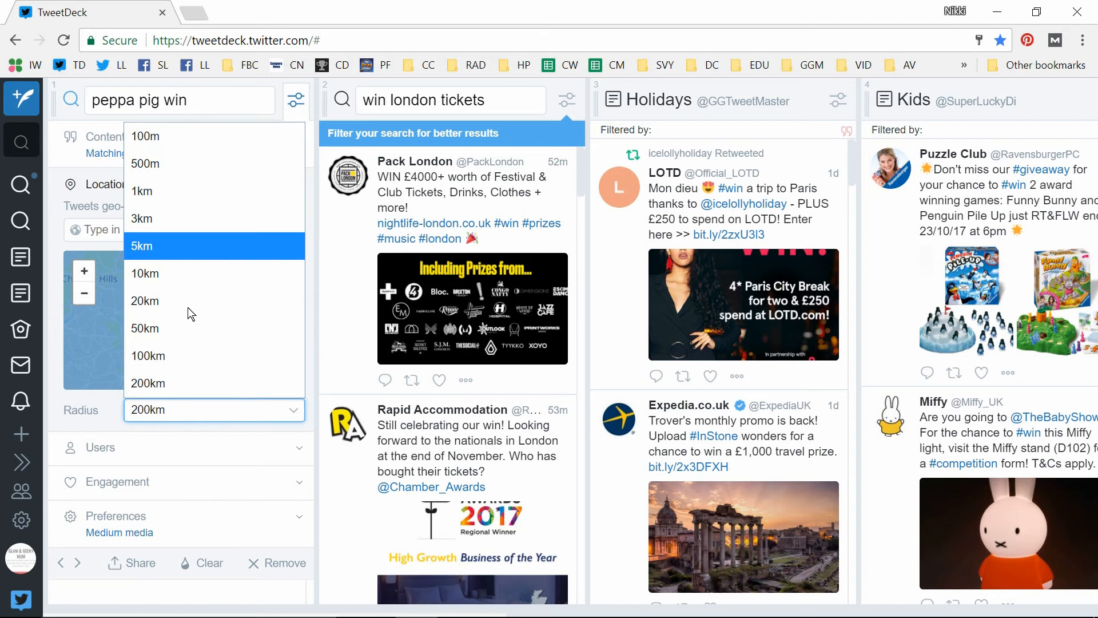
click(145, 300)
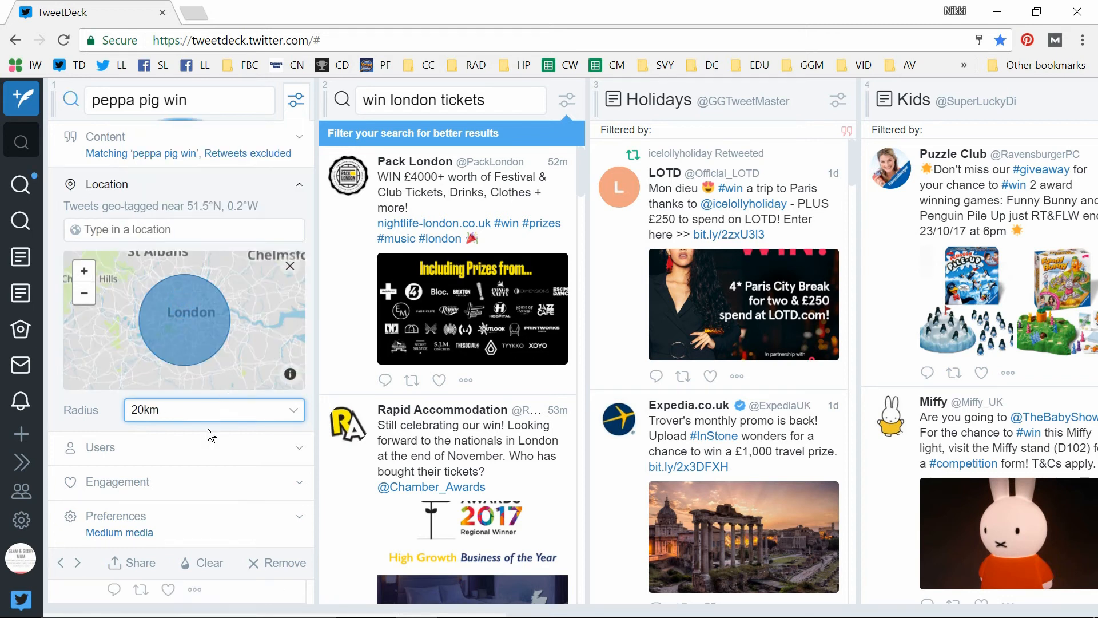
click(295, 99)
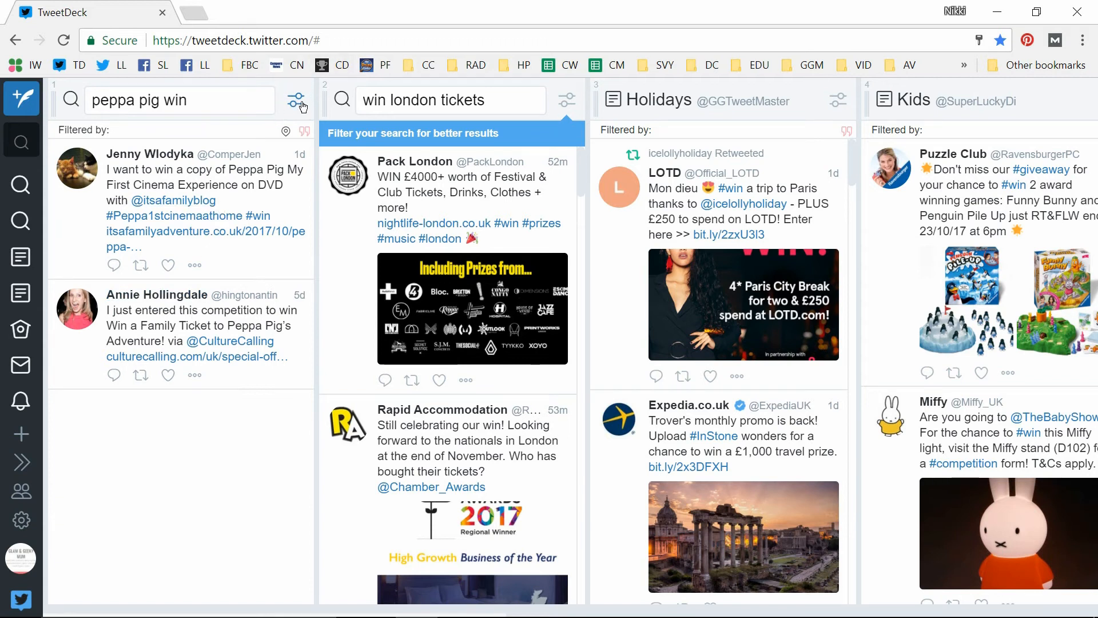
- Reopen the column's filter settings and expand the Engagement options
click(296, 99)
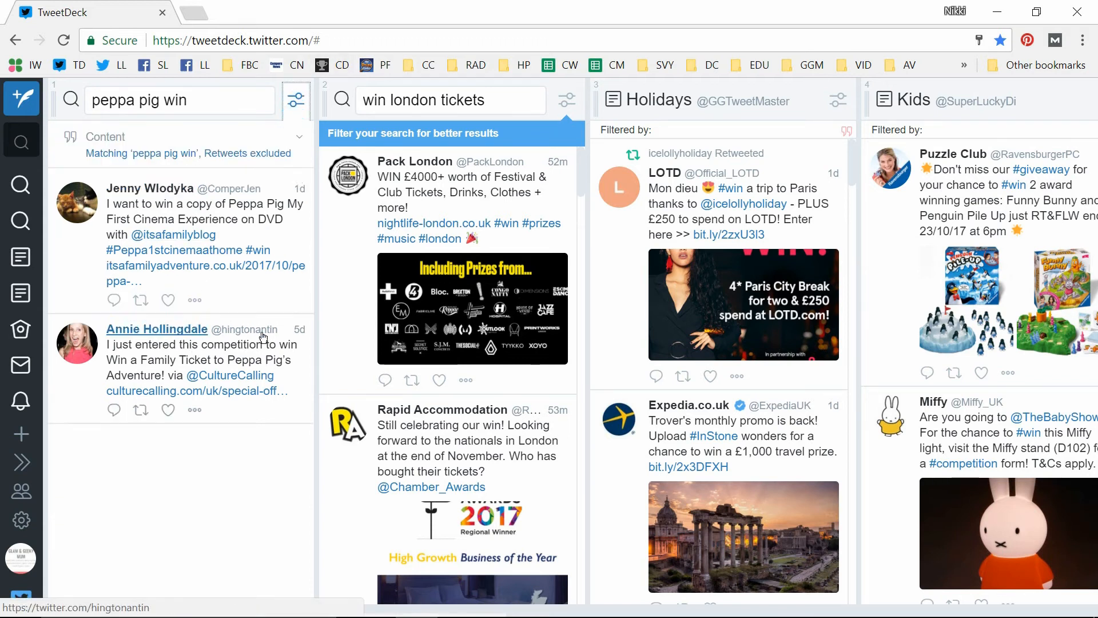
click(295, 99)
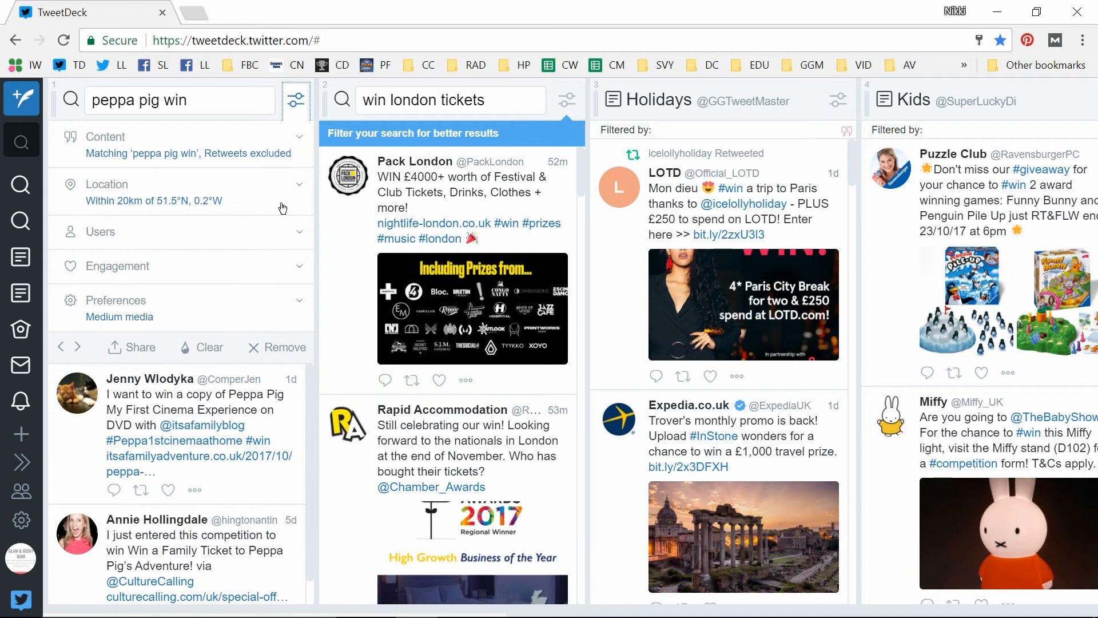
click(106, 184)
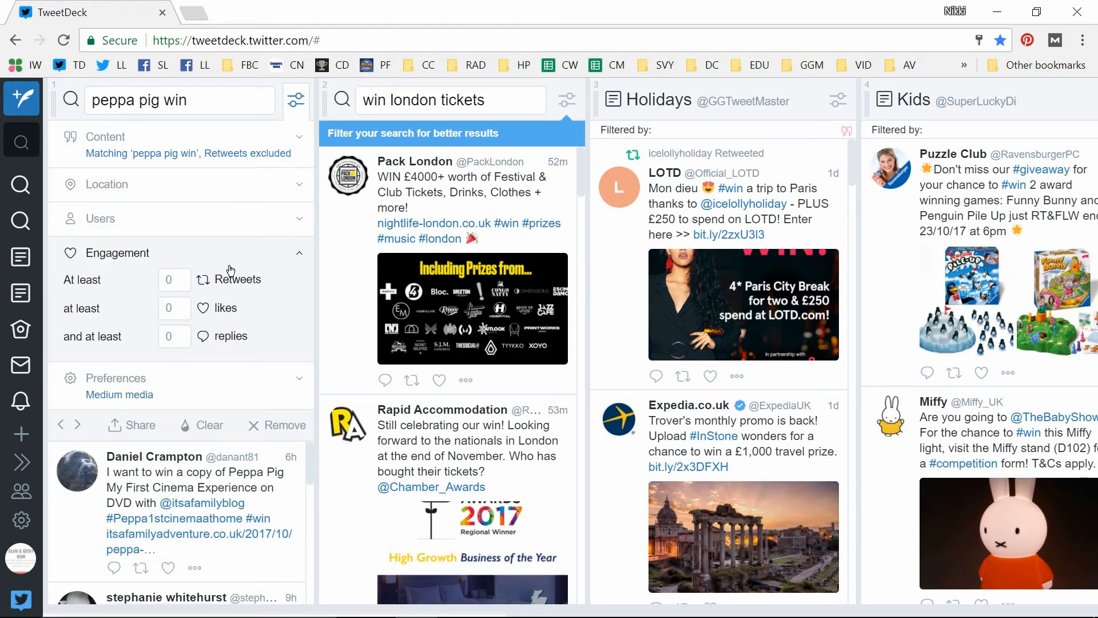
- Expand the Users and Content filters, then empty the 'peppa pig win' search box
click(100, 218)
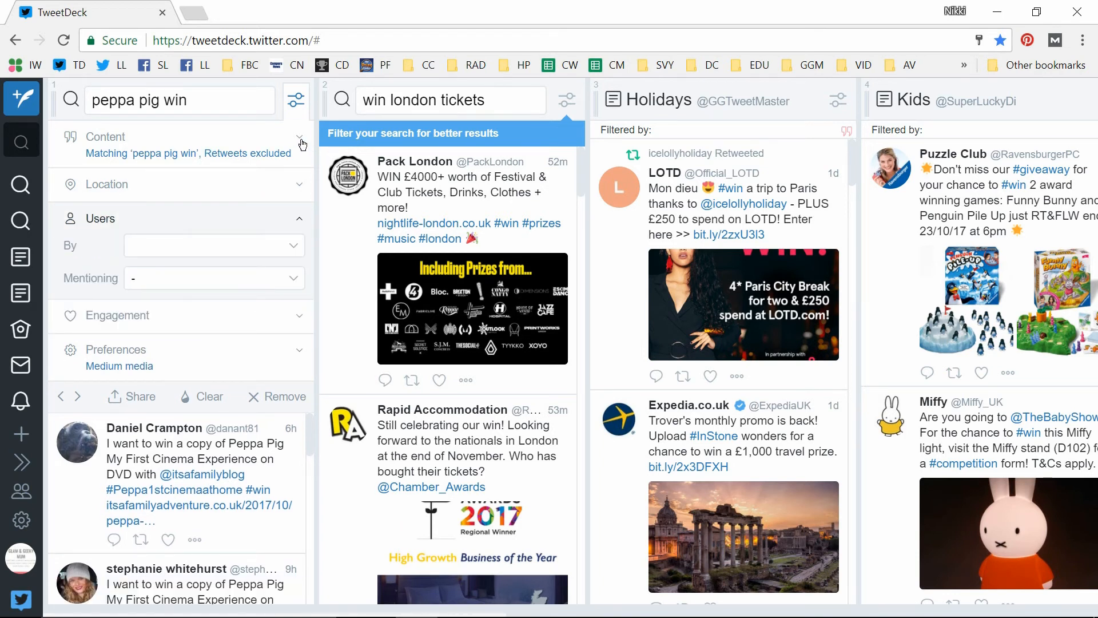
click(300, 138)
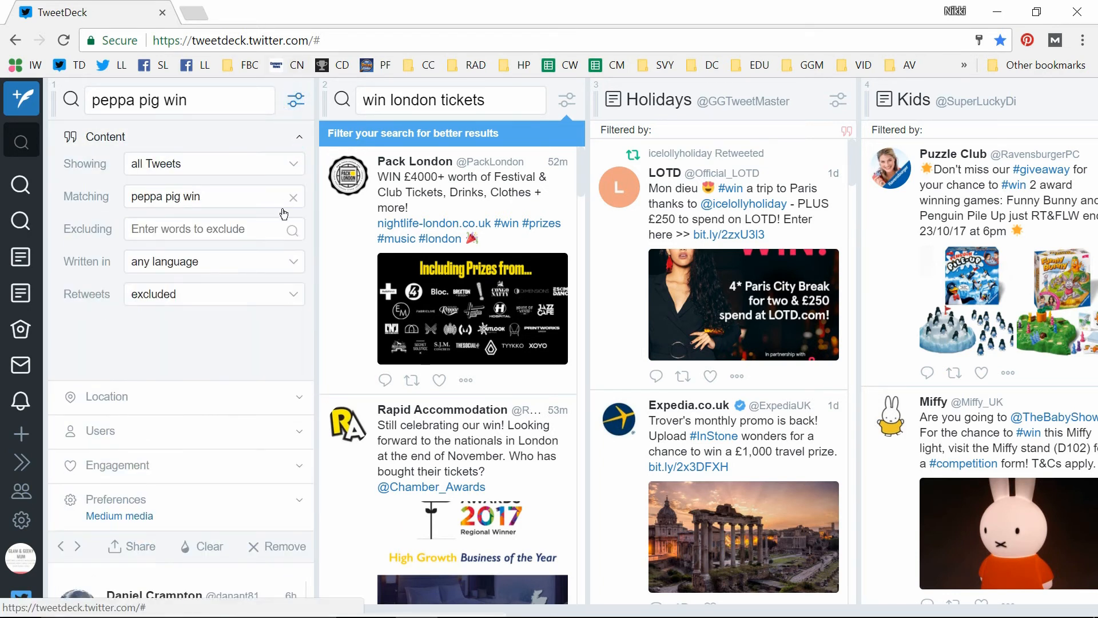
click(295, 99)
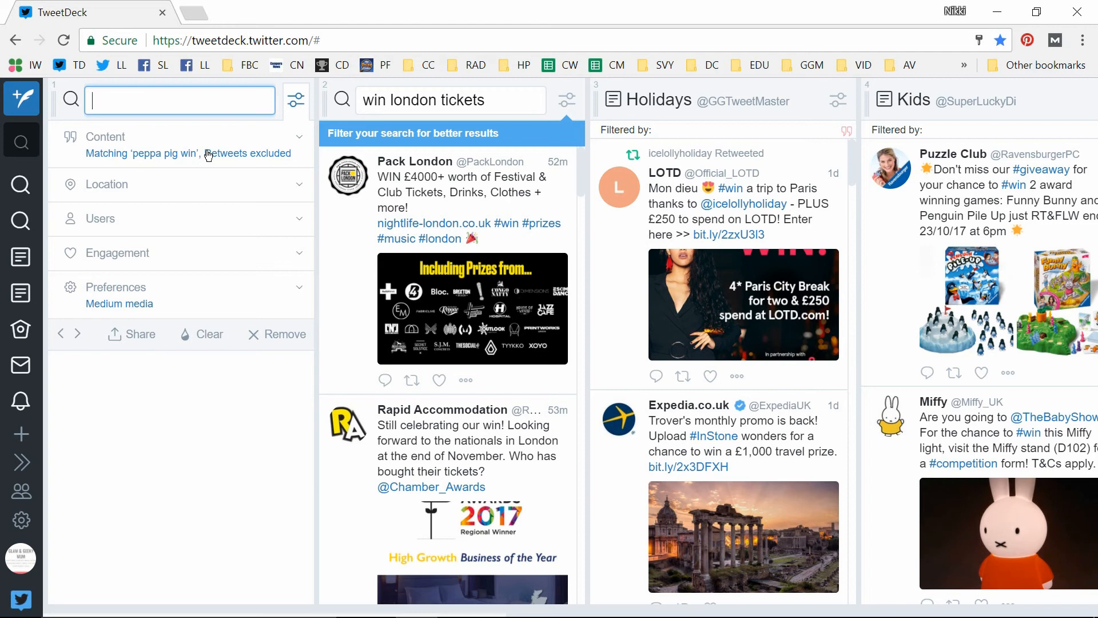
text(midnight)
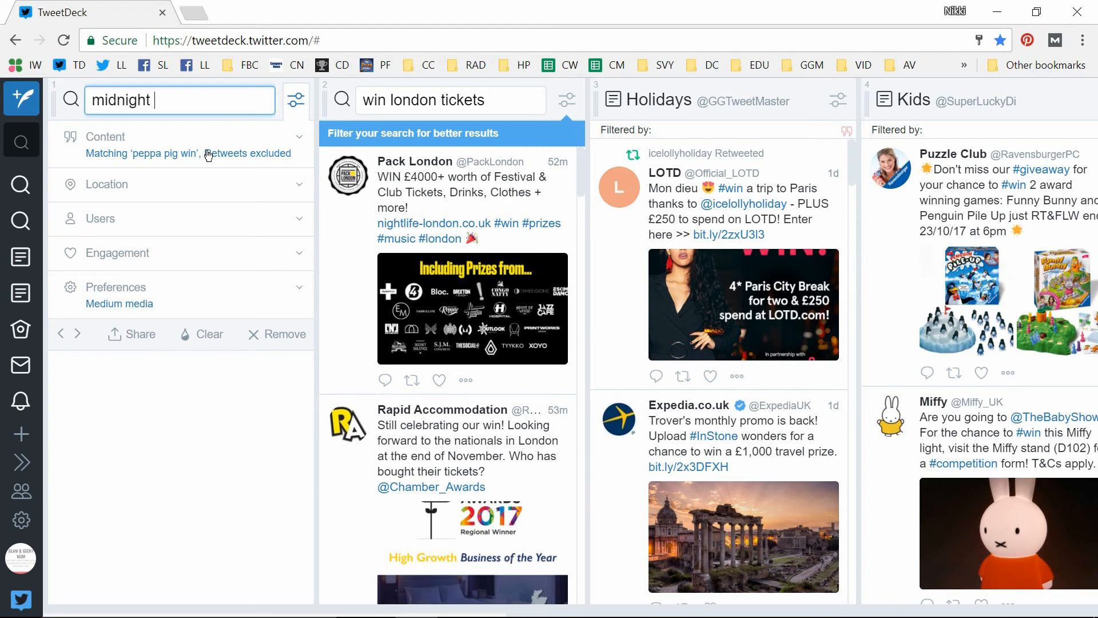
text(win)
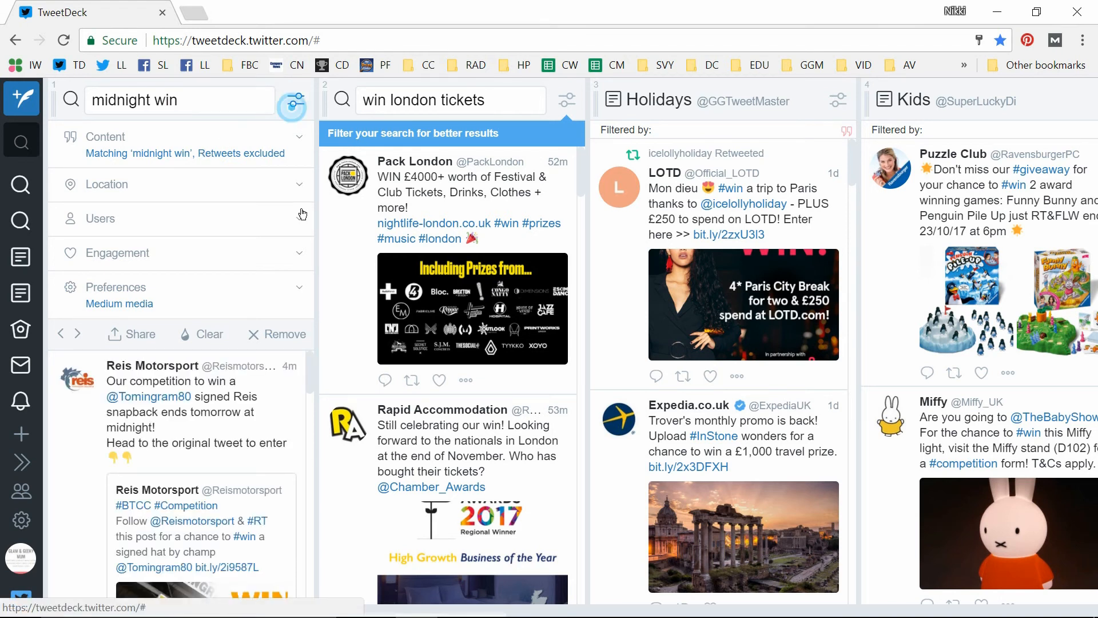
click(291, 99)
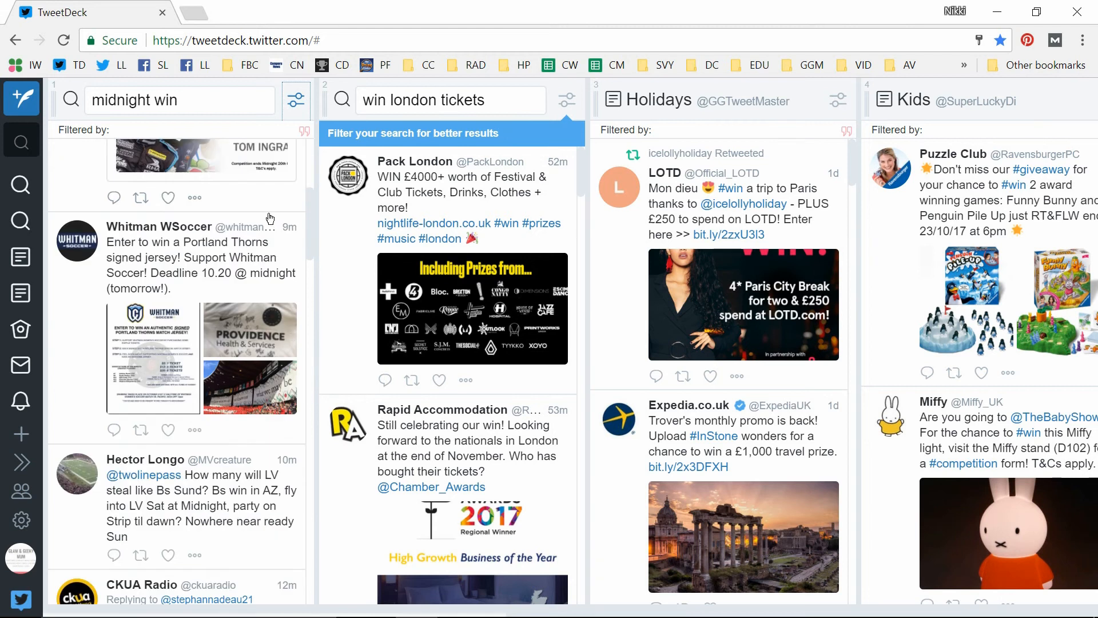
scroll(down, 3)
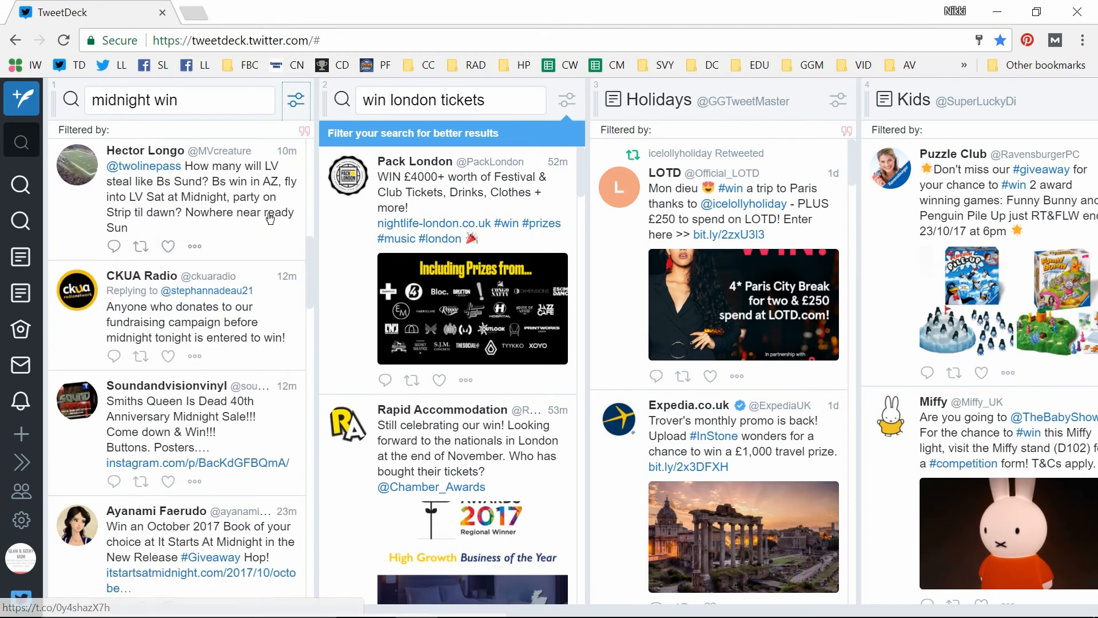
scroll(down, 3)
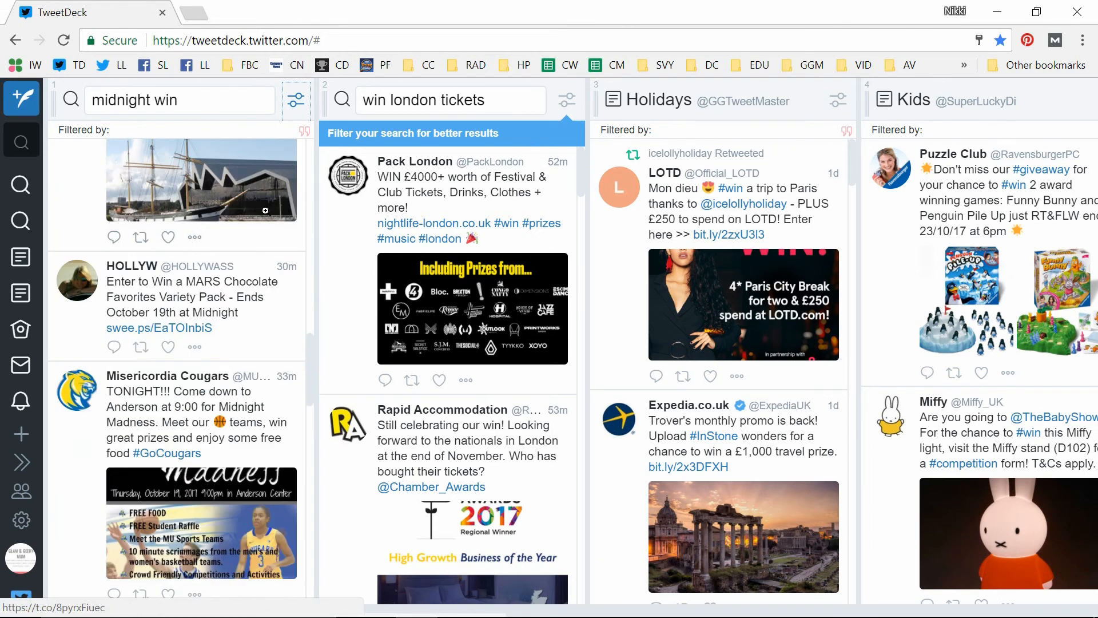
scroll(down, 3)
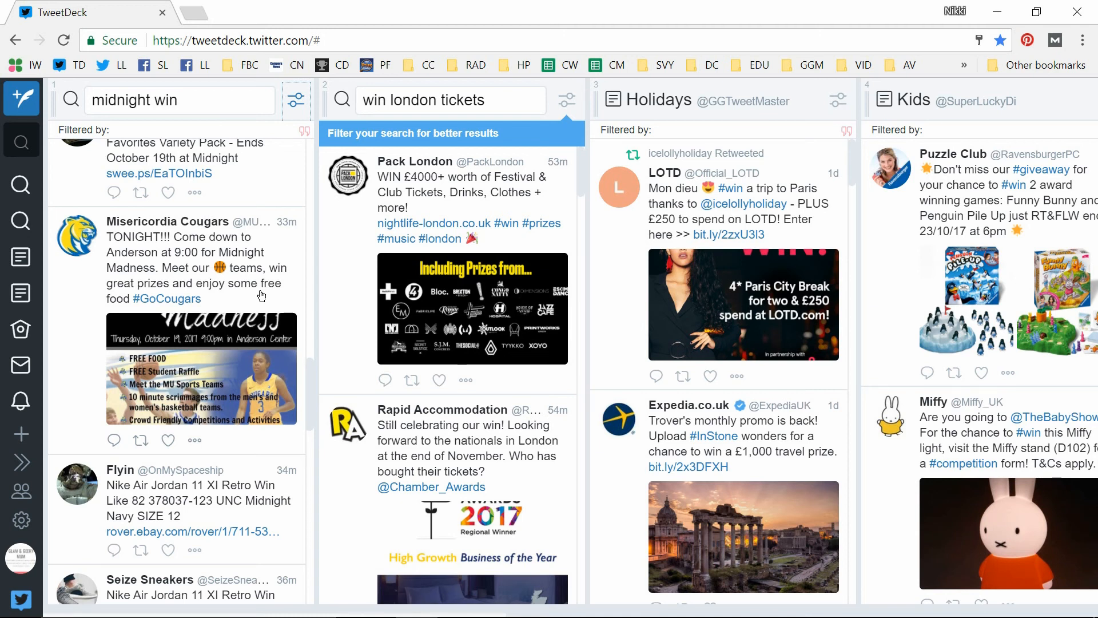
scroll(down, 3)
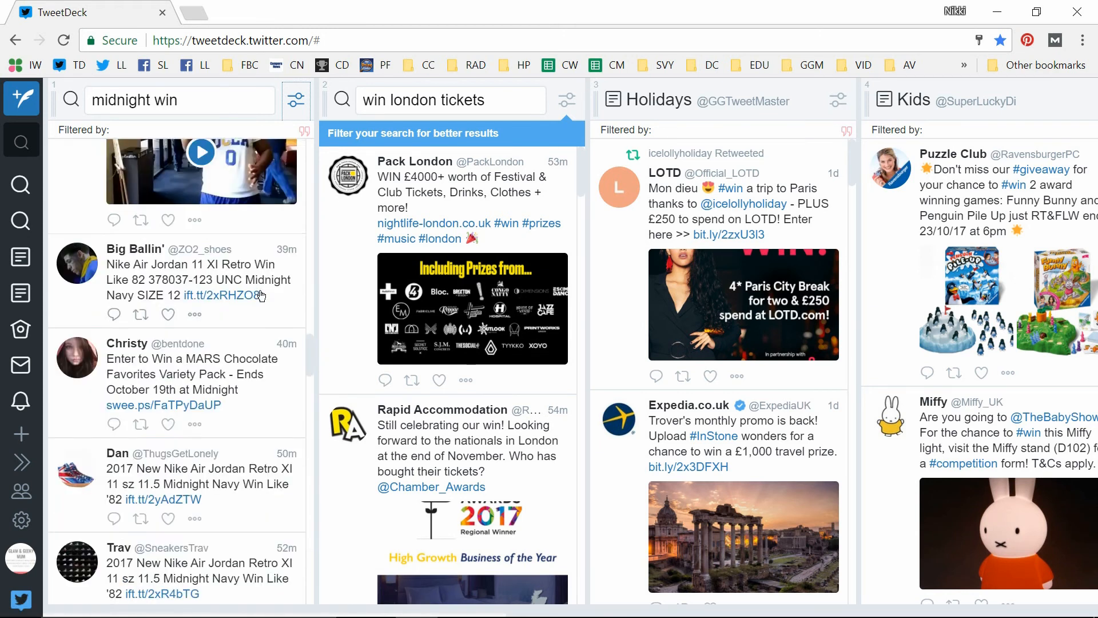
scroll(down, 3)
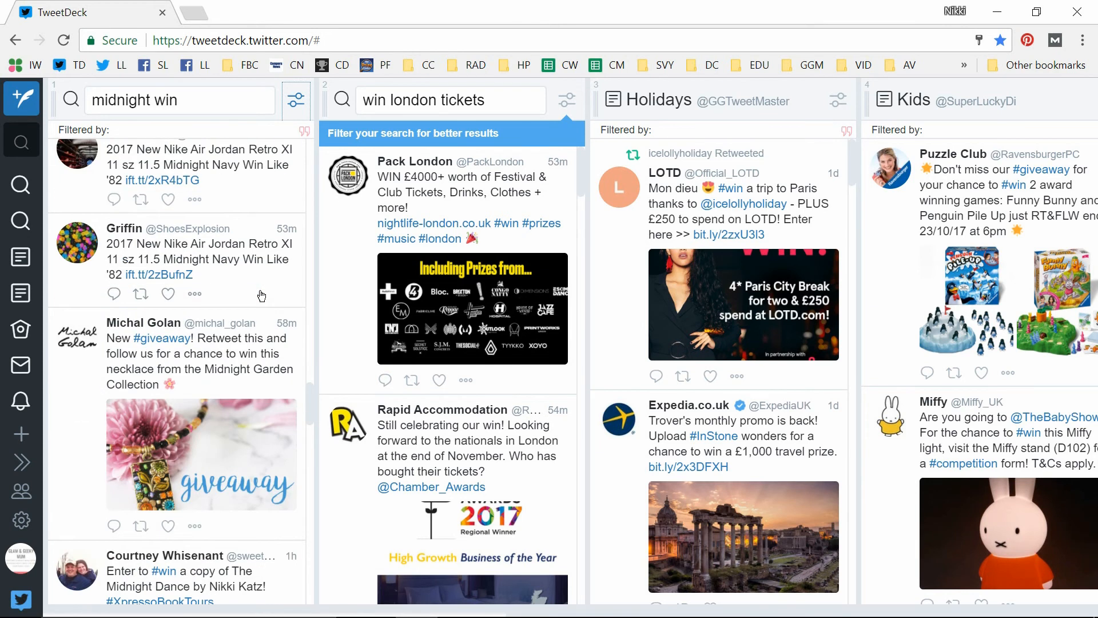
scroll(down, 3)
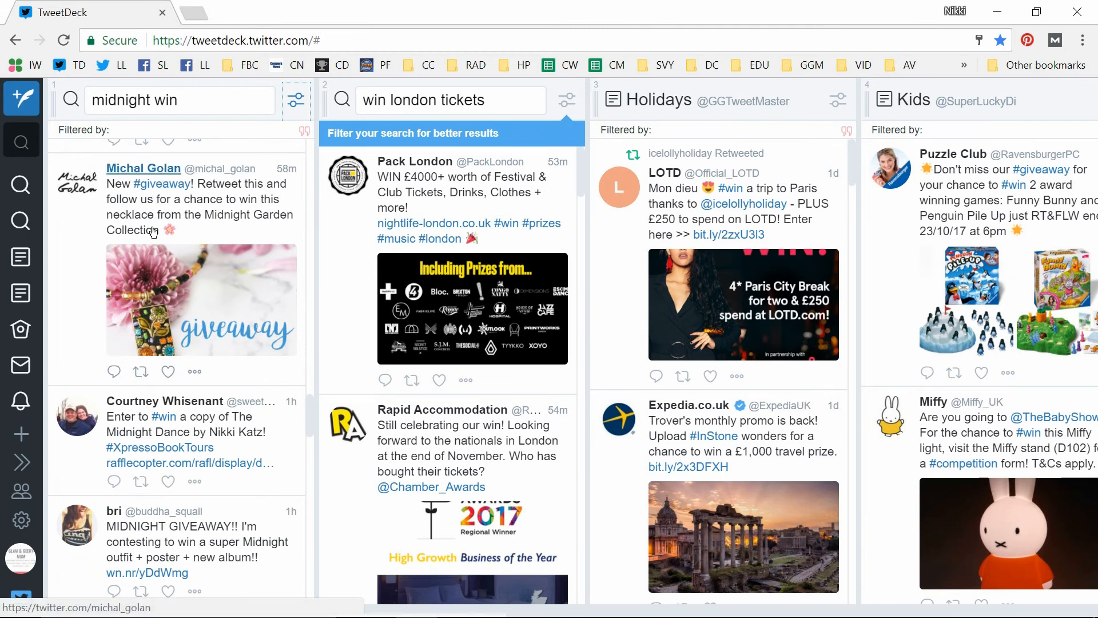
mouse_move(136, 313)
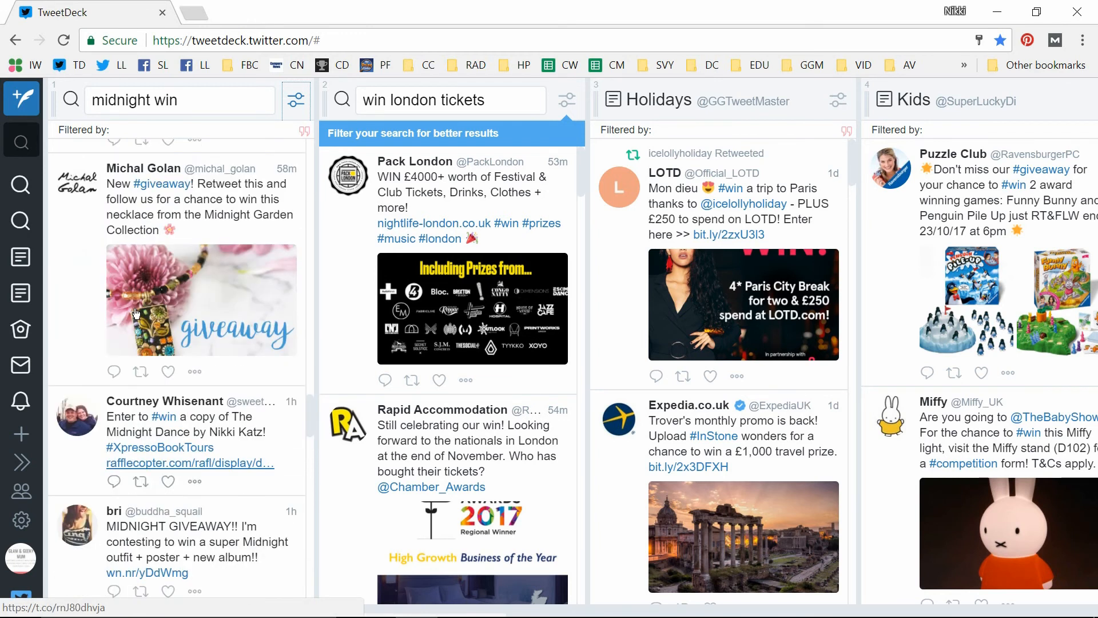
click(145, 168)
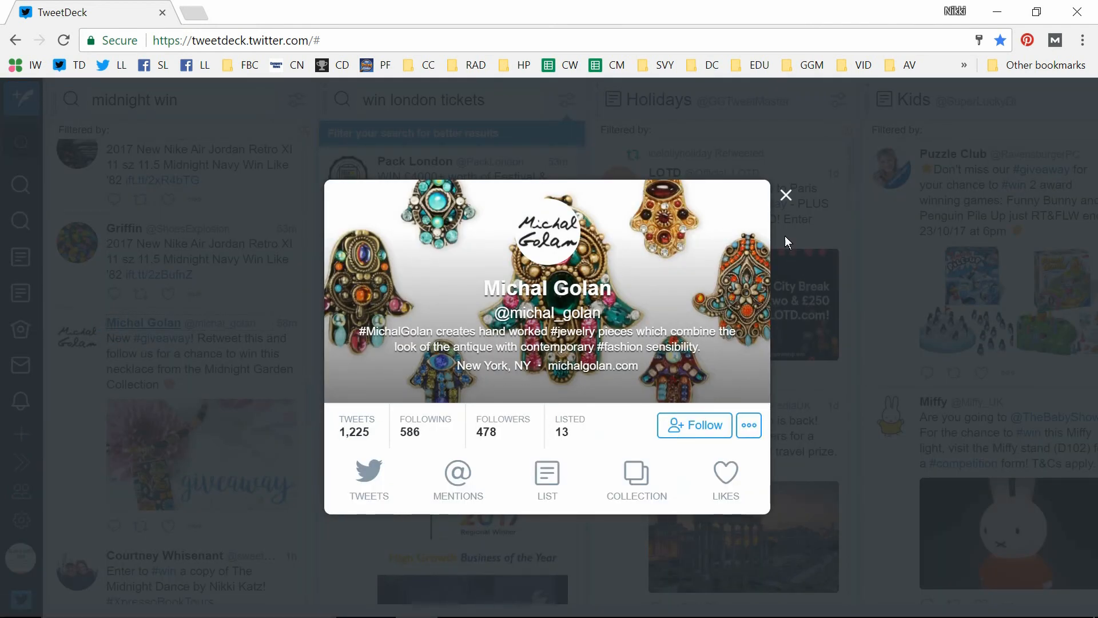
click(785, 195)
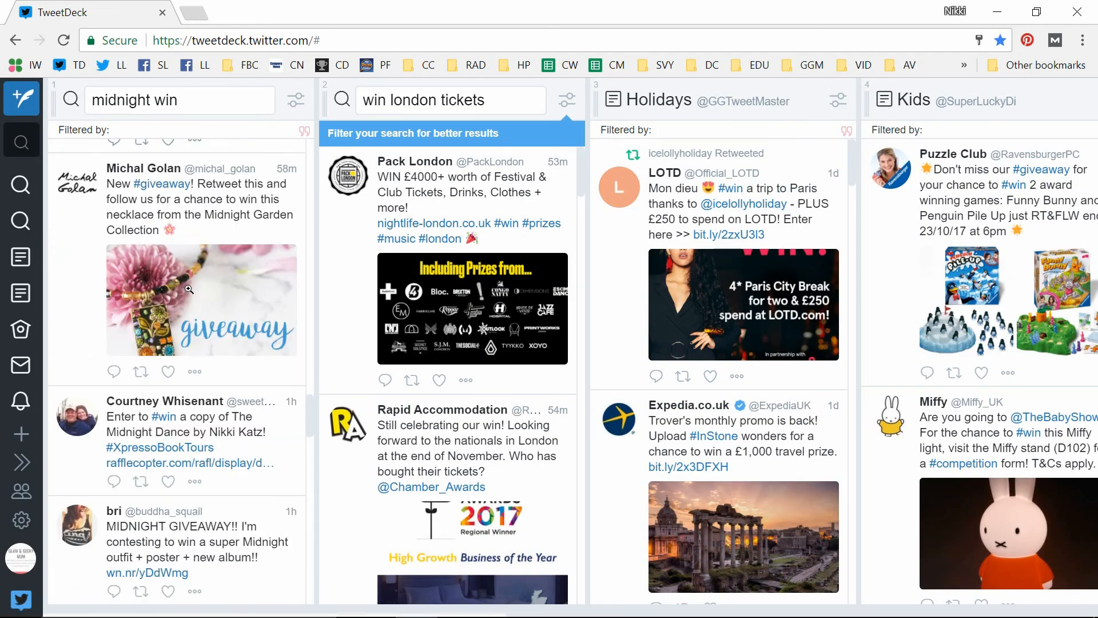
scroll(down, 3)
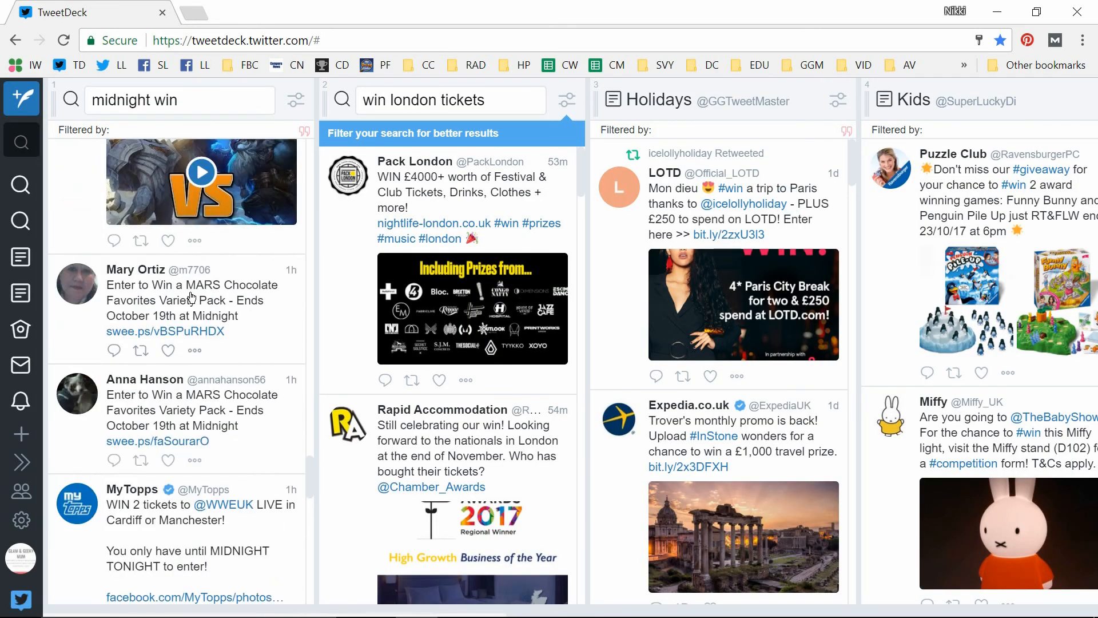
scroll(down, 3)
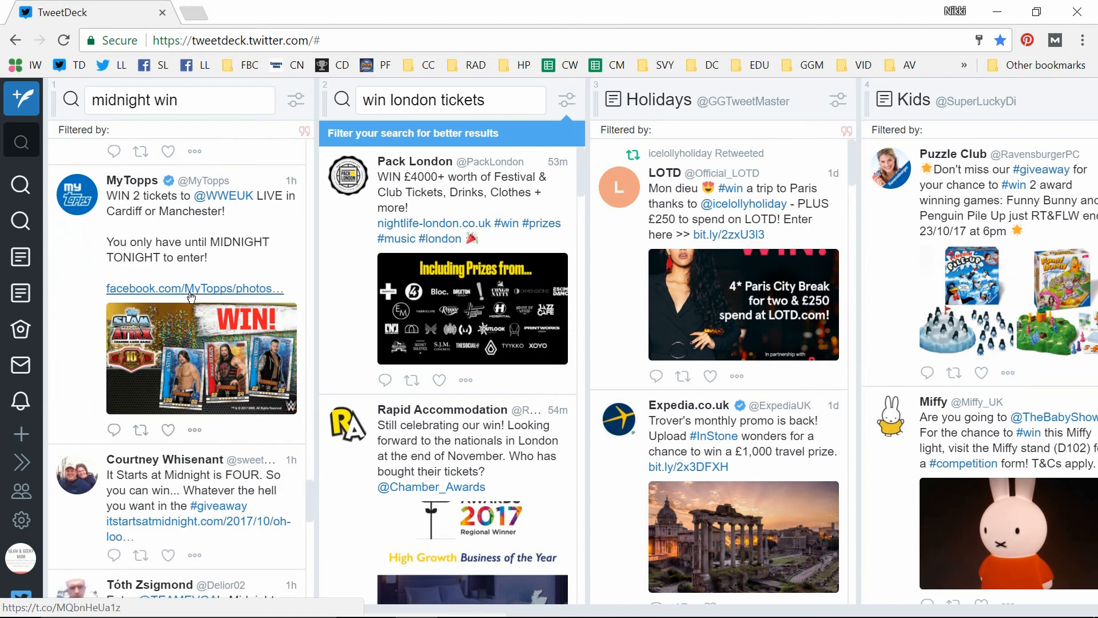
mouse_move(262, 249)
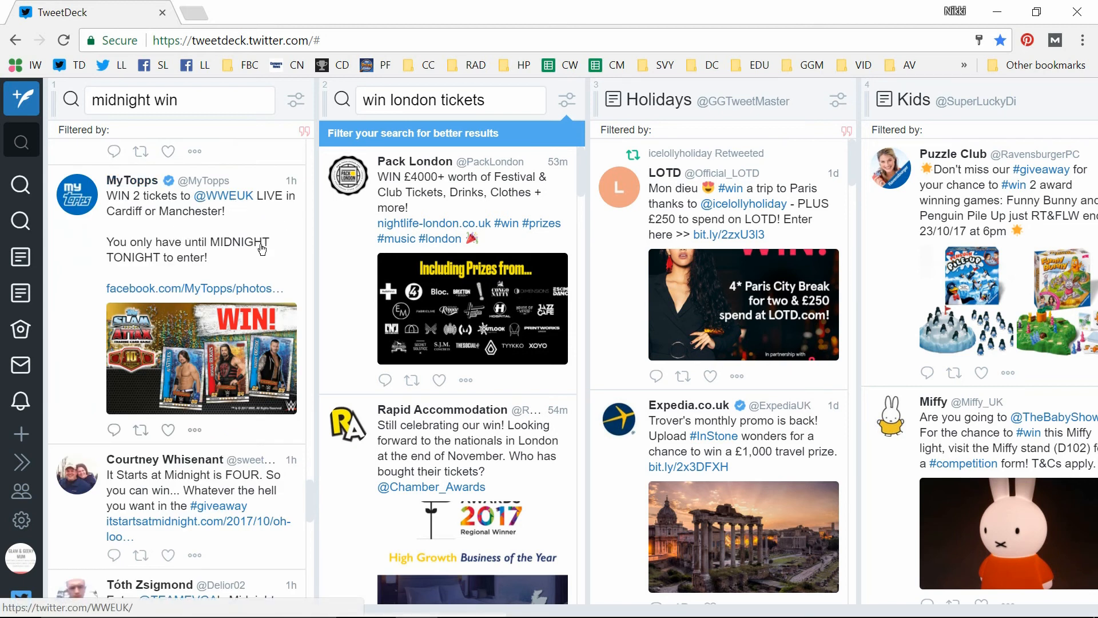
scroll(down, 3)
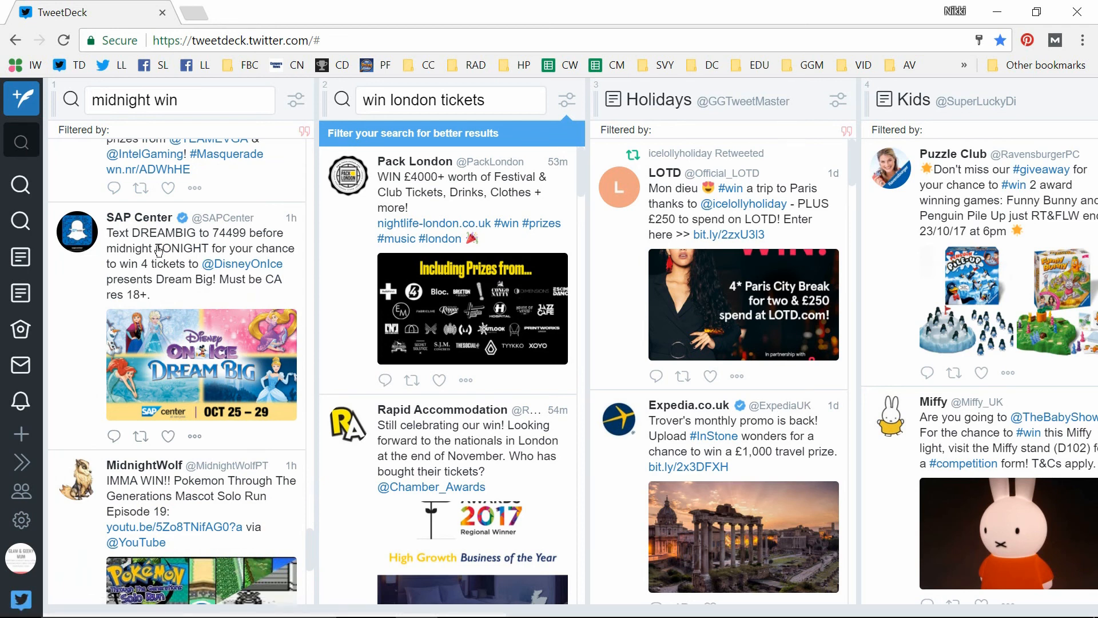
scroll(up, 3)
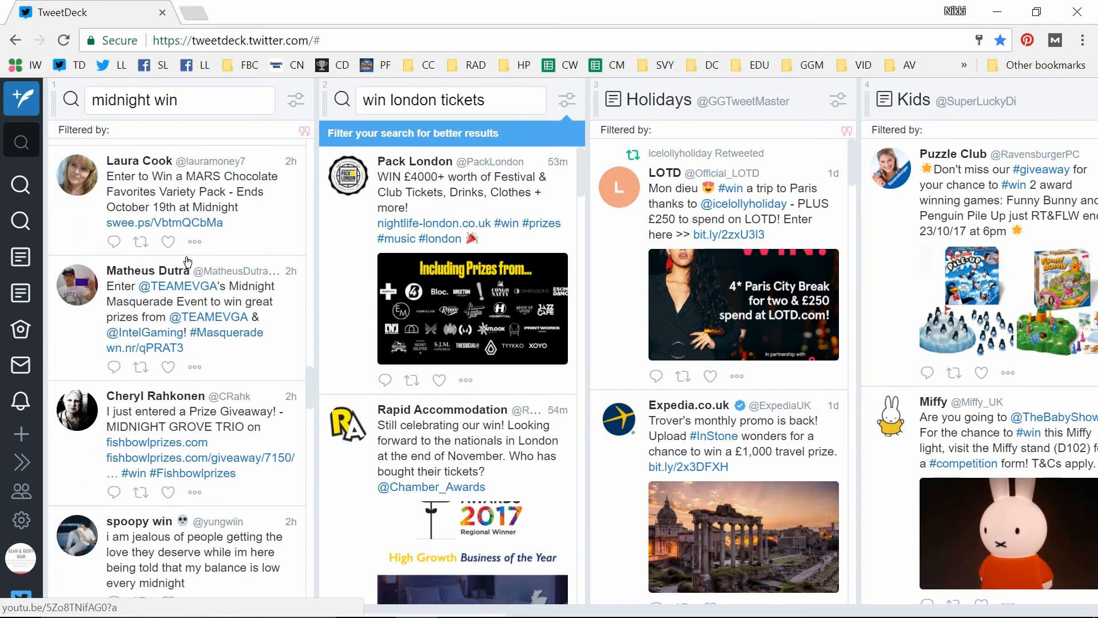
scroll(down, 3)
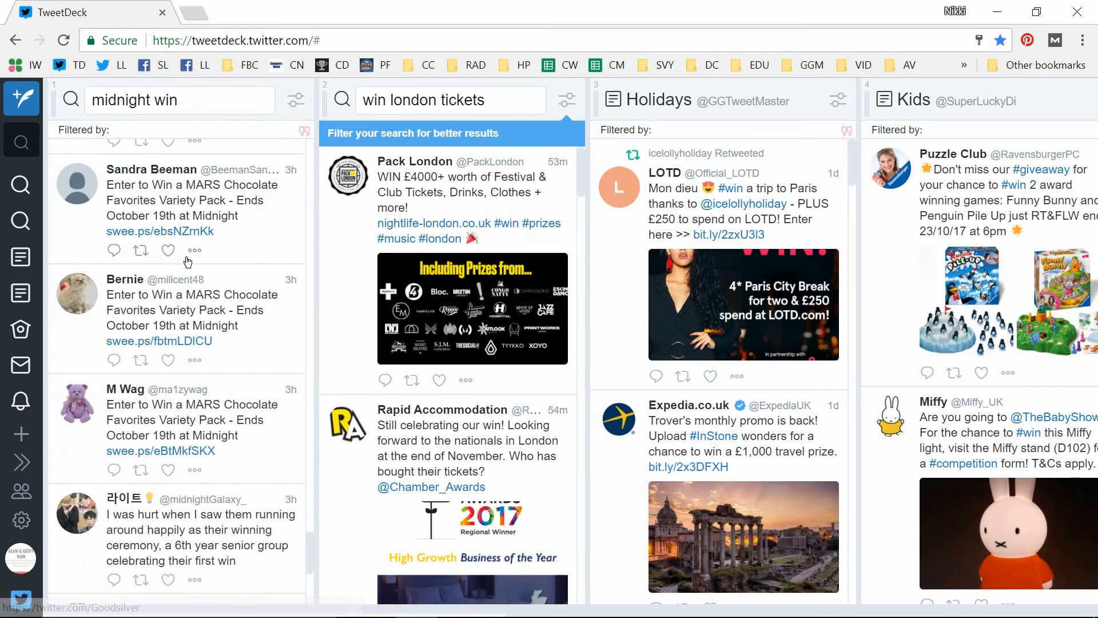
scroll(down, 3)
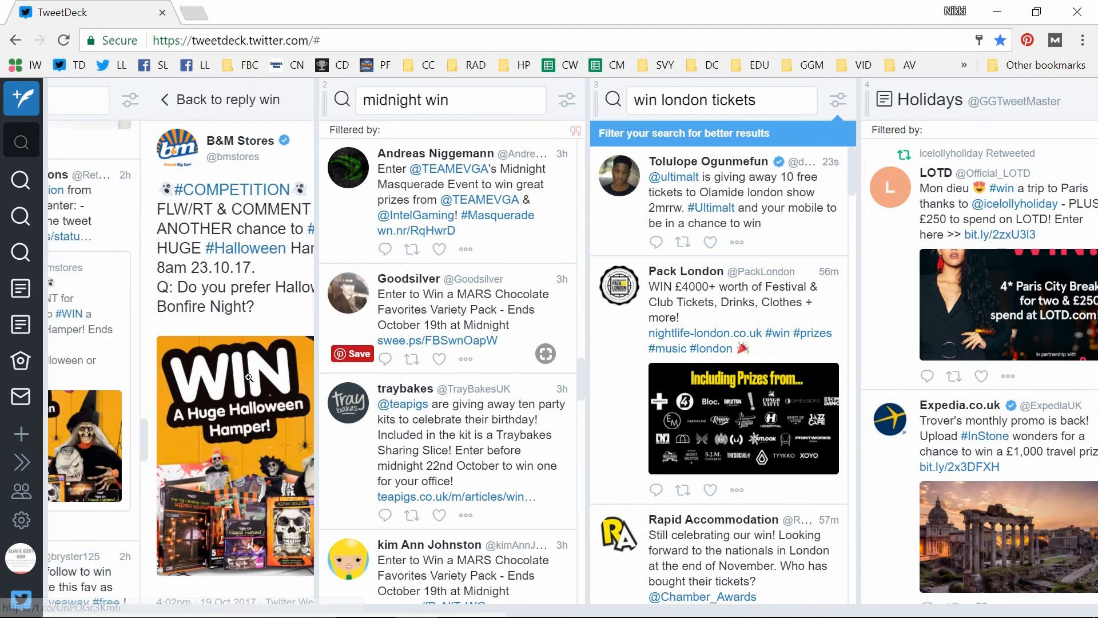
- Scroll the B&M Stores tweet detail down to its reply box and replies
scroll(down, 3)
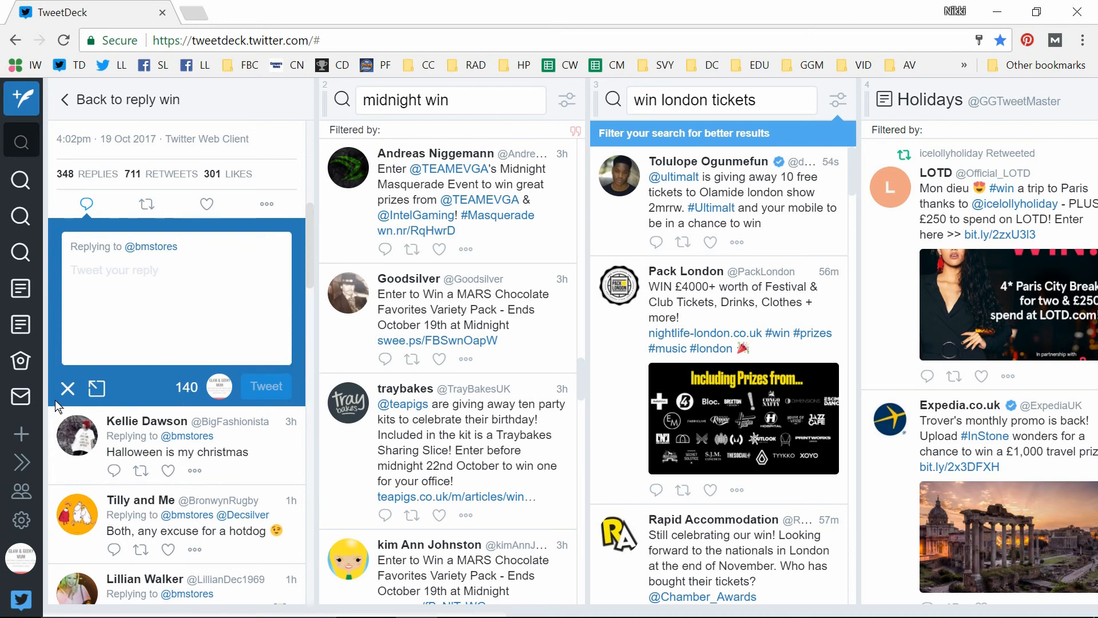
mouse_move(97, 389)
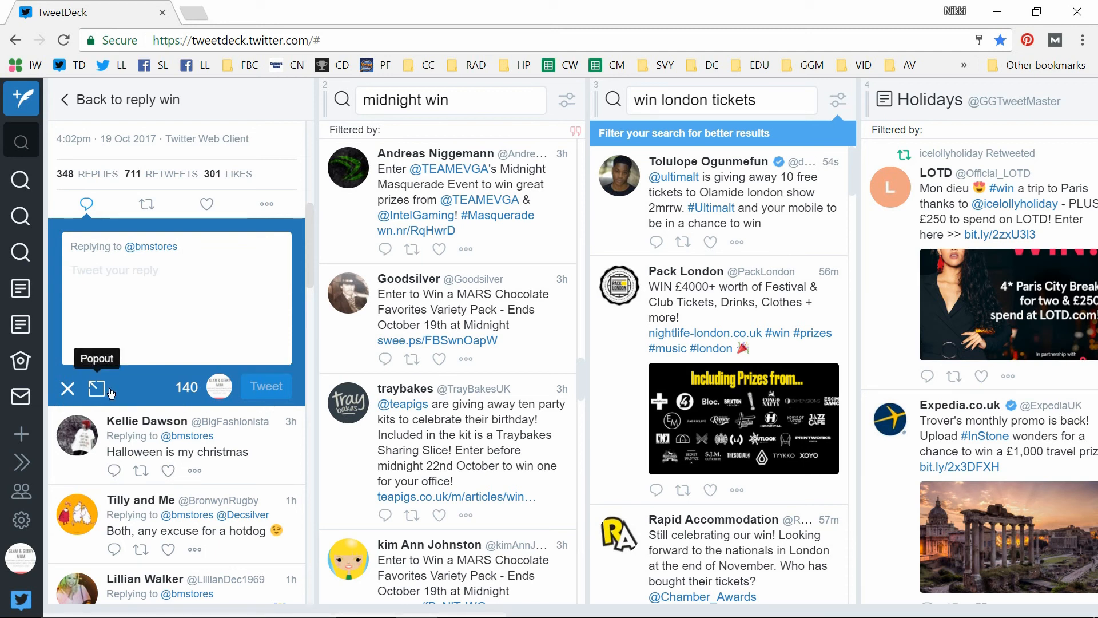
click(68, 389)
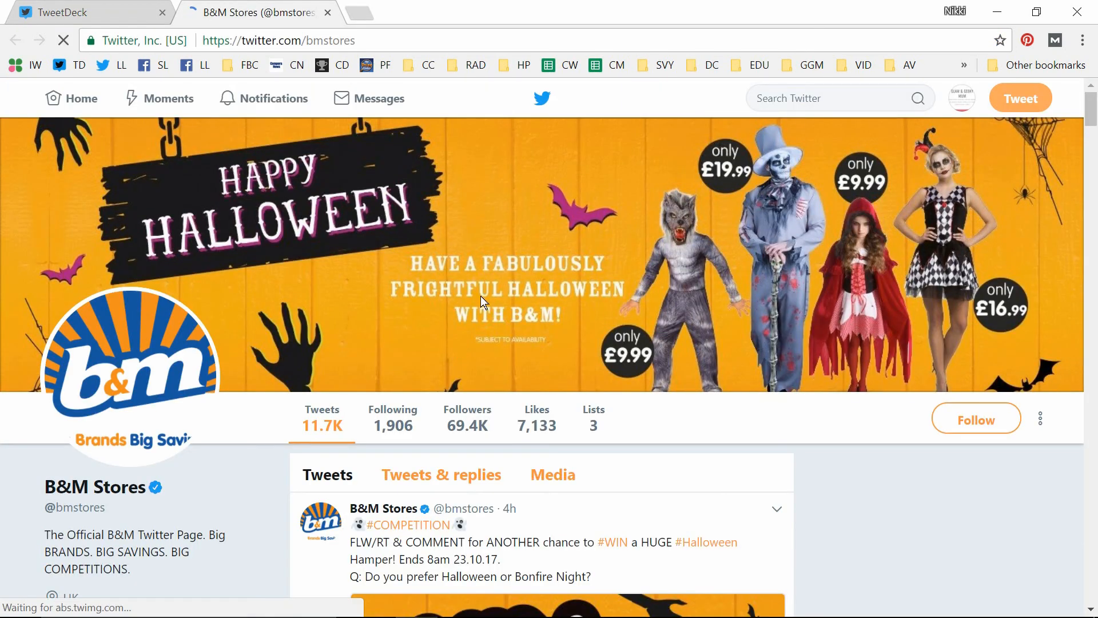
scroll(down, 3)
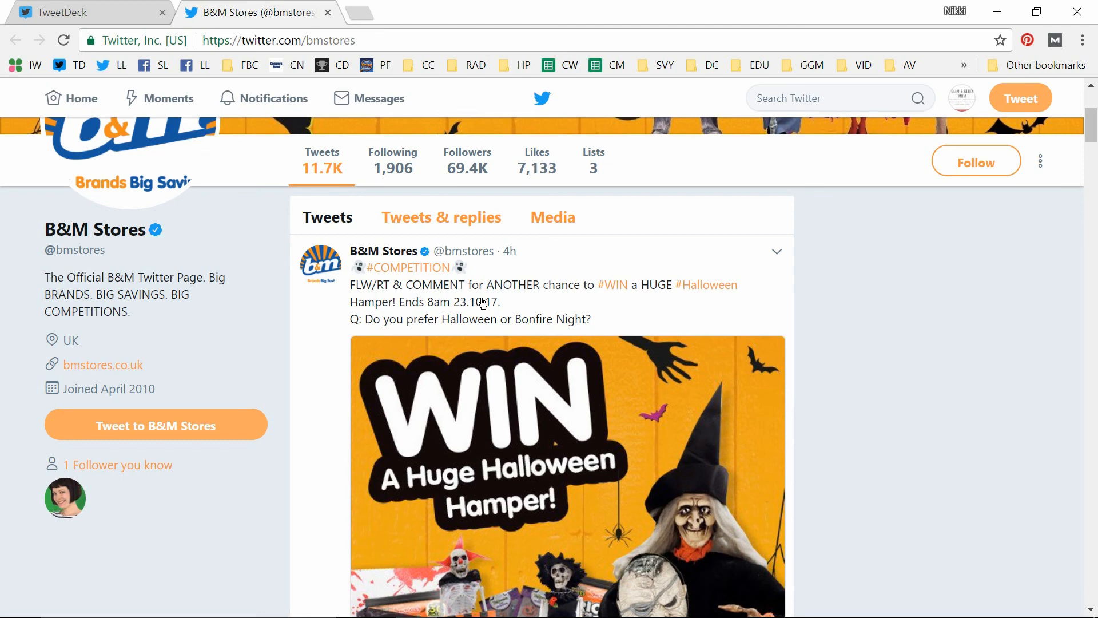
scroll(down, 3)
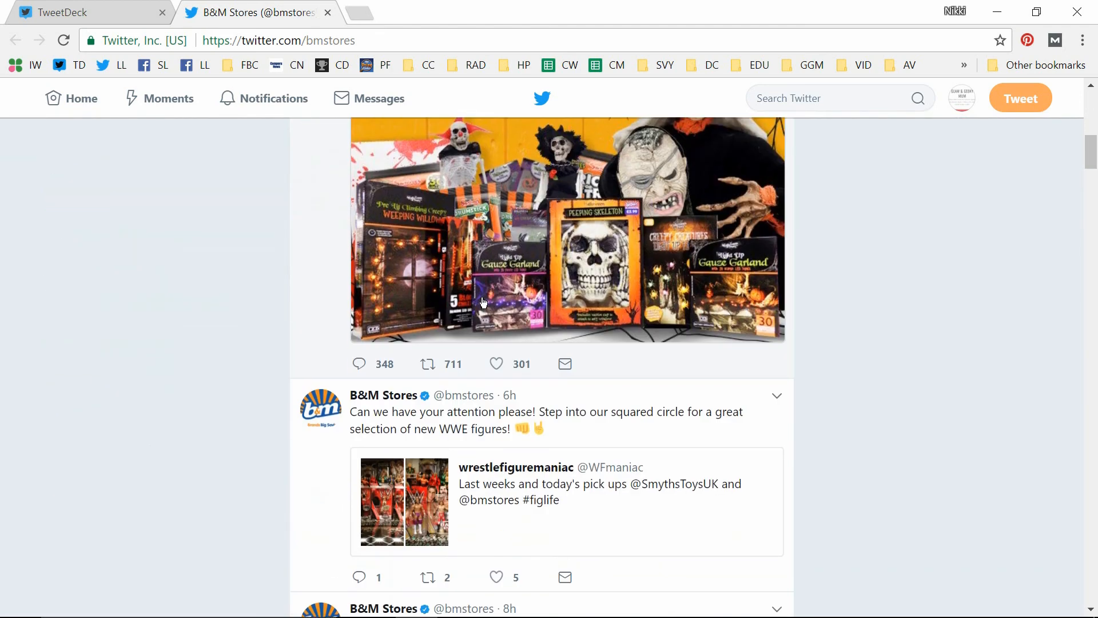
scroll(up, 3)
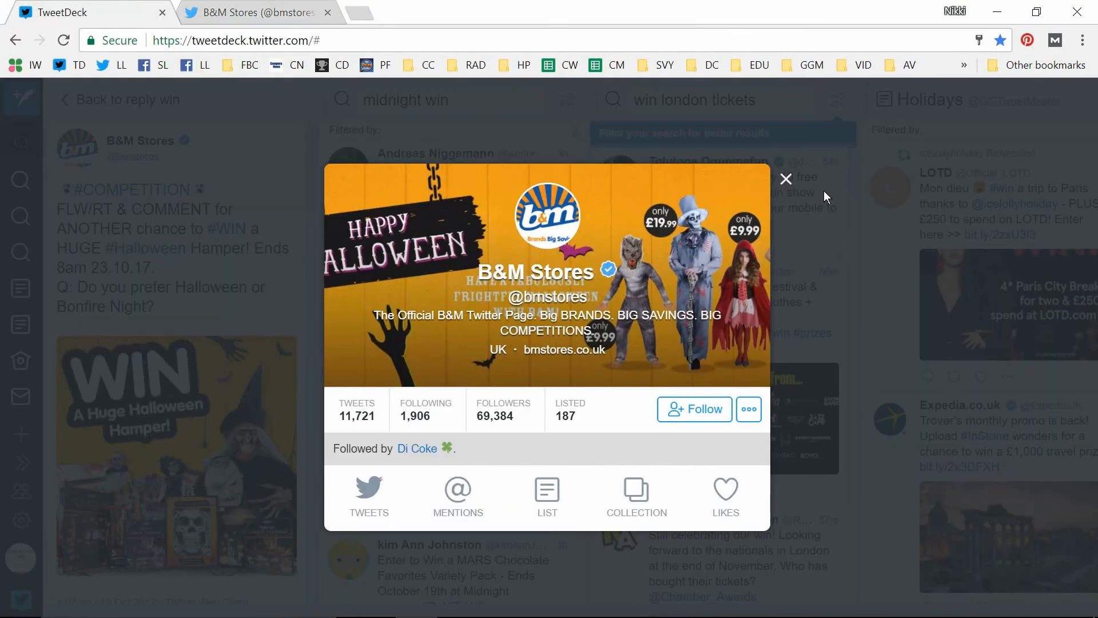
- Close the B&M Stores profile card and review the Halloween hamper competition tweet
click(785, 179)
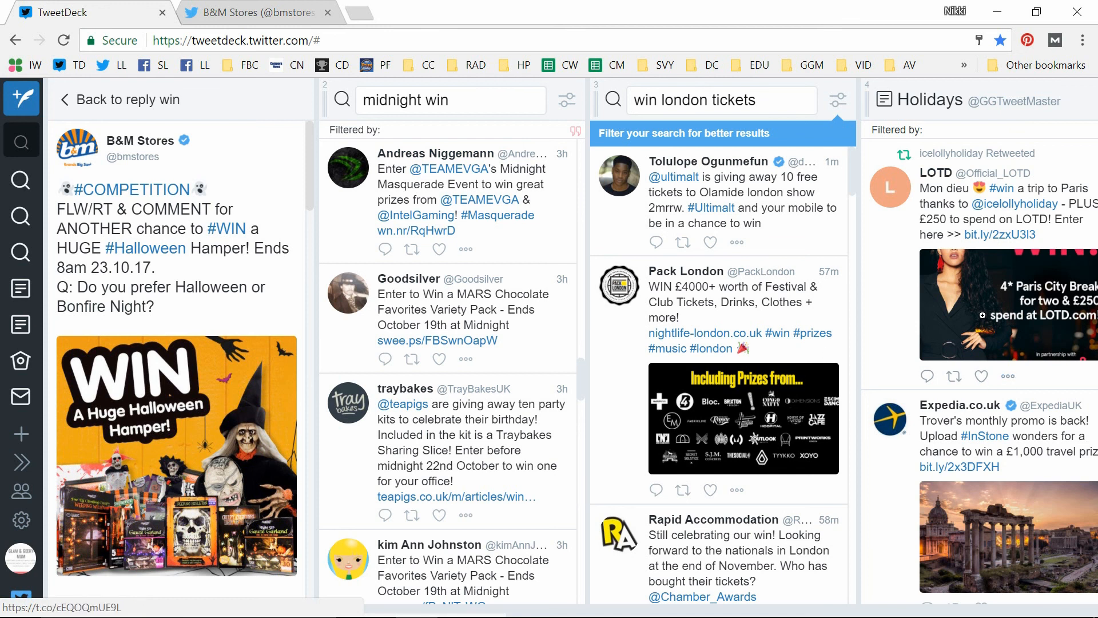
mouse_move(280, 353)
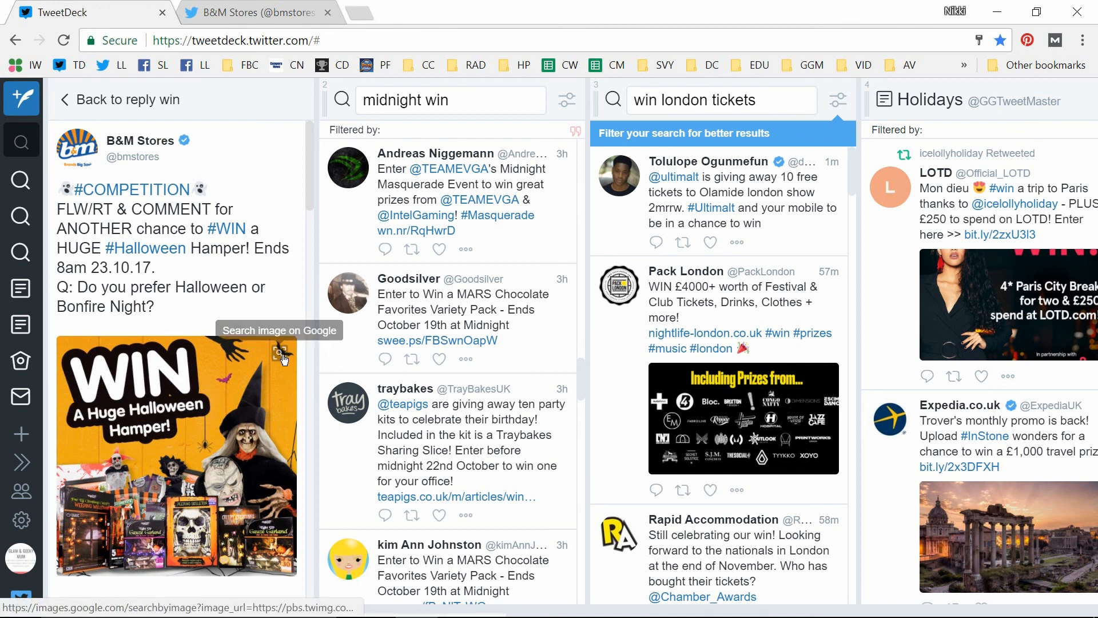
mouse_move(96, 308)
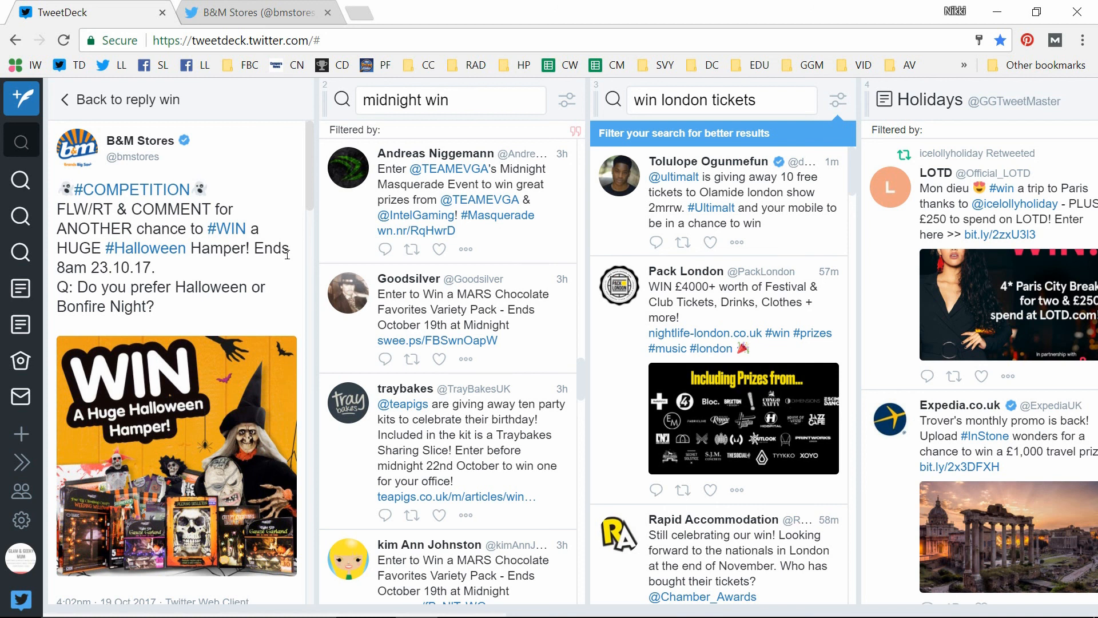
scroll(up, 3)
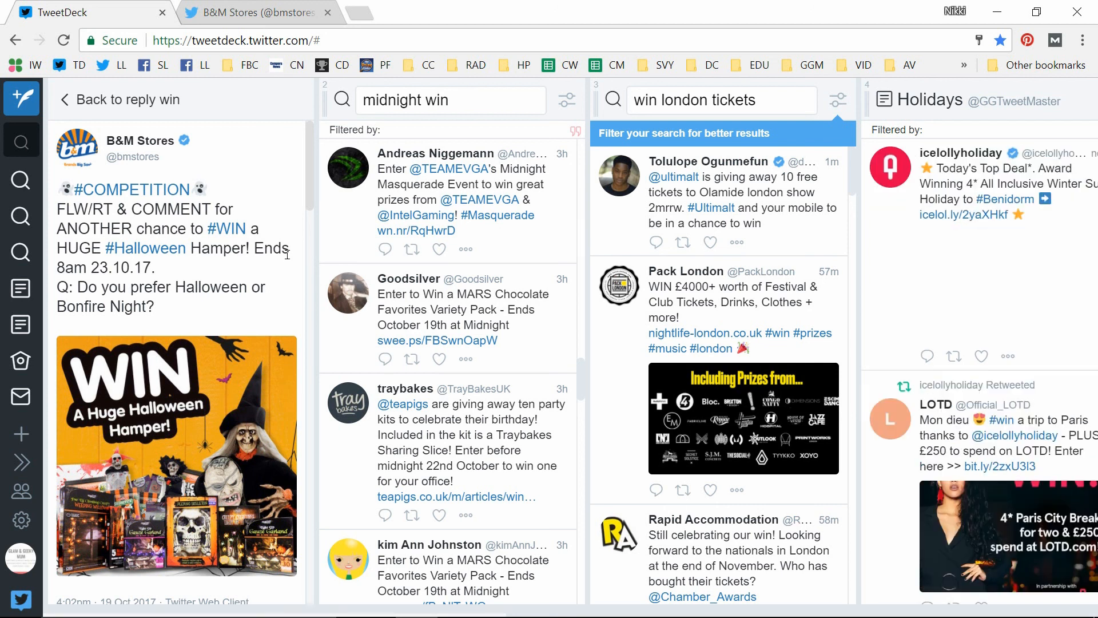